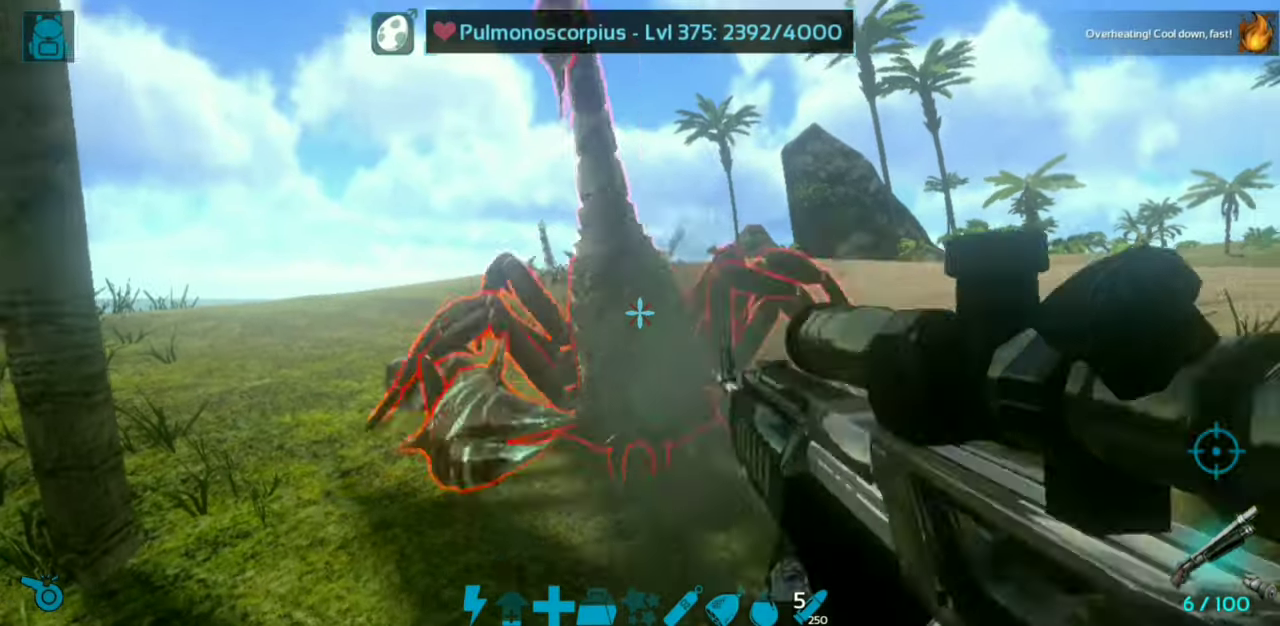
# Fire the scoped sniper rifle at shoreline creatures, killing a level 150 Raptor and level 30 Sabertooth.
pyautogui.click(640, 313)
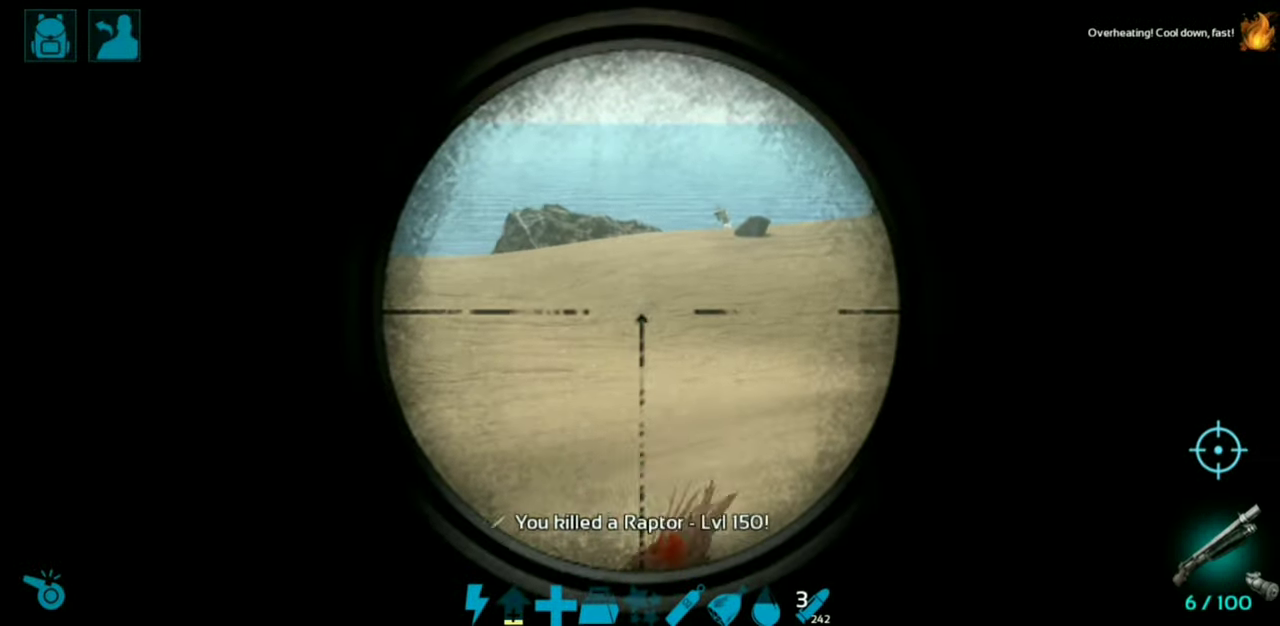
pyautogui.click(640, 313)
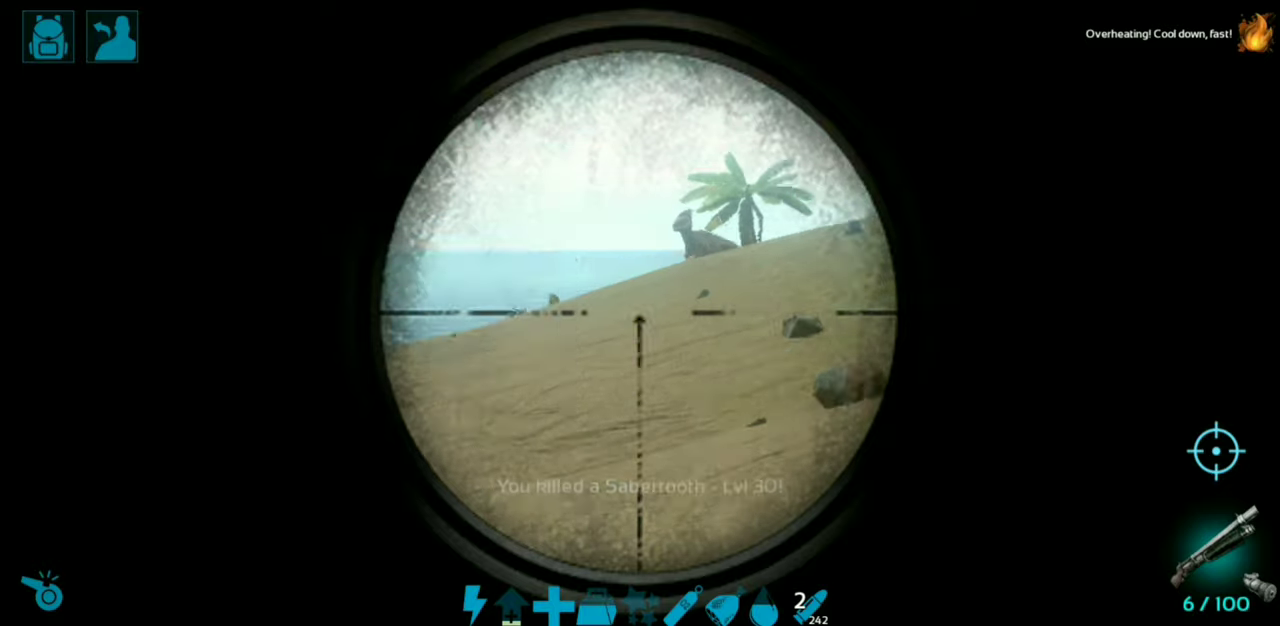
pyautogui.click(640, 313)
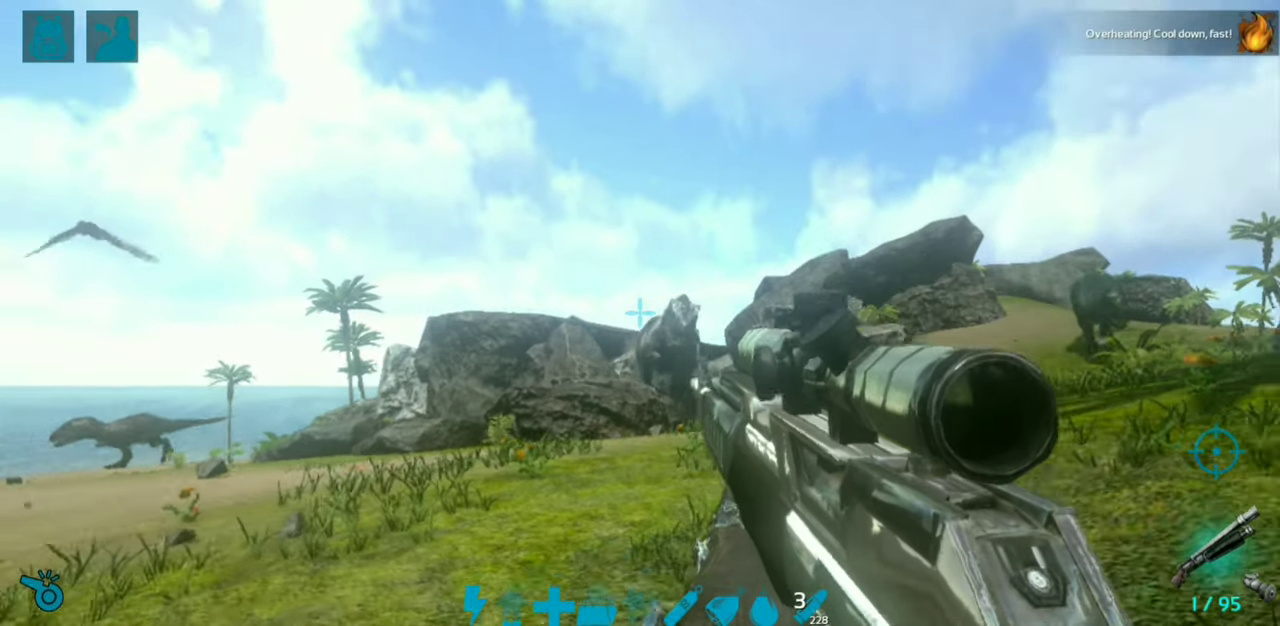
pyautogui.click(640, 313)
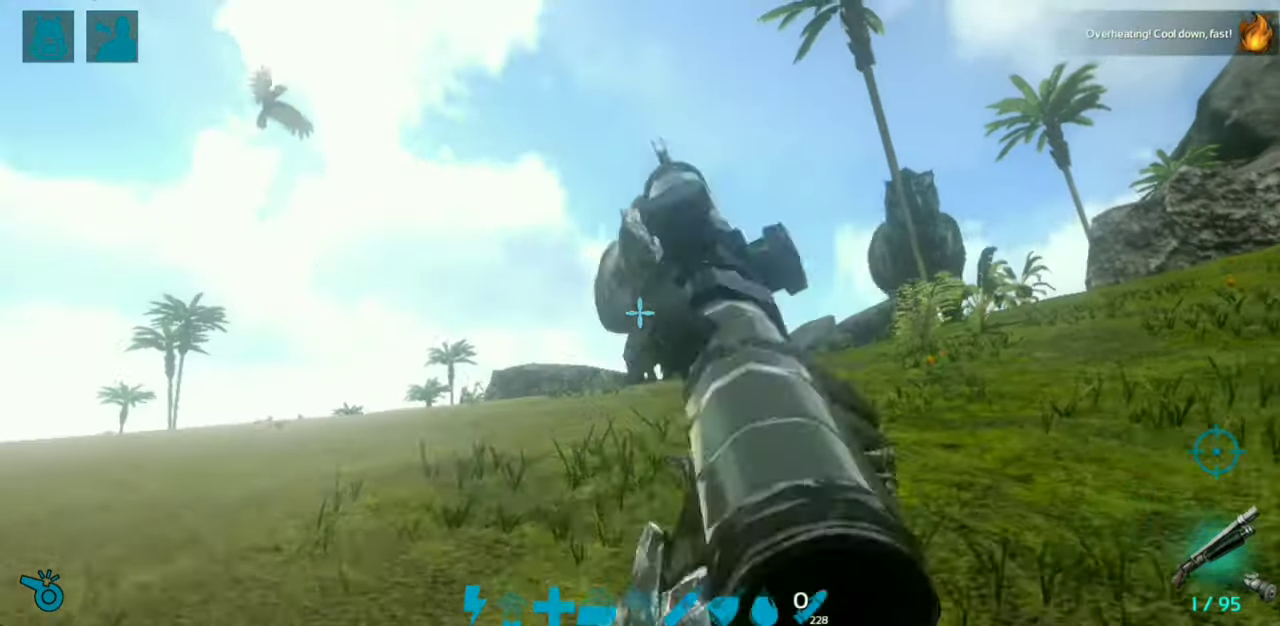
pyautogui.click(640, 313)
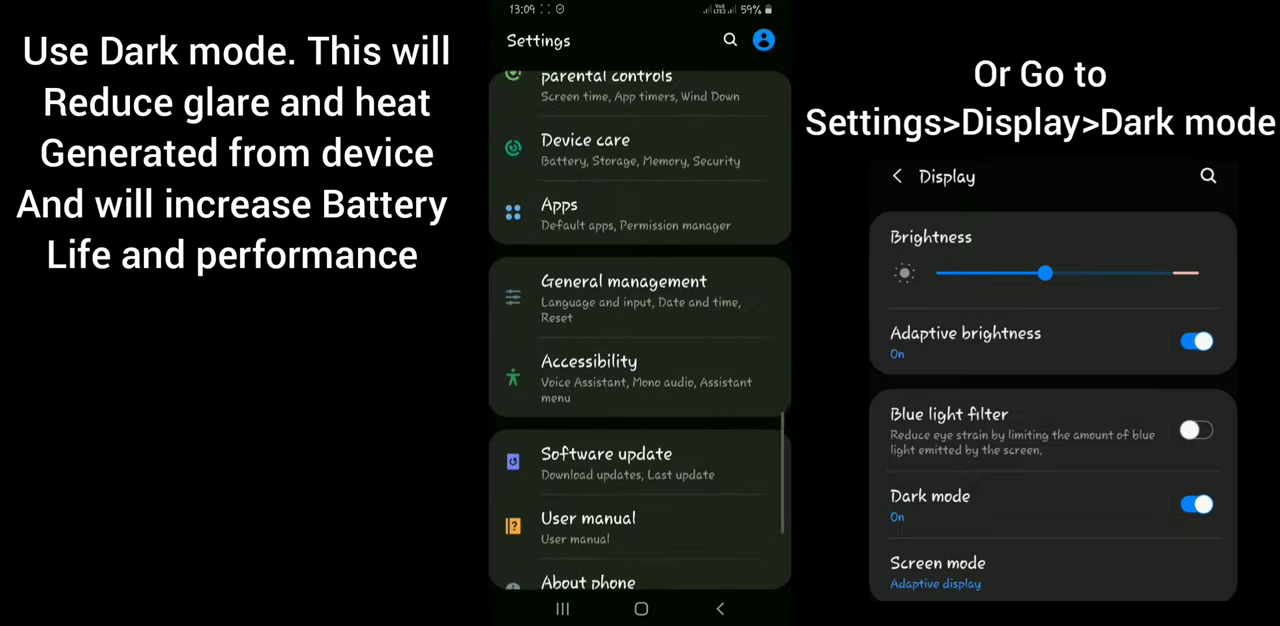
# Reach Developer options at the bottom of Settings, then check About phone > Software information.
pyautogui.scroll(-3)
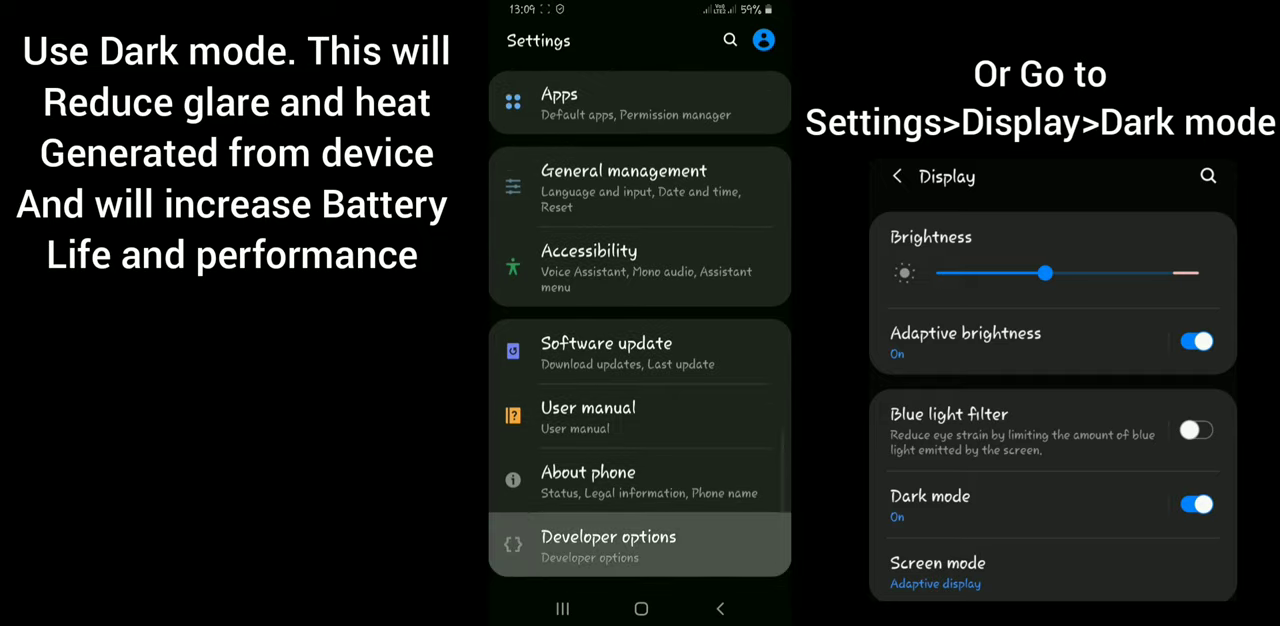
pyautogui.click(640, 544)
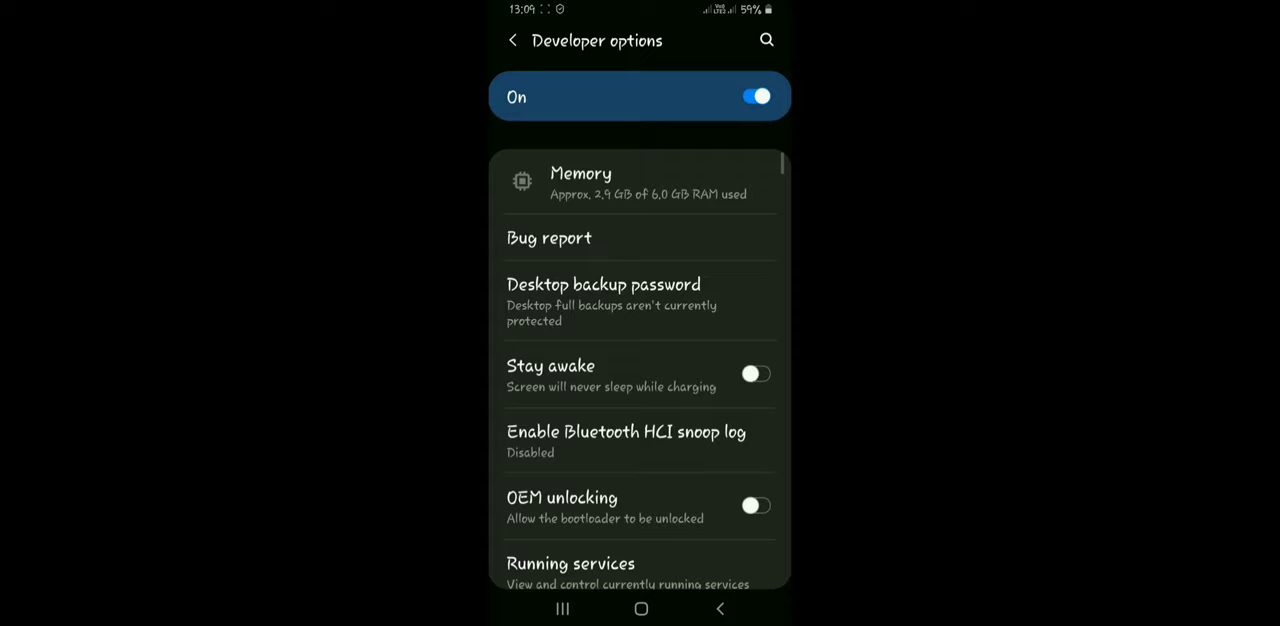
pyautogui.click(513, 40)
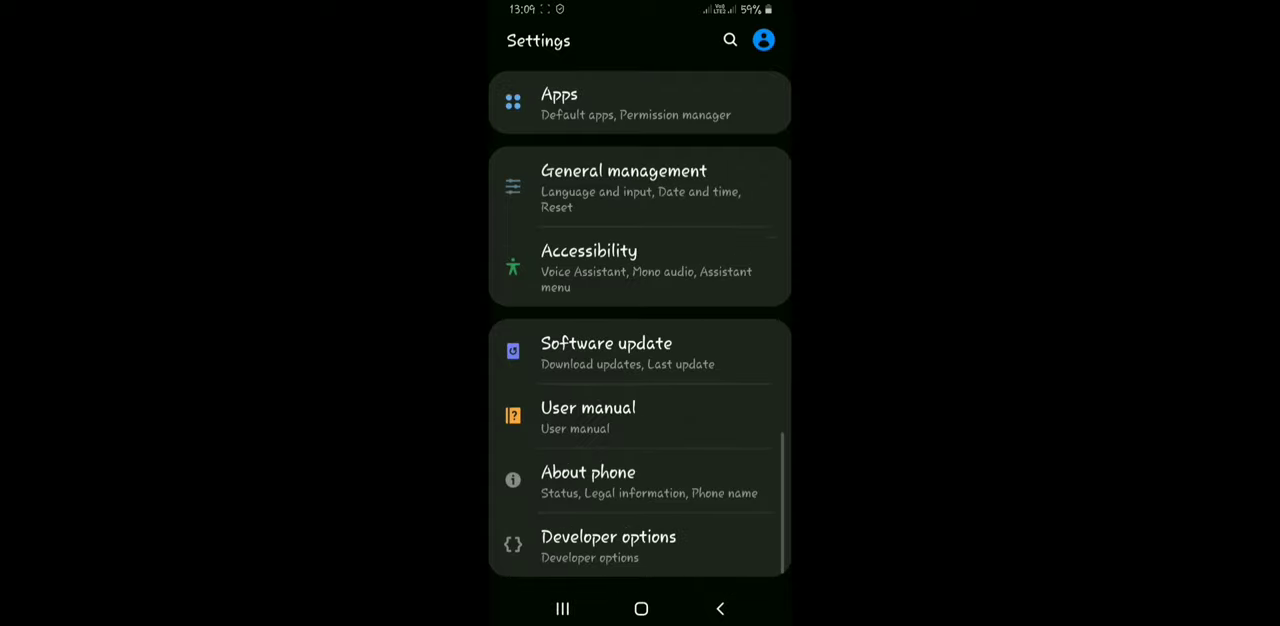
pyautogui.click(588, 472)
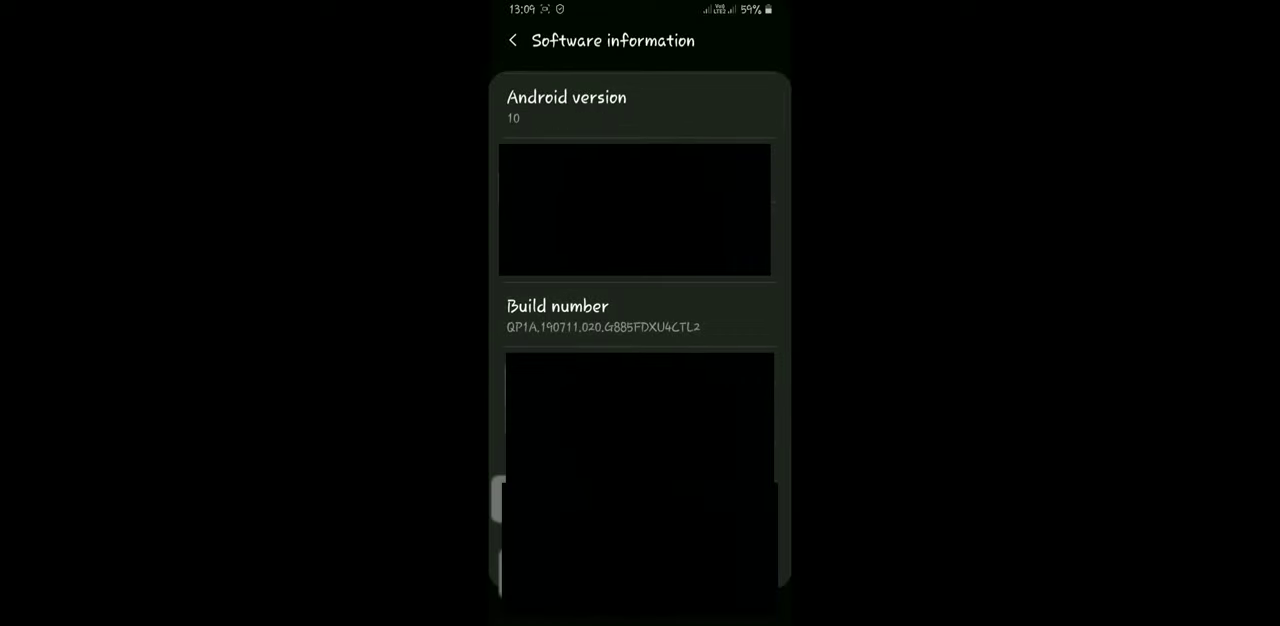
# Return to Settings and reopen Developer options, scrolling into its list.
pyautogui.click(513, 40)
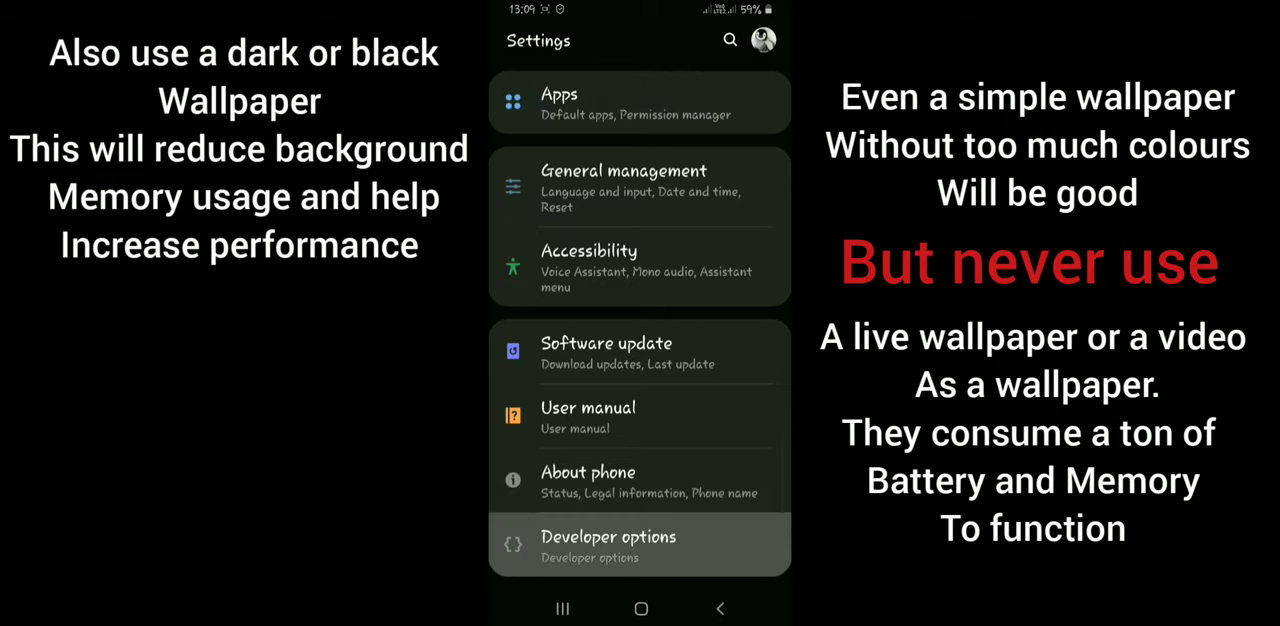
pyautogui.click(639, 544)
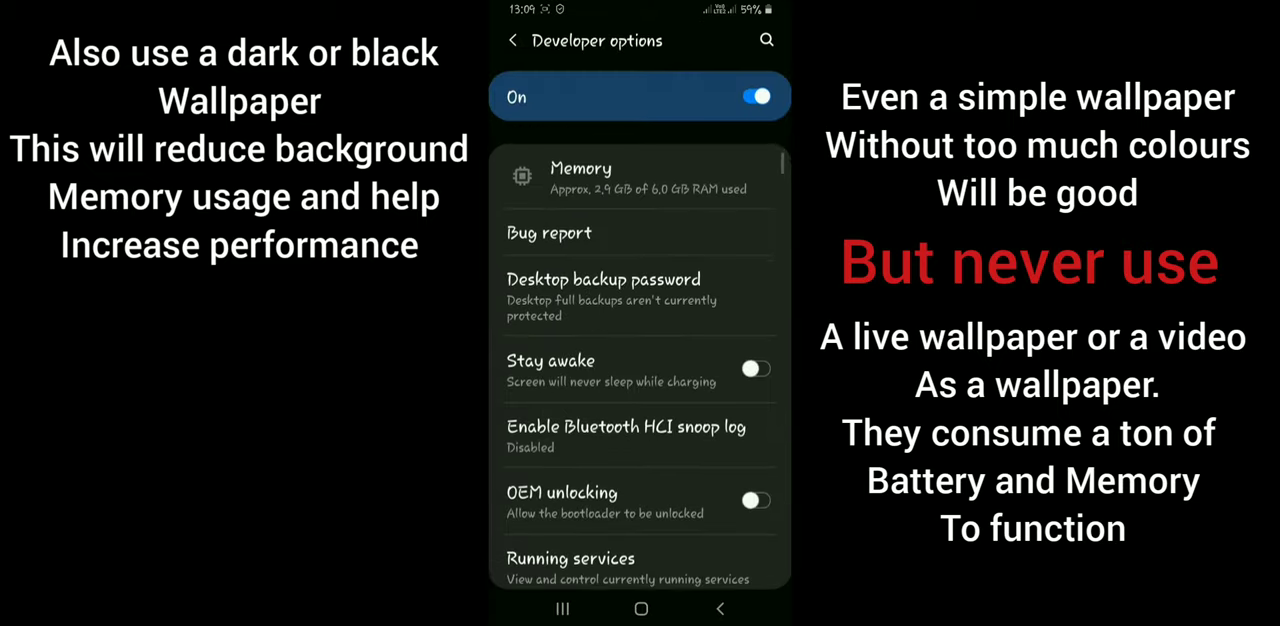
pyautogui.scroll(-3)
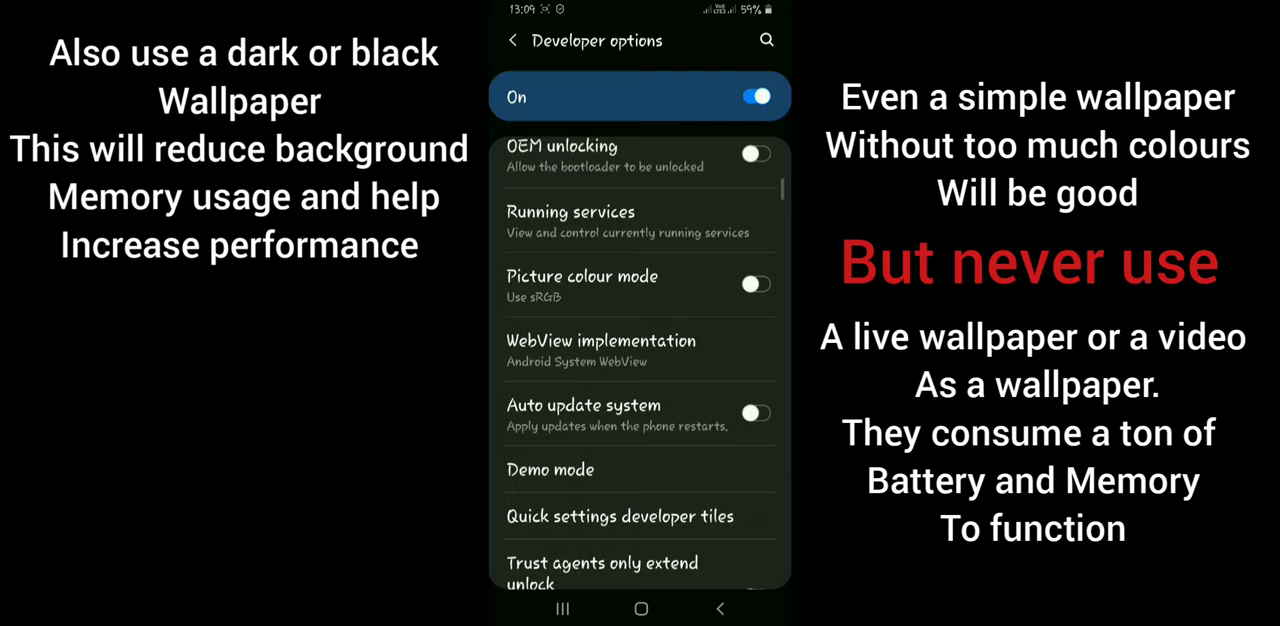
pyautogui.scroll(-3)
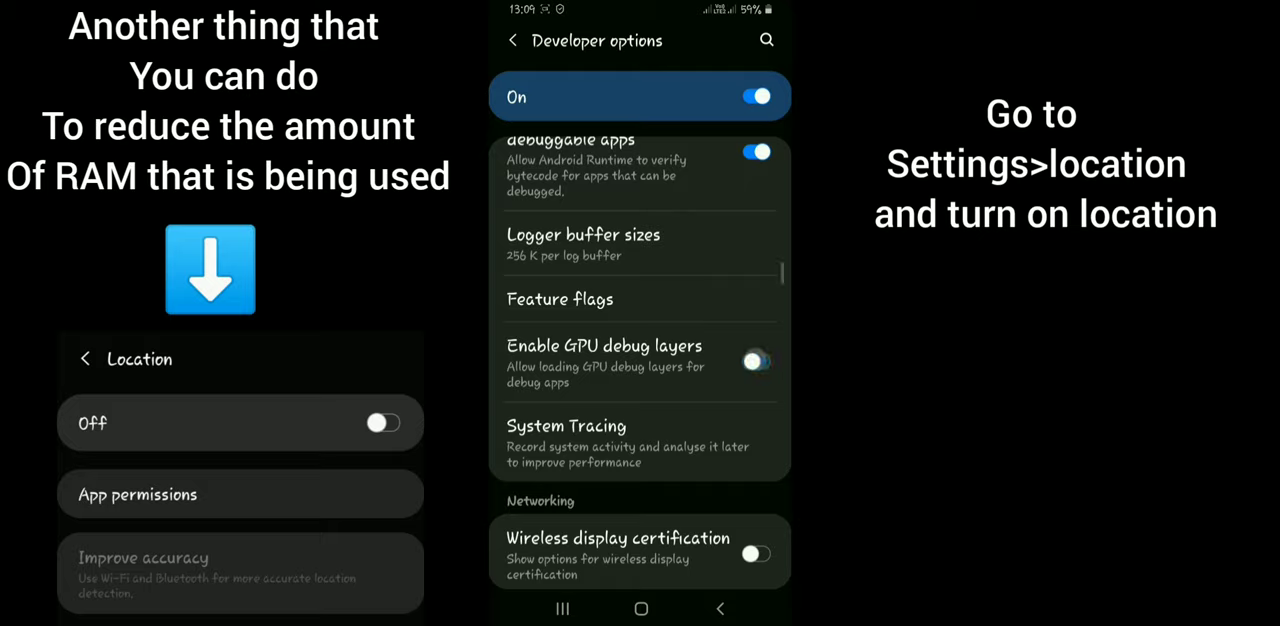
# Turn on Enable GPU debug layers and continue down to the Drawing section.
pyautogui.click(756, 361)
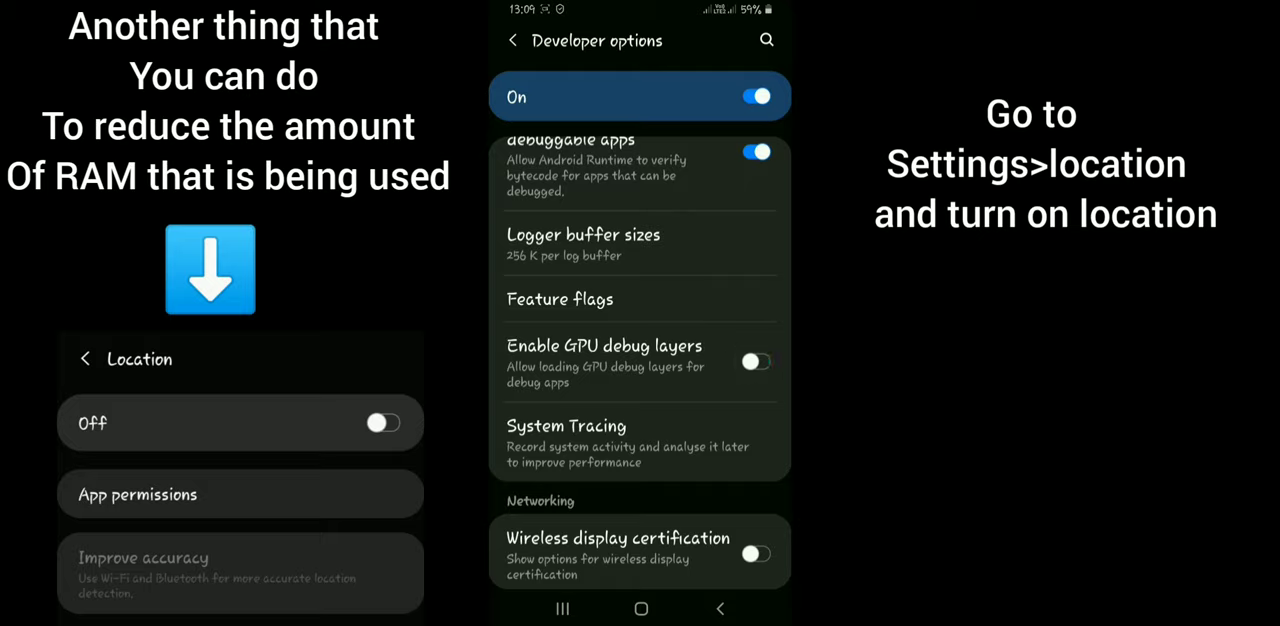
pyautogui.click(756, 362)
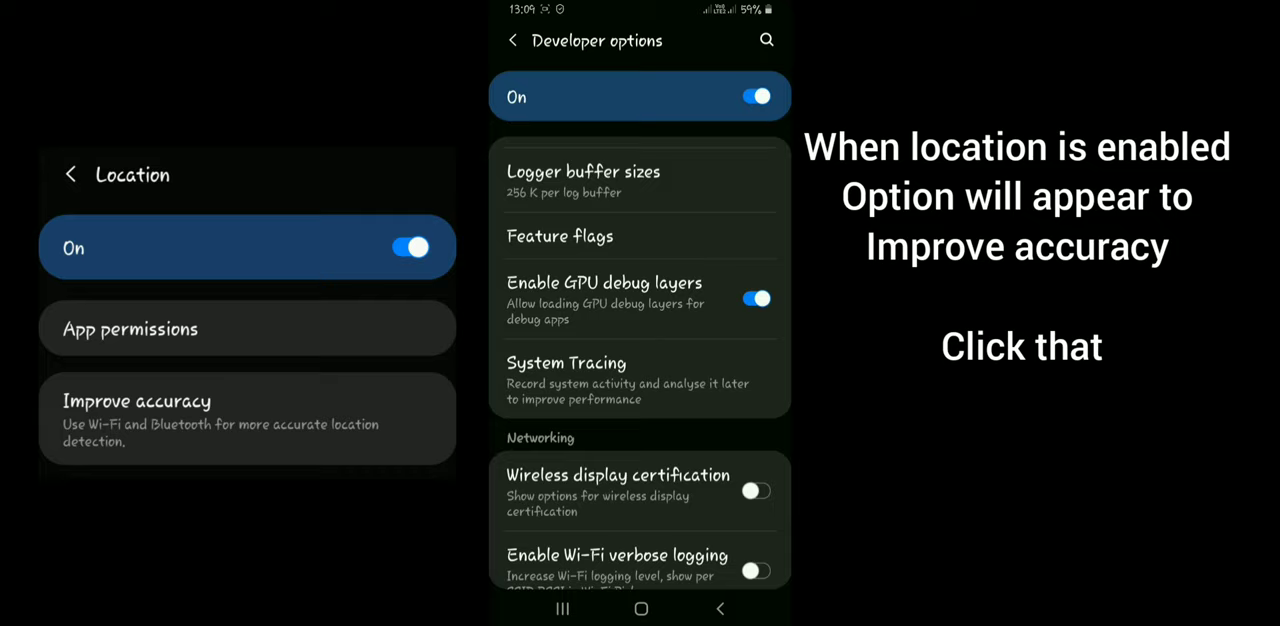
pyautogui.scroll(-3)
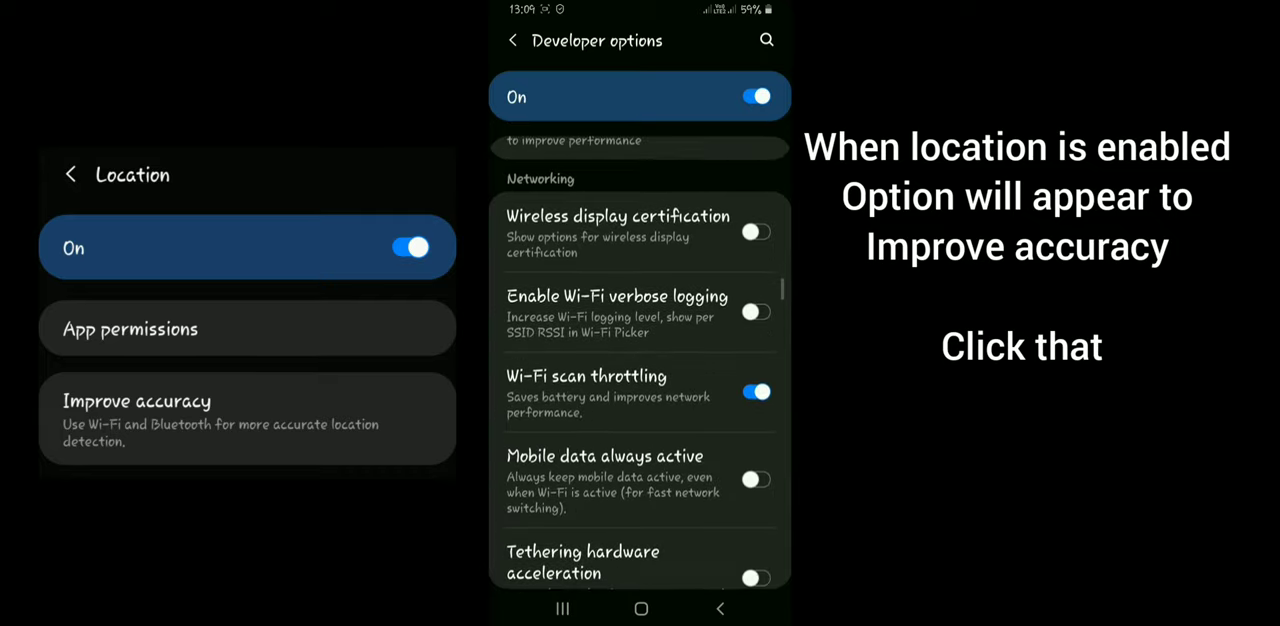
pyautogui.scroll(-3)
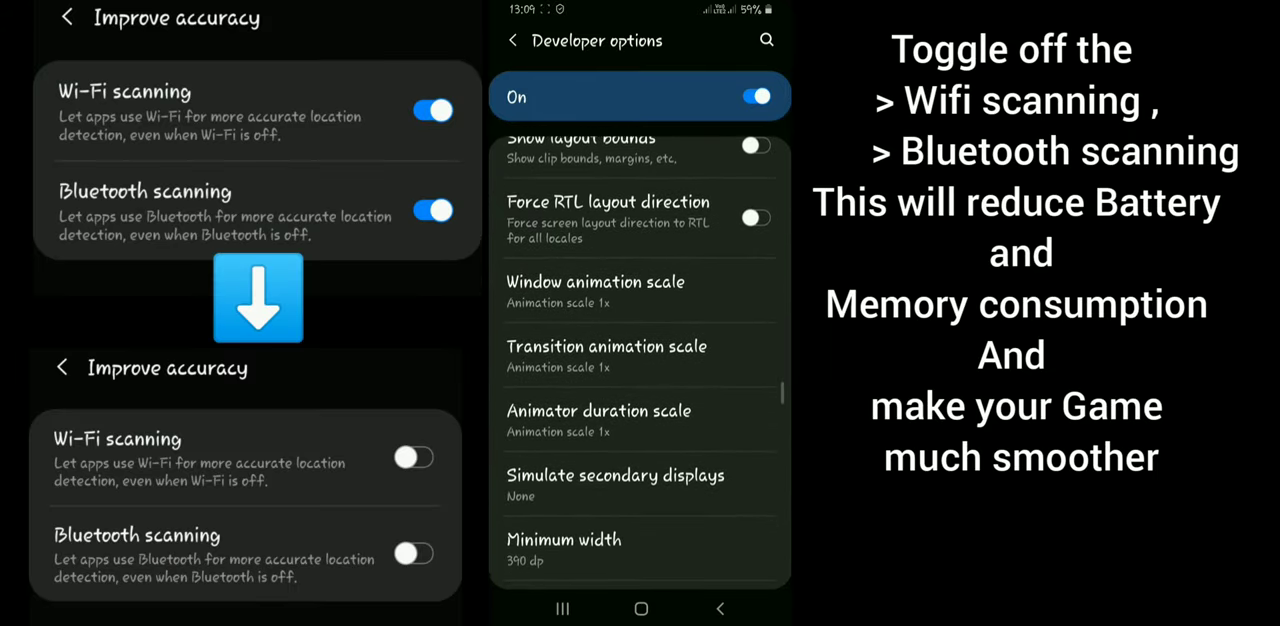
pyautogui.click(598, 410)
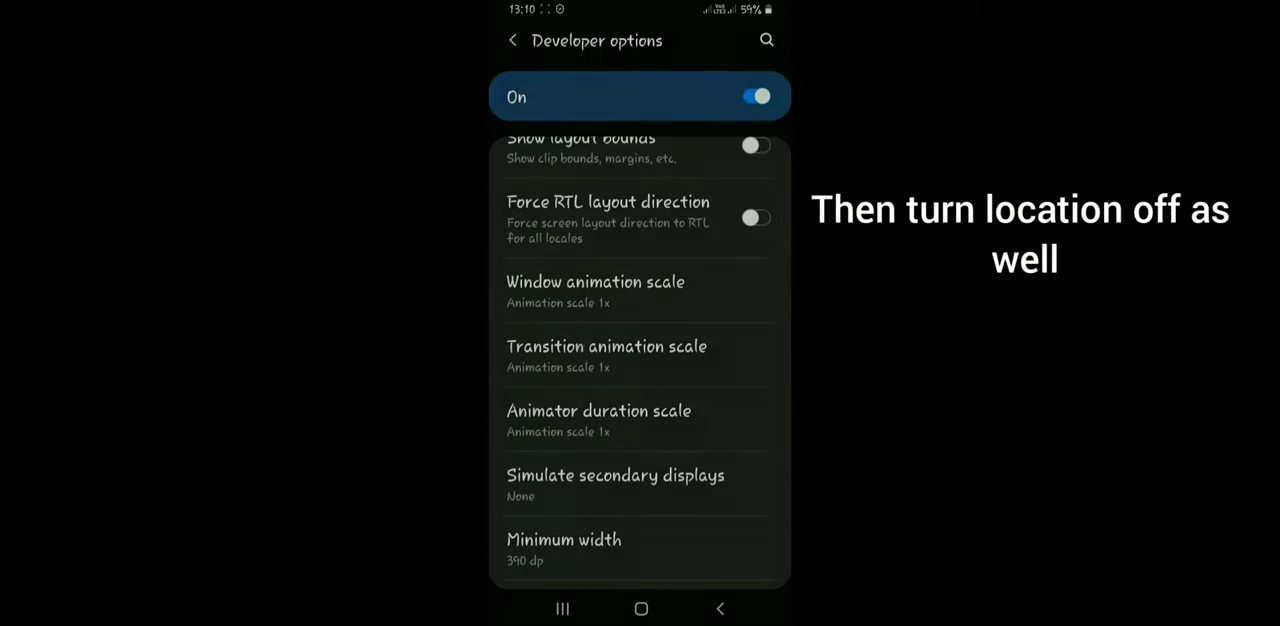
pyautogui.click(606, 356)
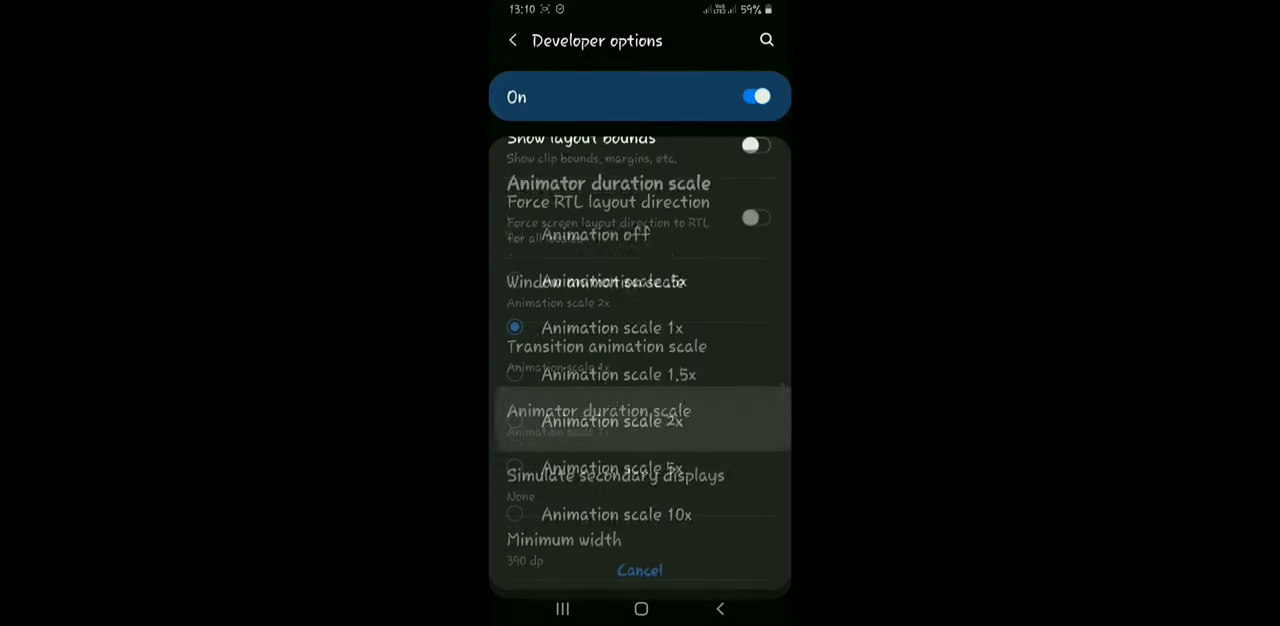
pyautogui.click(610, 327)
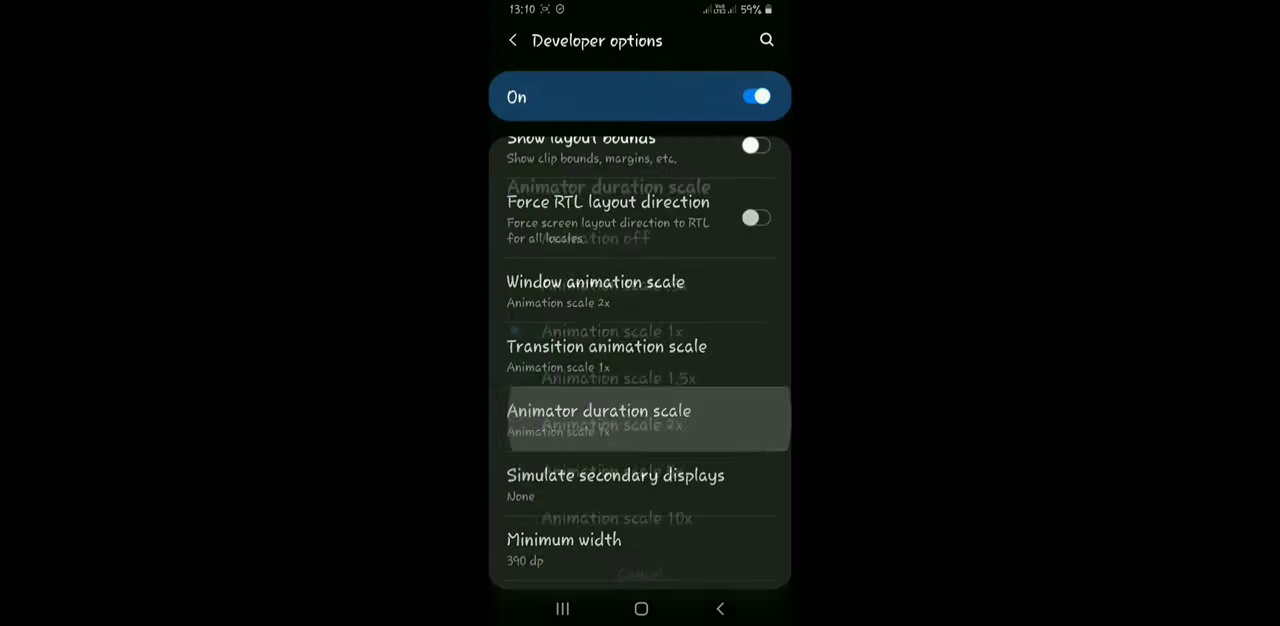
pyautogui.click(598, 411)
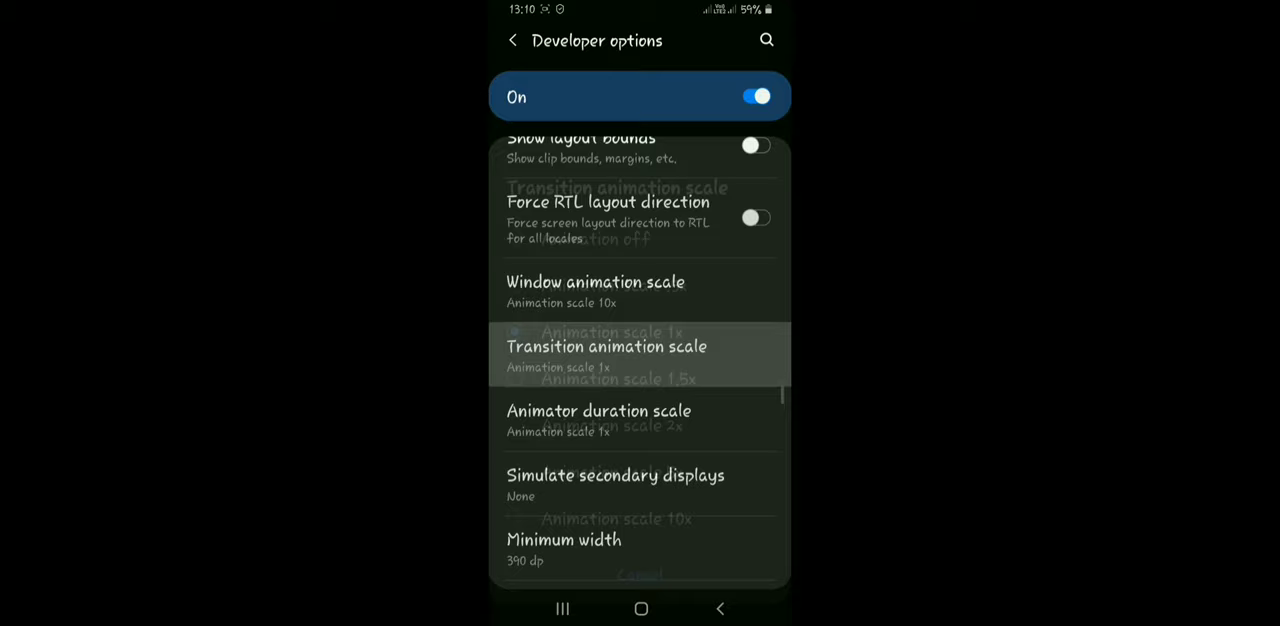
pyautogui.click(606, 346)
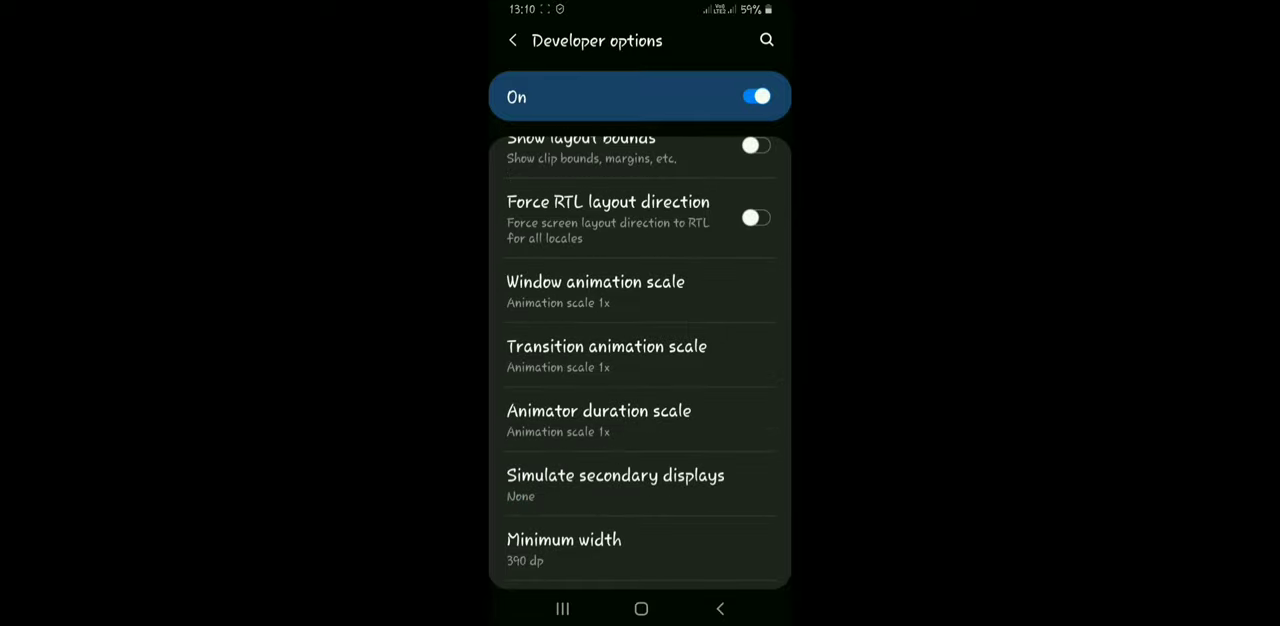
pyautogui.click(595, 290)
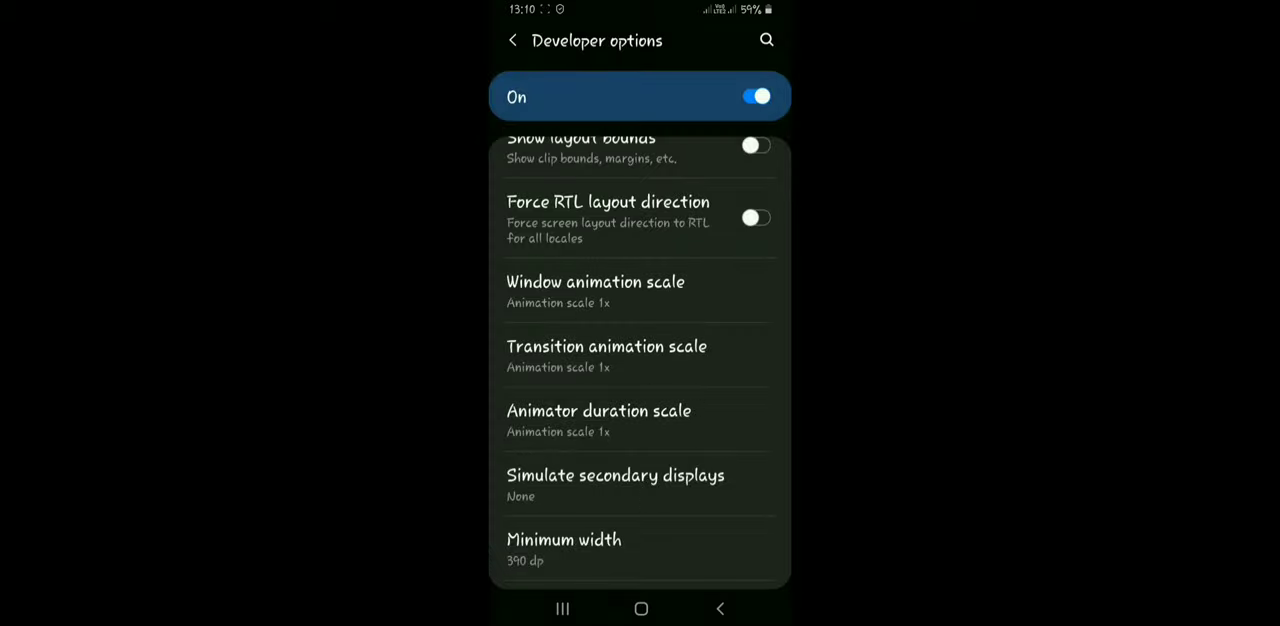
pyautogui.scroll(-3)
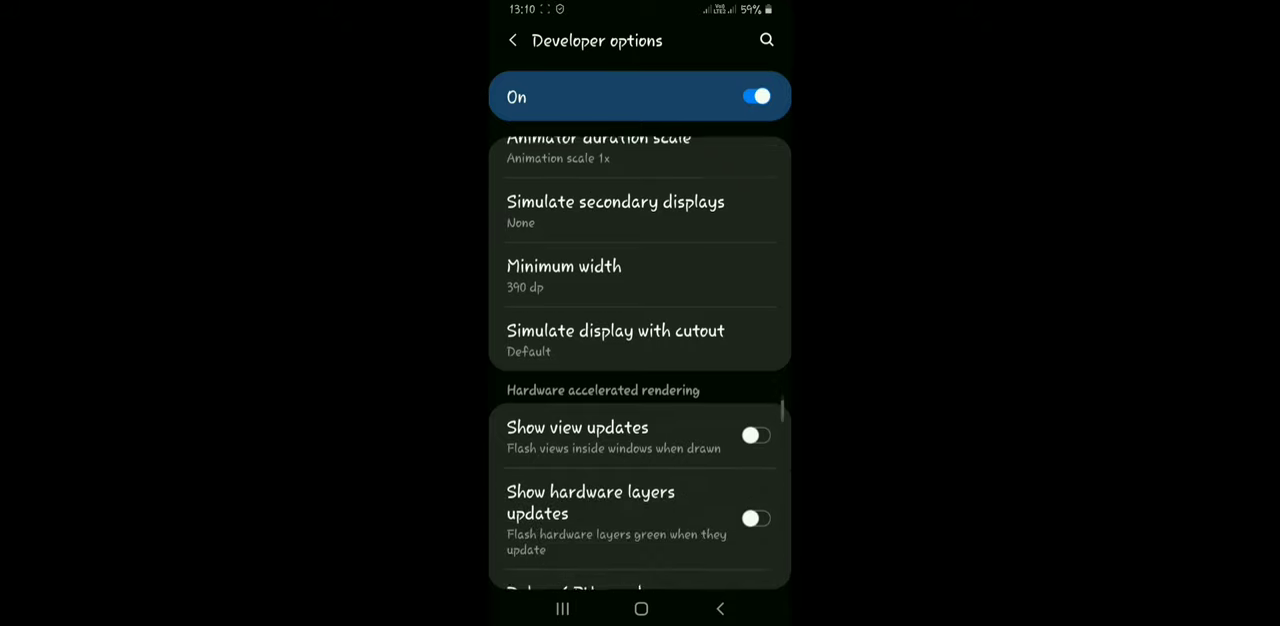
pyautogui.scroll(-3)
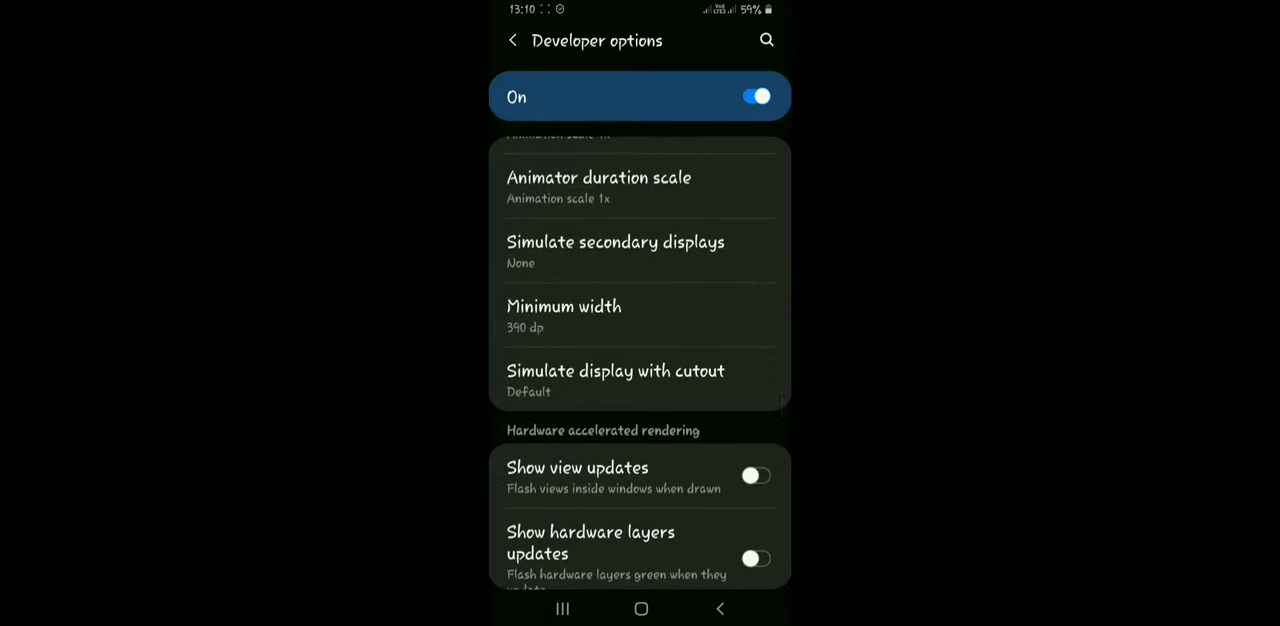
pyautogui.scroll(-3)
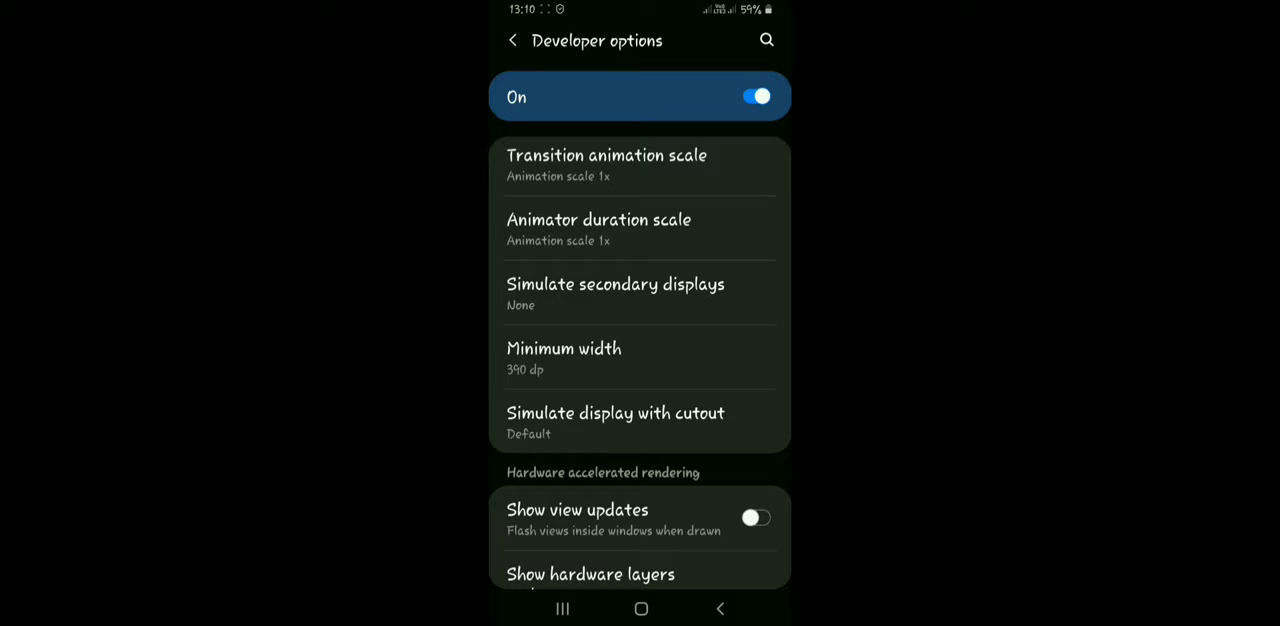
pyautogui.scroll(-3)
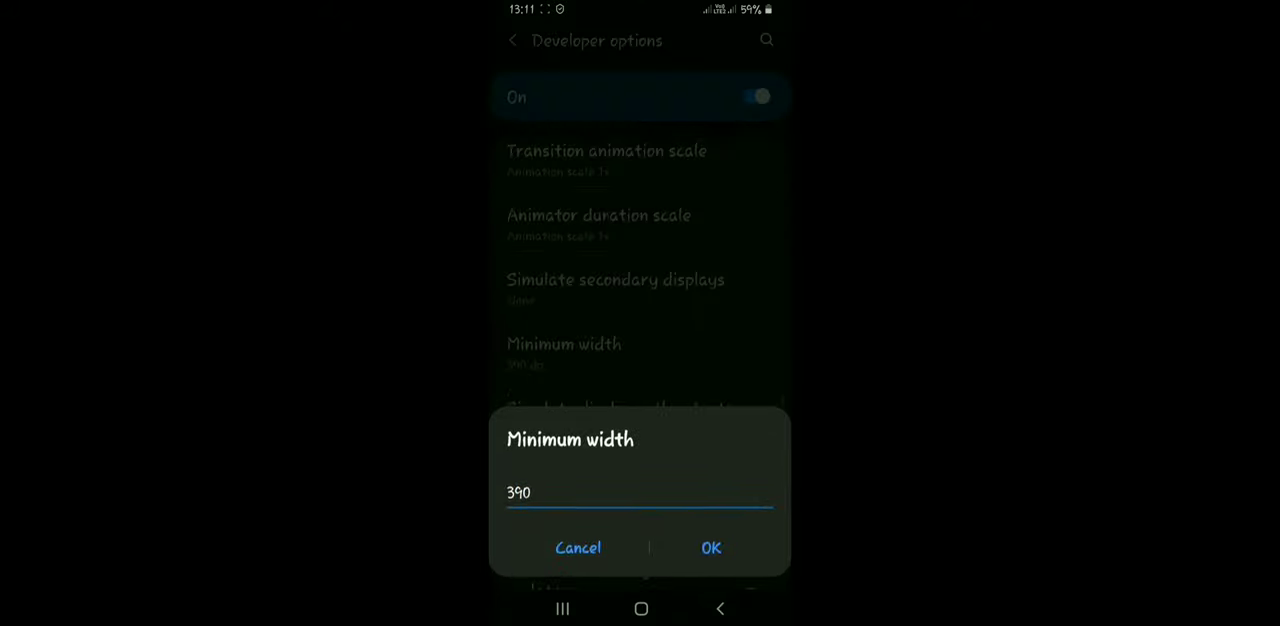
pyautogui.click(640, 492)
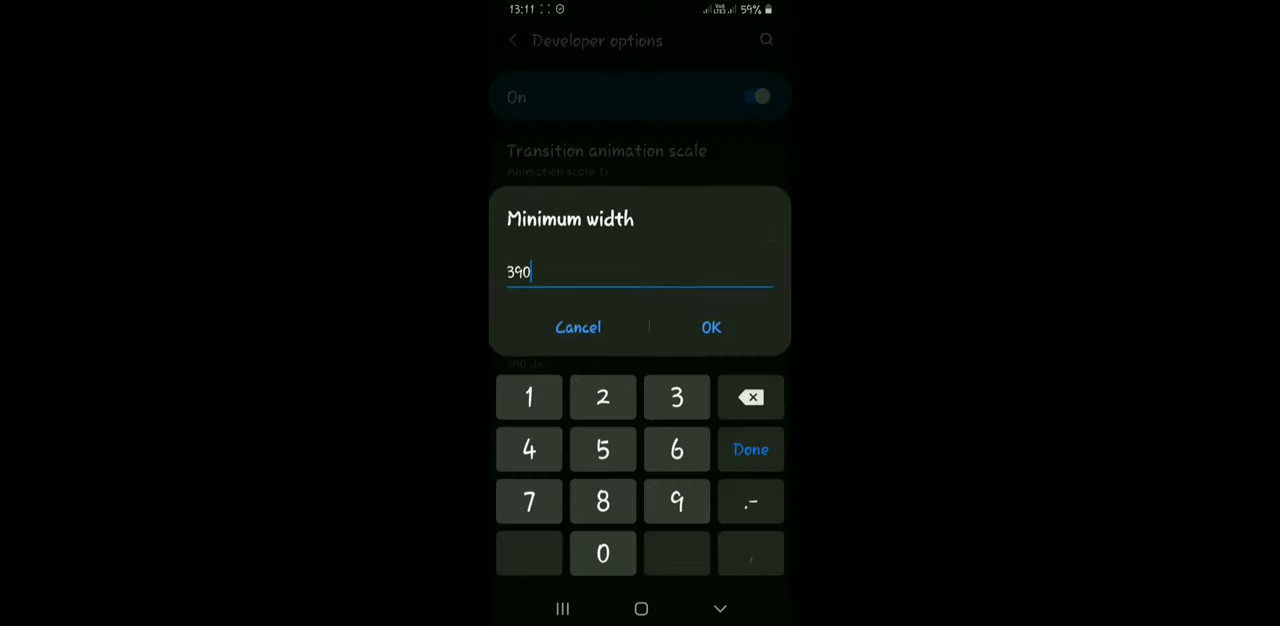
pyautogui.click(711, 327)
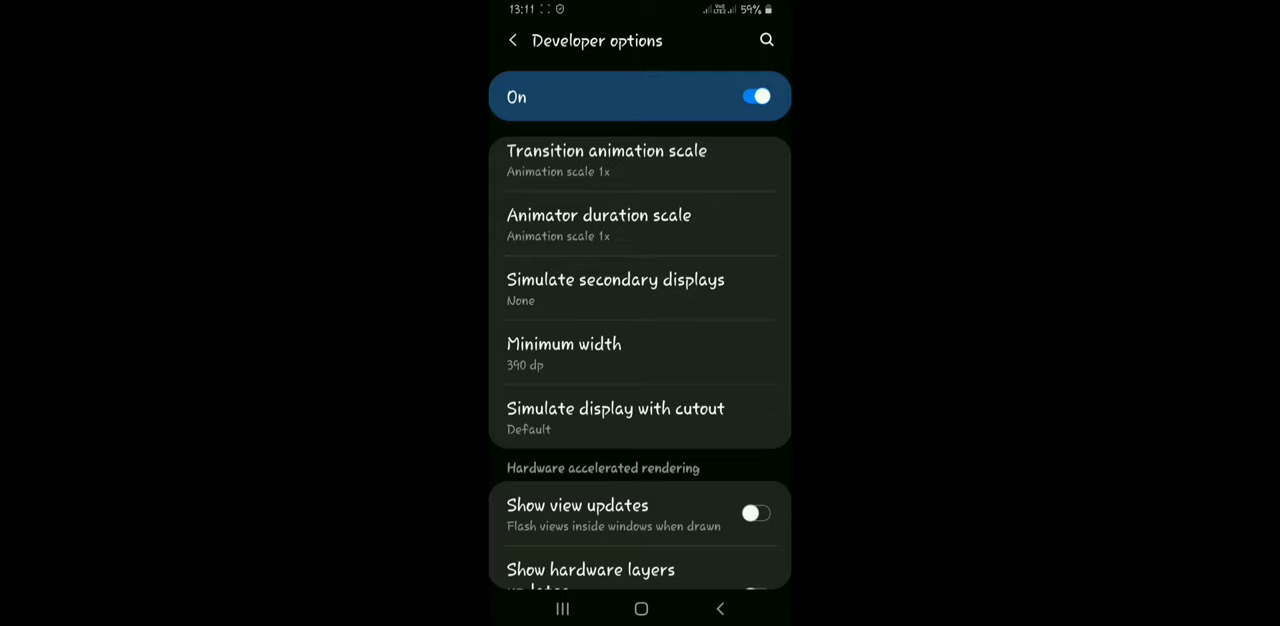
pyautogui.scroll(-3)
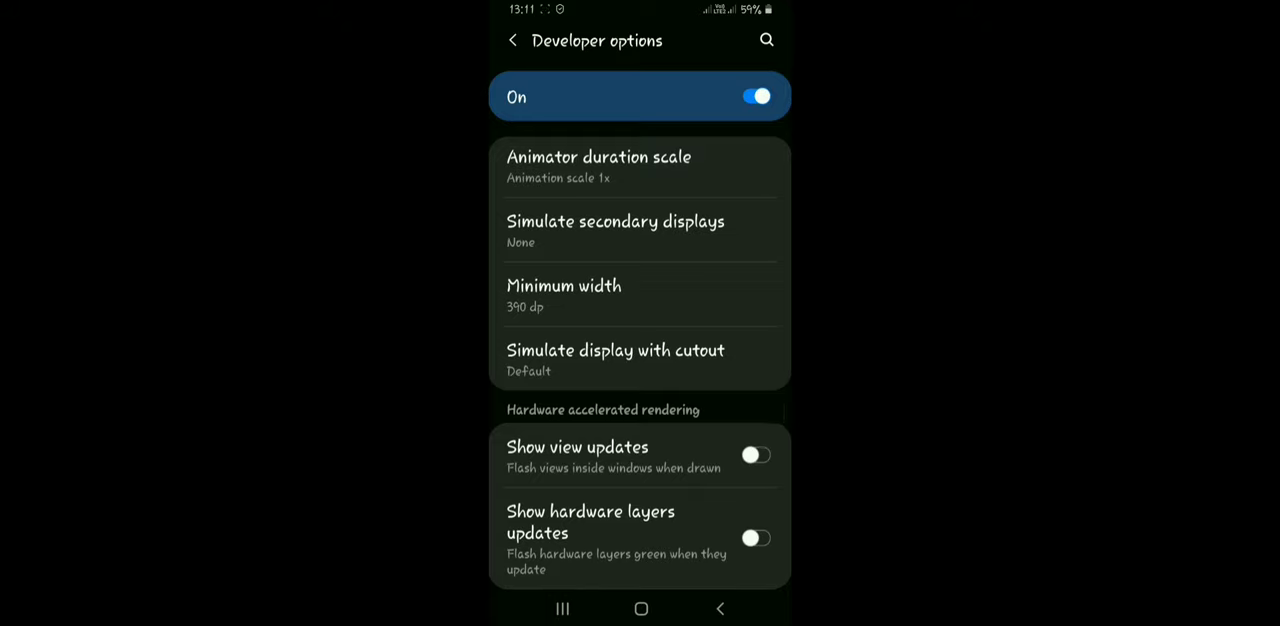
pyautogui.scroll(-3)
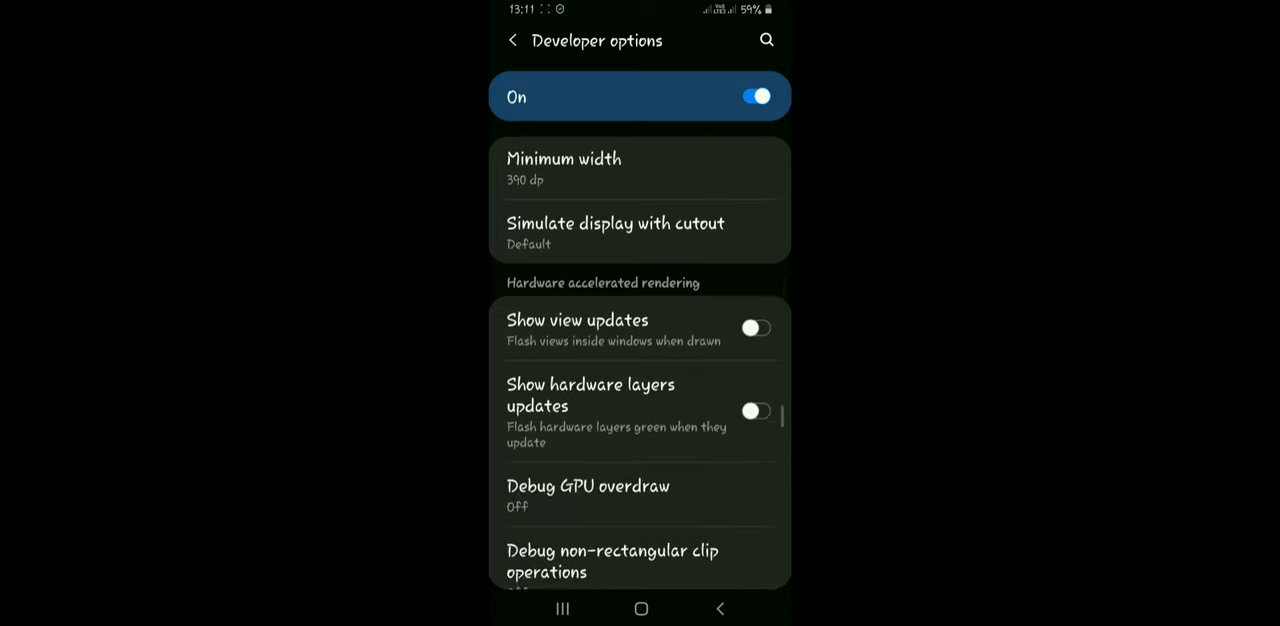
pyautogui.scroll(-3)
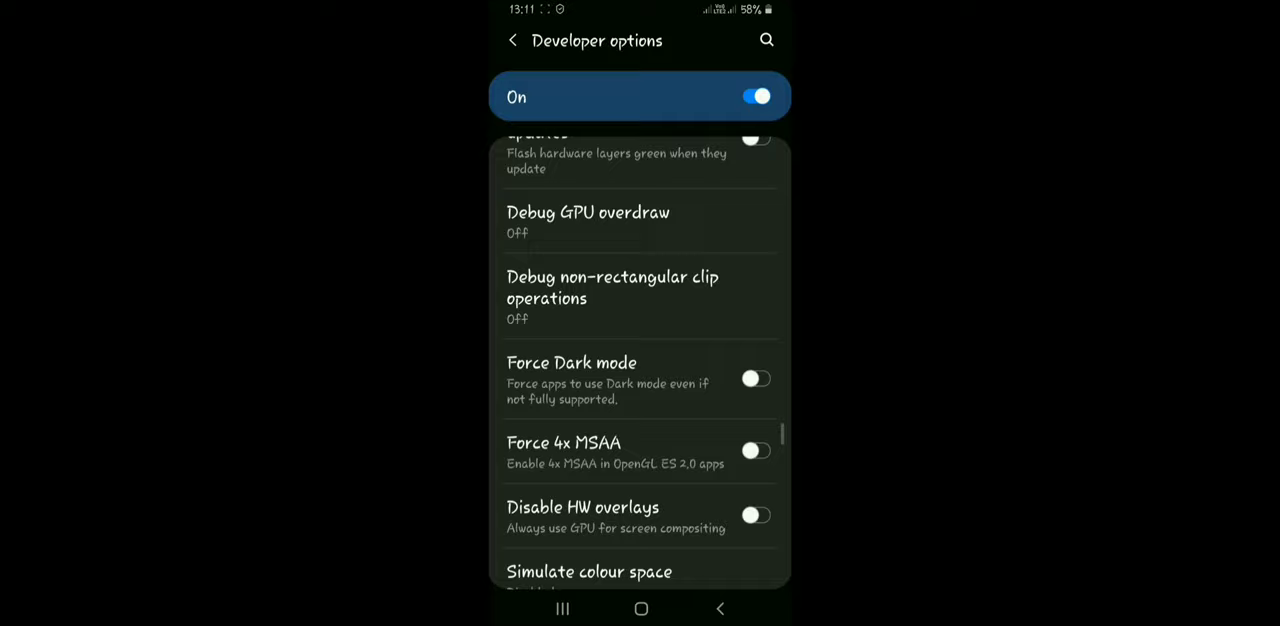
pyautogui.scroll(-3)
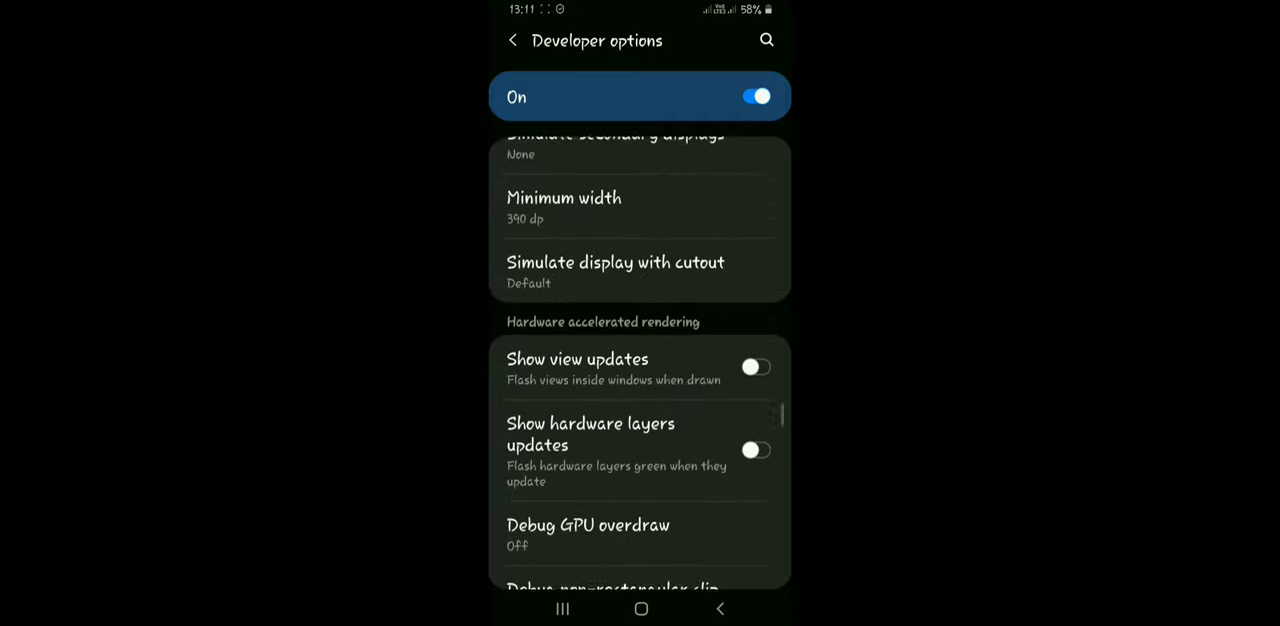
# Leave Developer options and view Display > Font size and style (Rosemary font, bold off).
pyautogui.click(512, 40)
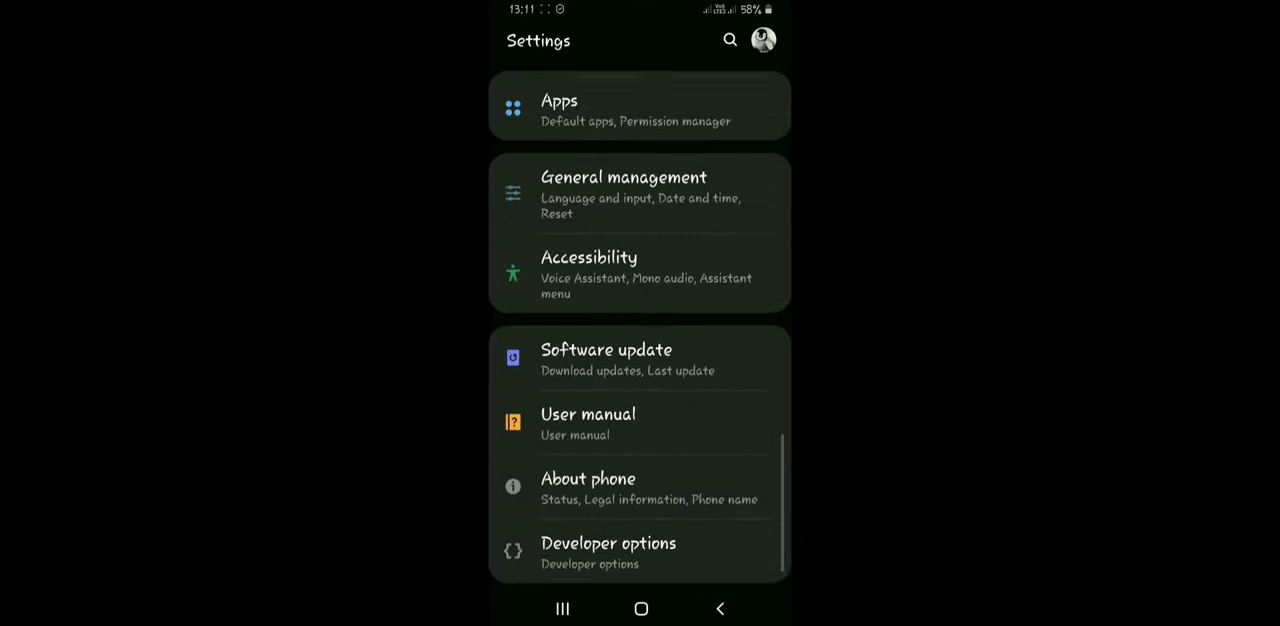
pyautogui.scroll(3)
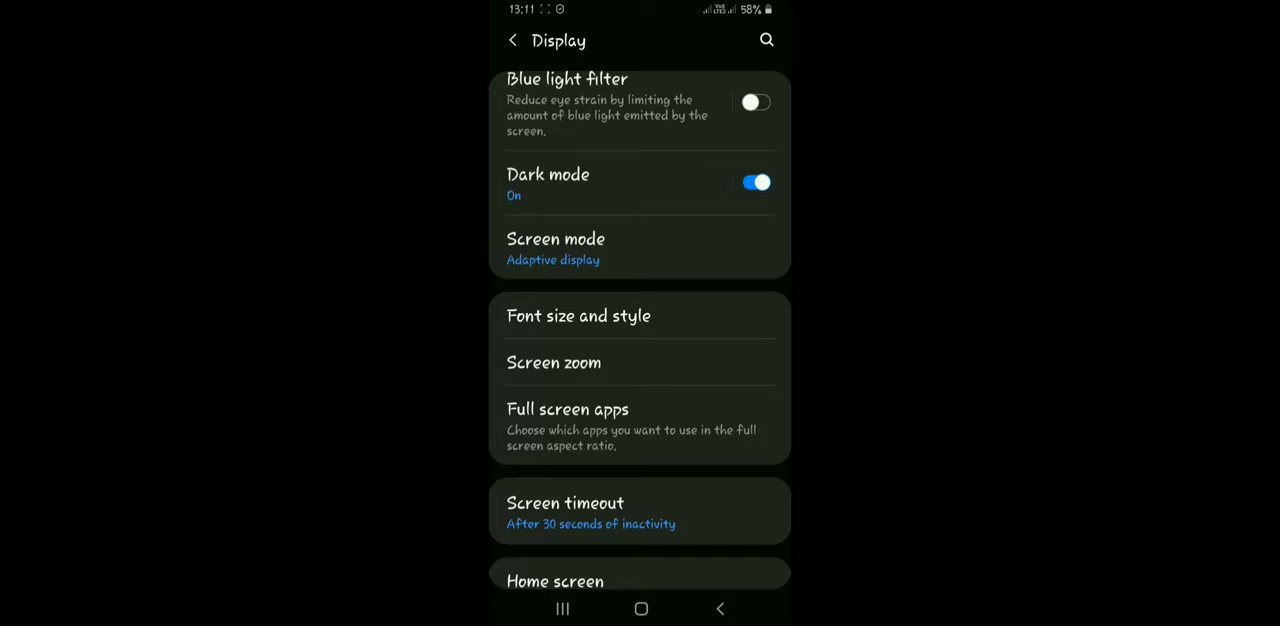
pyautogui.click(578, 315)
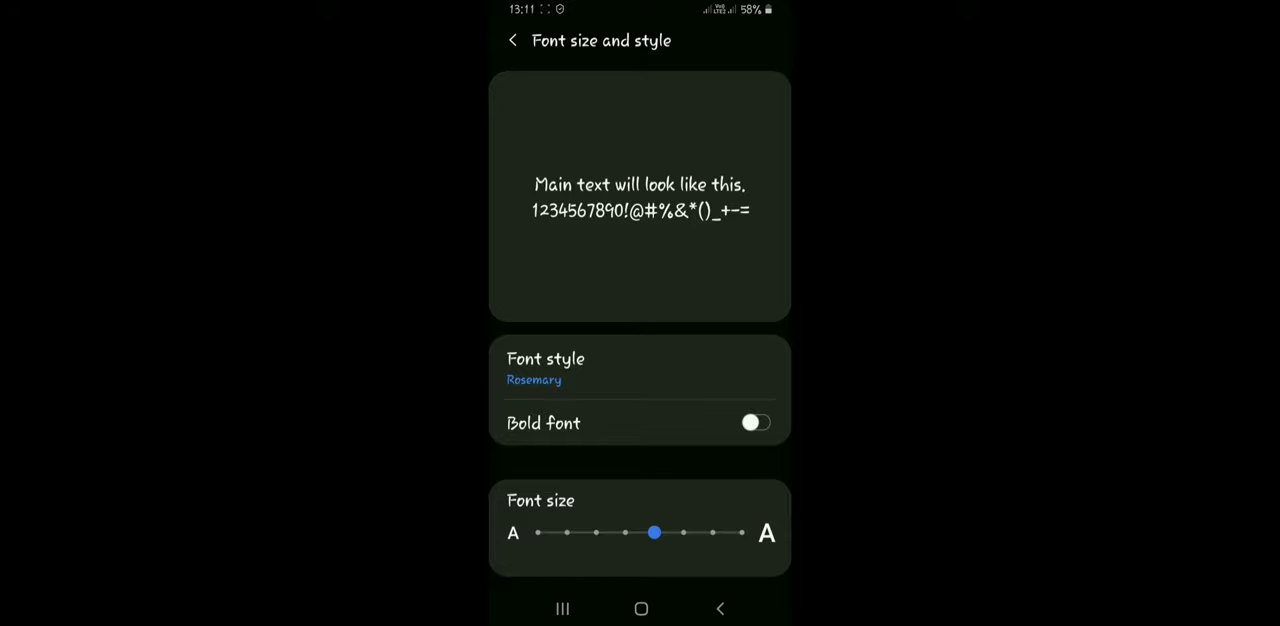
pyautogui.click(512, 40)
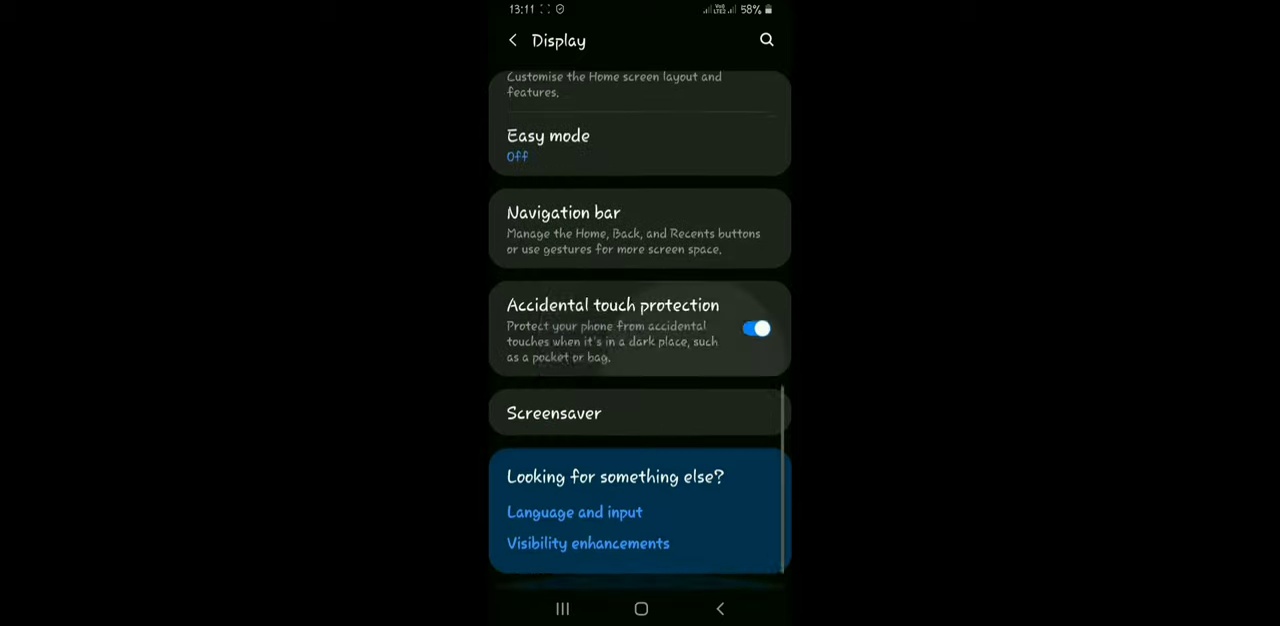
# Back out of Display to the main Settings list and scroll to its bottom.
pyautogui.scroll(-3)
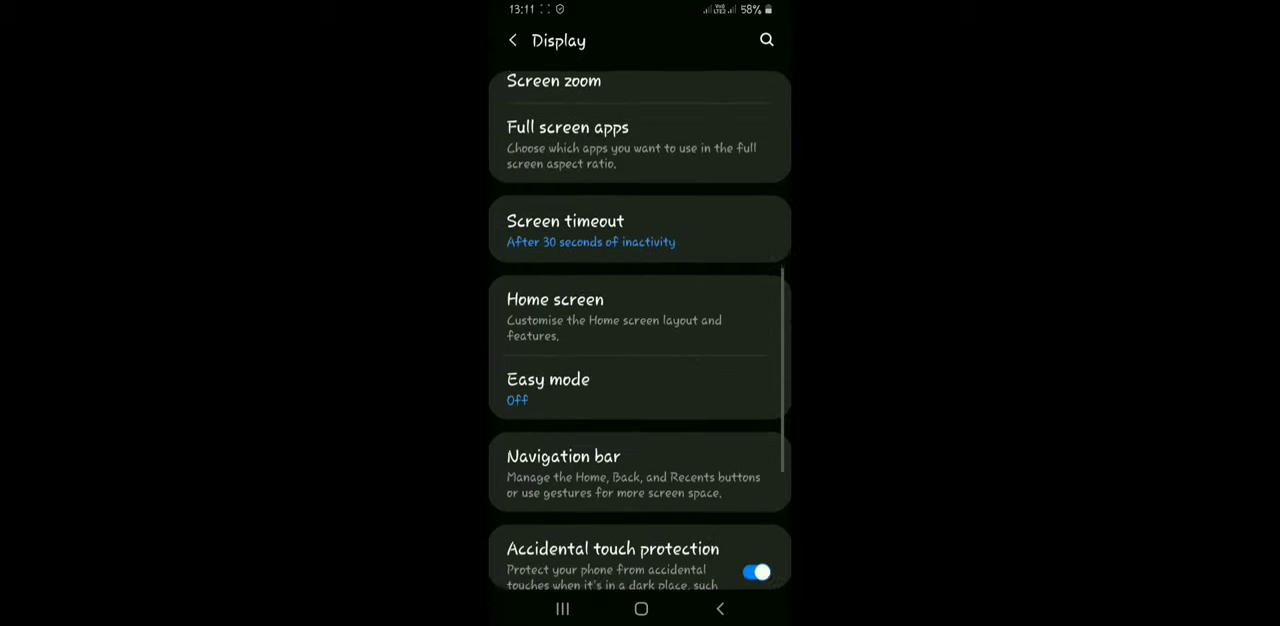
pyautogui.click(512, 40)
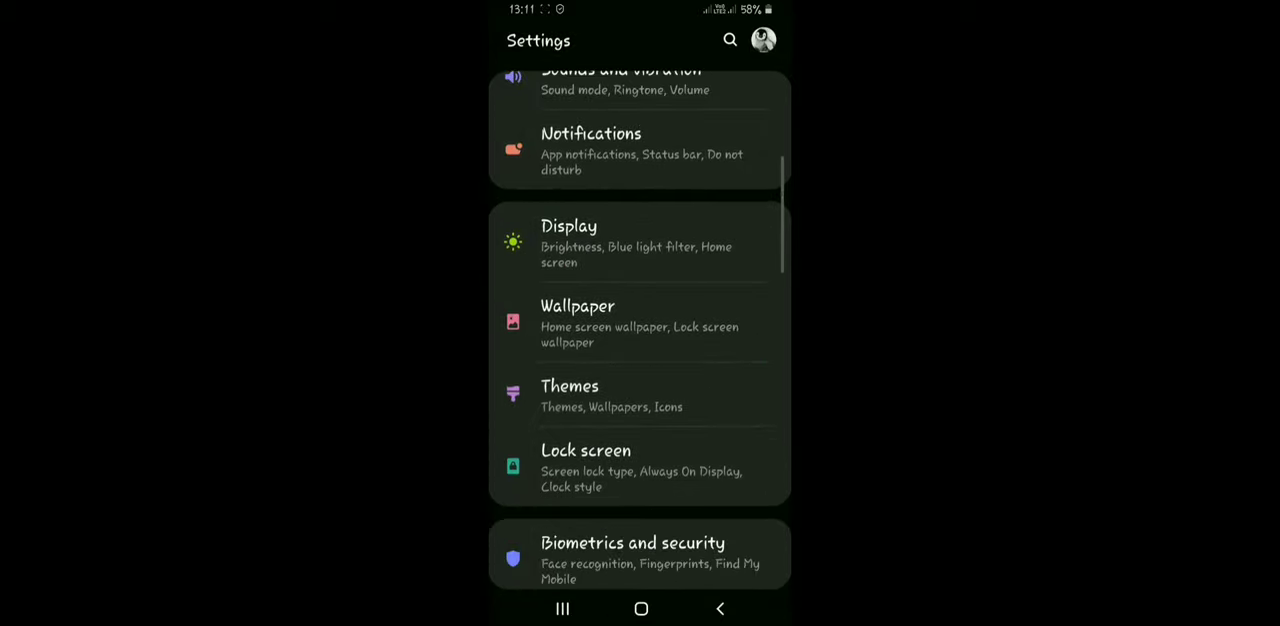
pyautogui.scroll(-3)
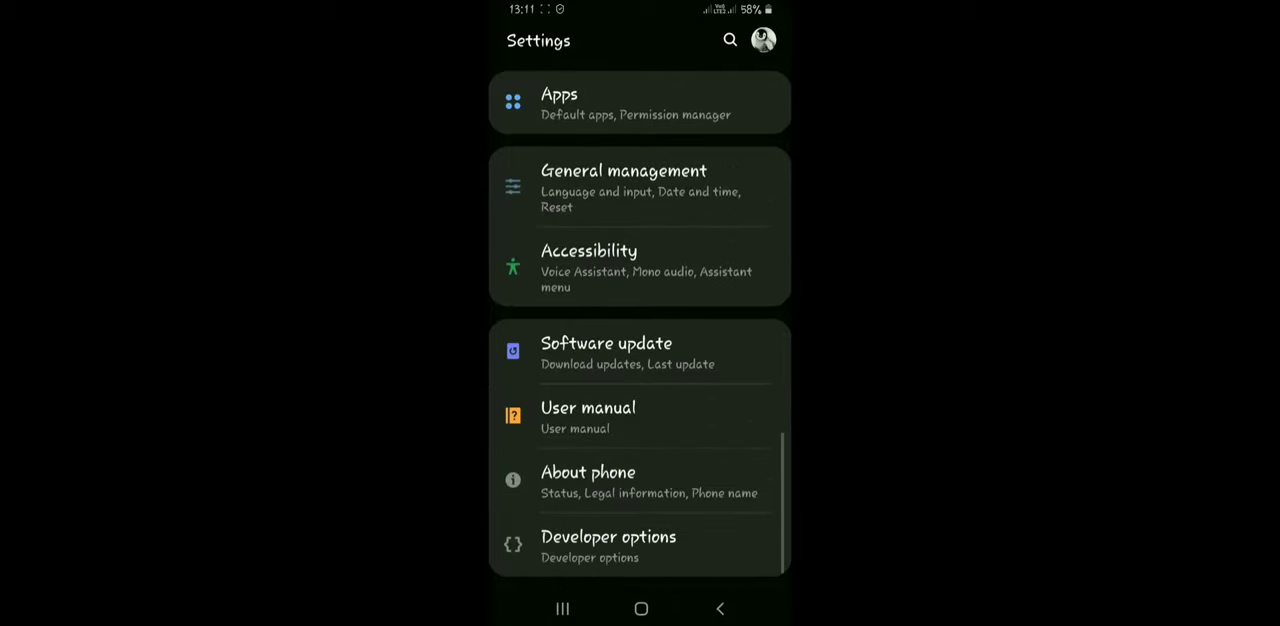
# In Developer options set Minimum width to 320 dp.
pyautogui.click(640, 545)
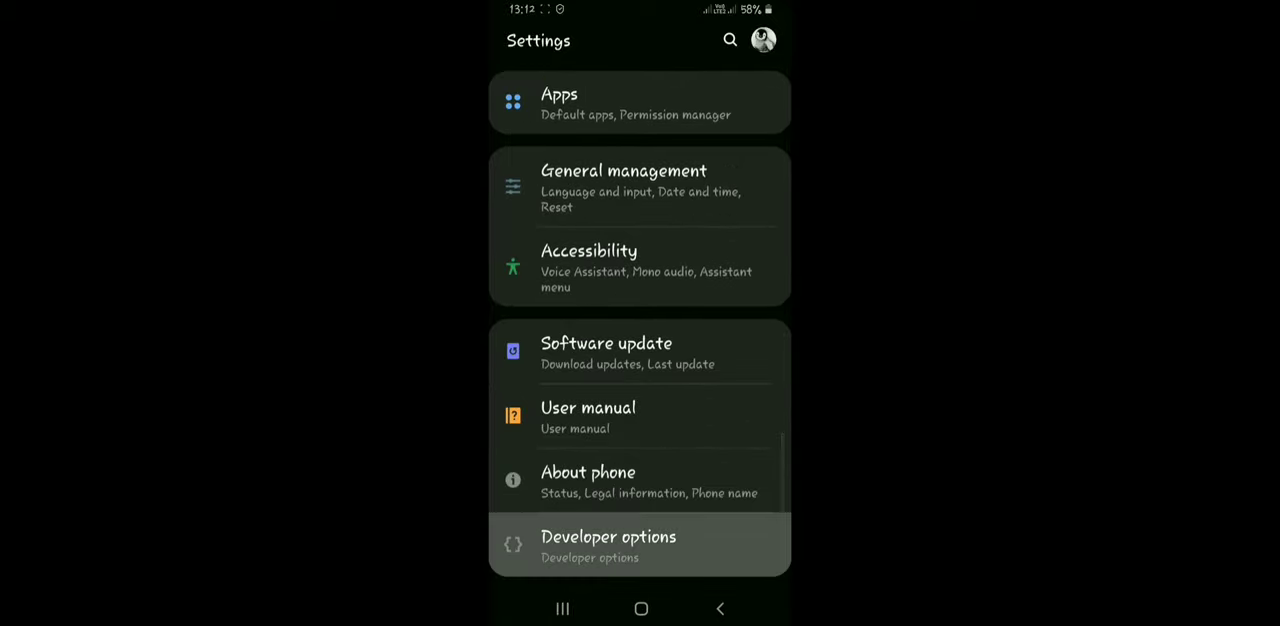
pyautogui.click(608, 543)
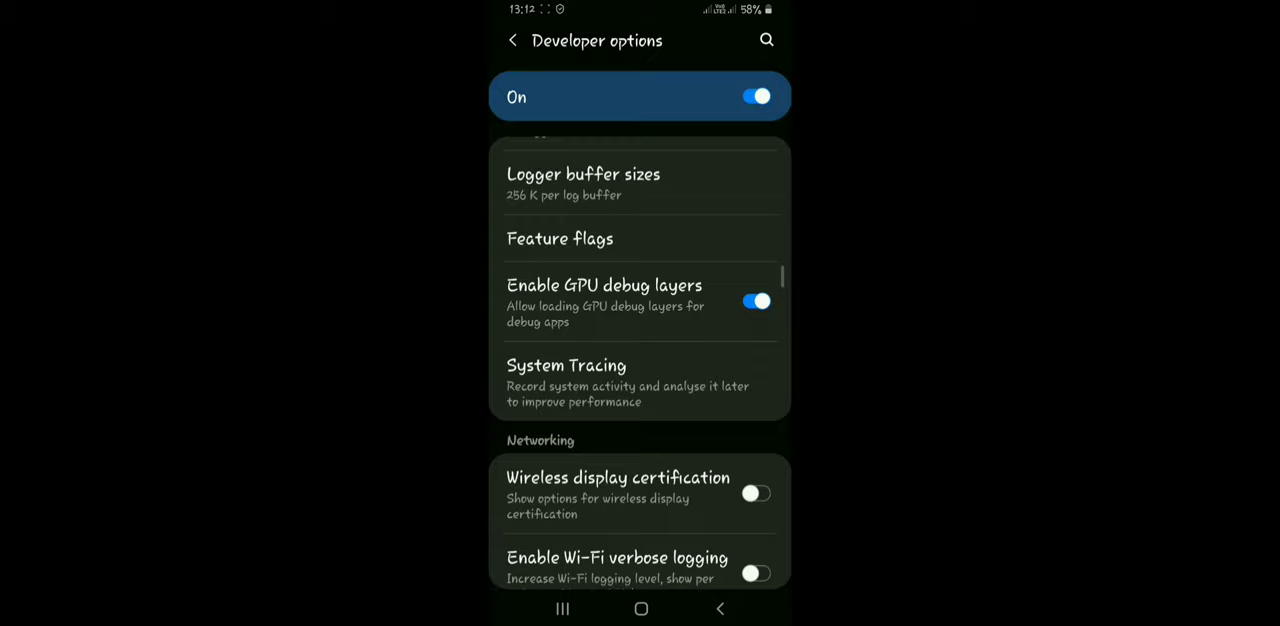
pyautogui.scroll(-3)
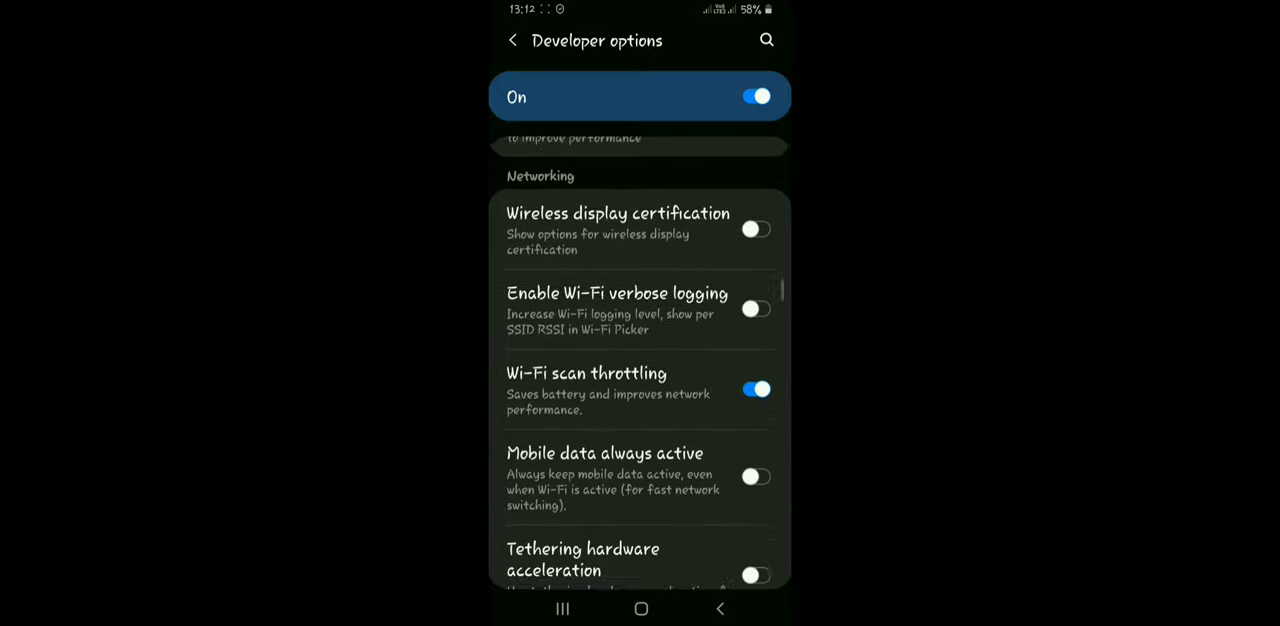
pyautogui.scroll(-3)
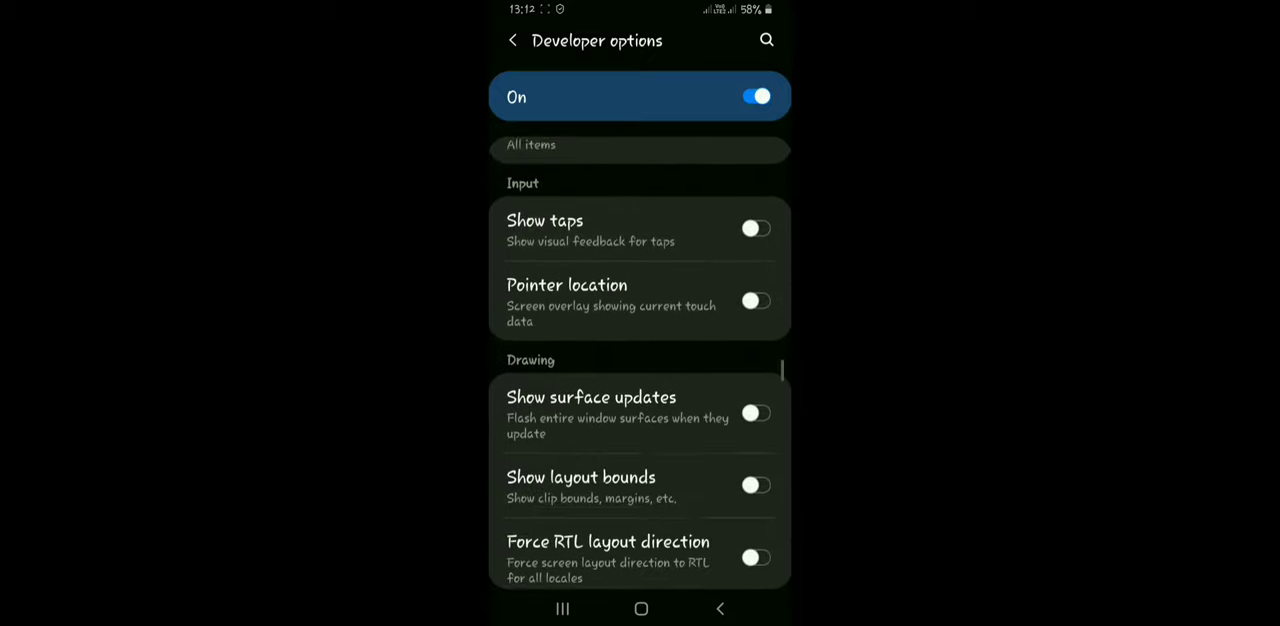
pyautogui.scroll(-3)
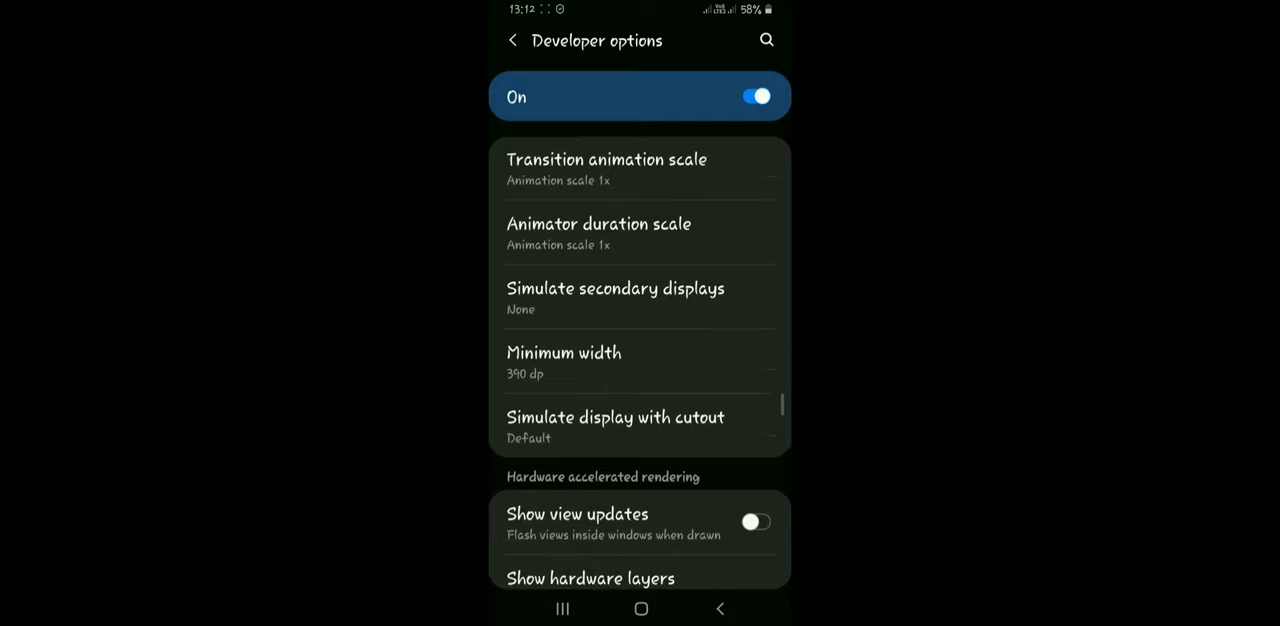
pyautogui.click(564, 362)
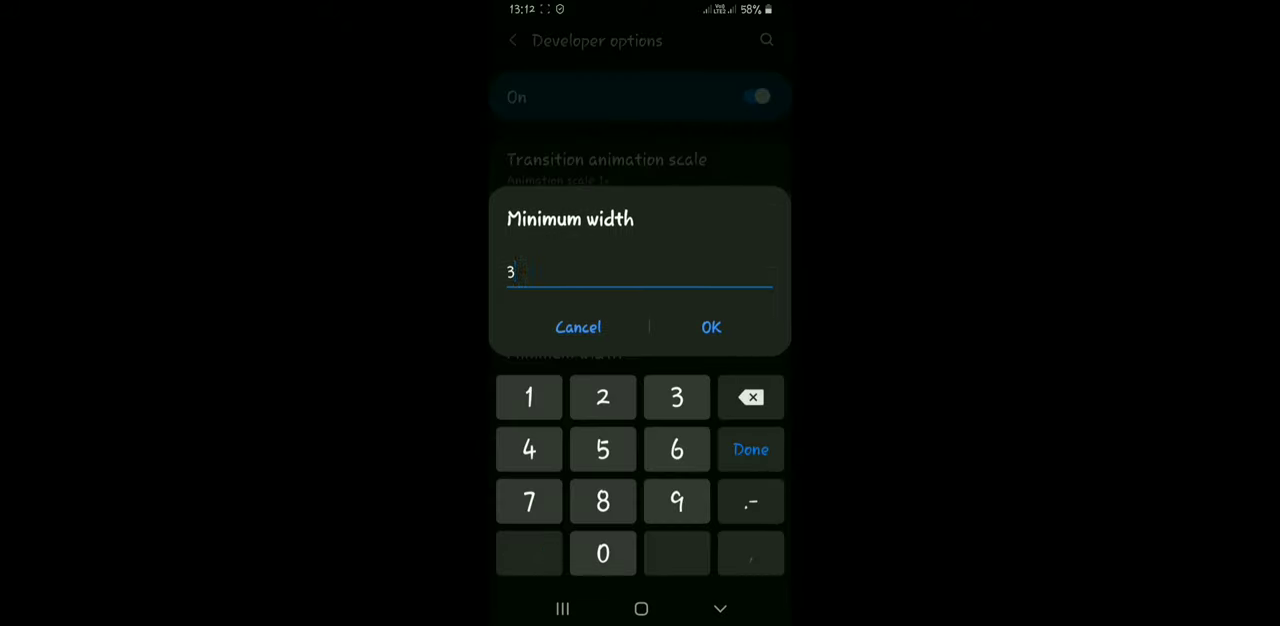
pyautogui.write('20')
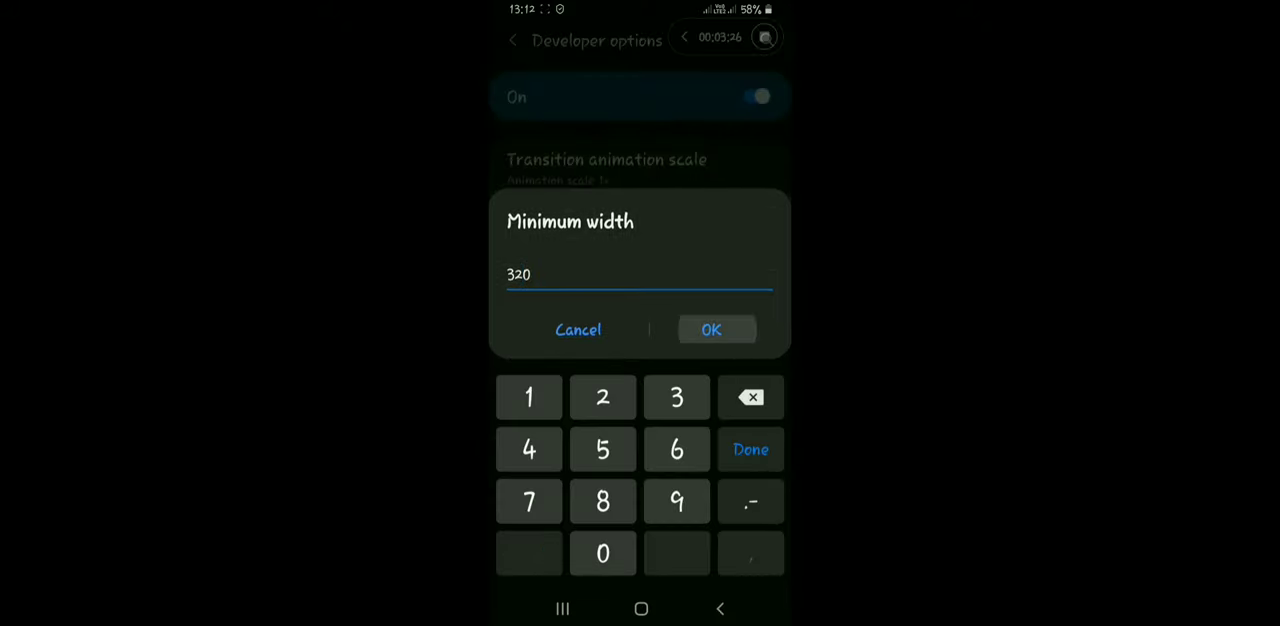
pyautogui.click(711, 330)
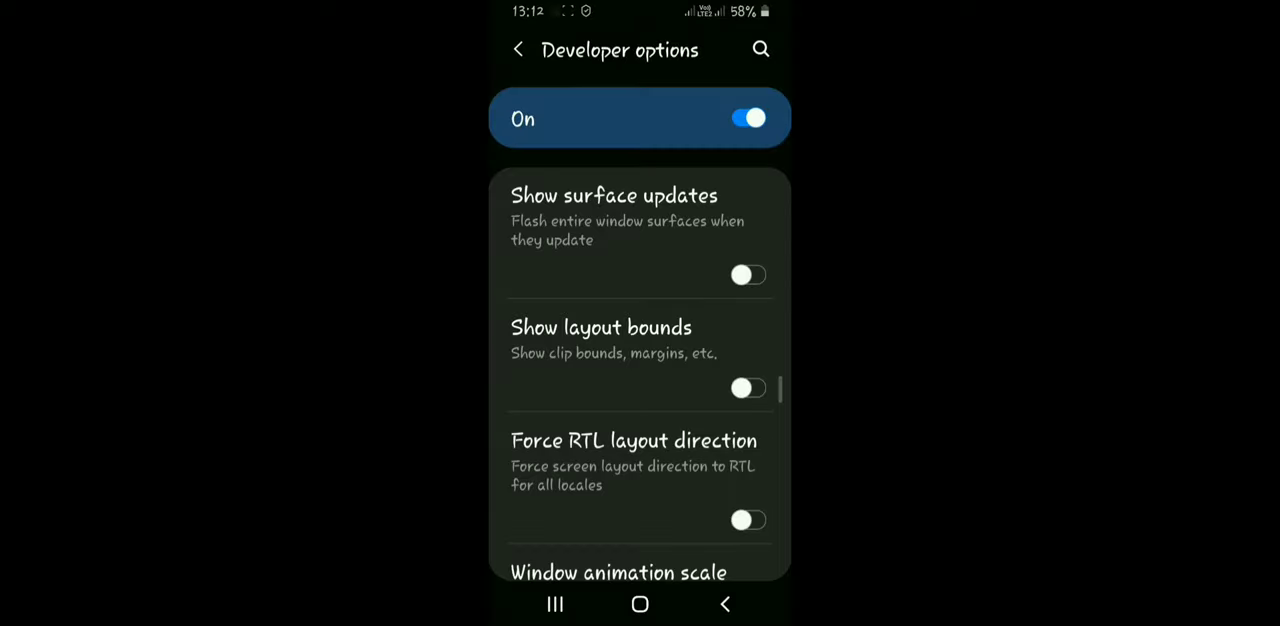
# Scroll through Developer options before reopening Minimum width with 390 entered.
pyautogui.scroll(-3)
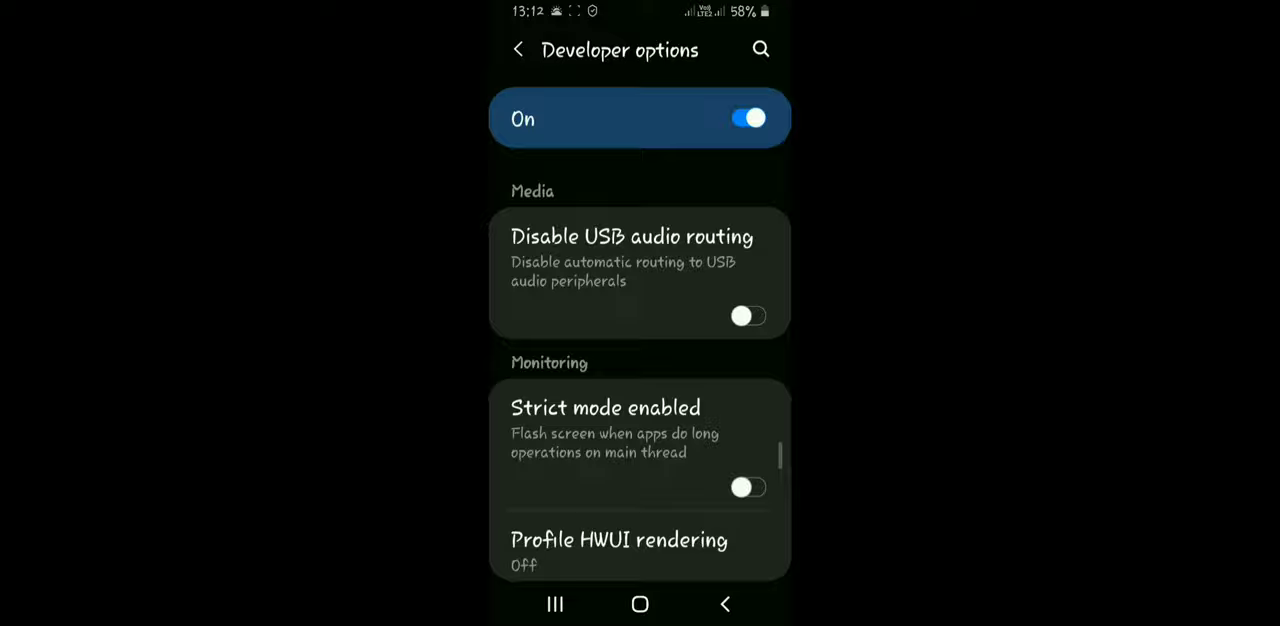
pyautogui.scroll(-3)
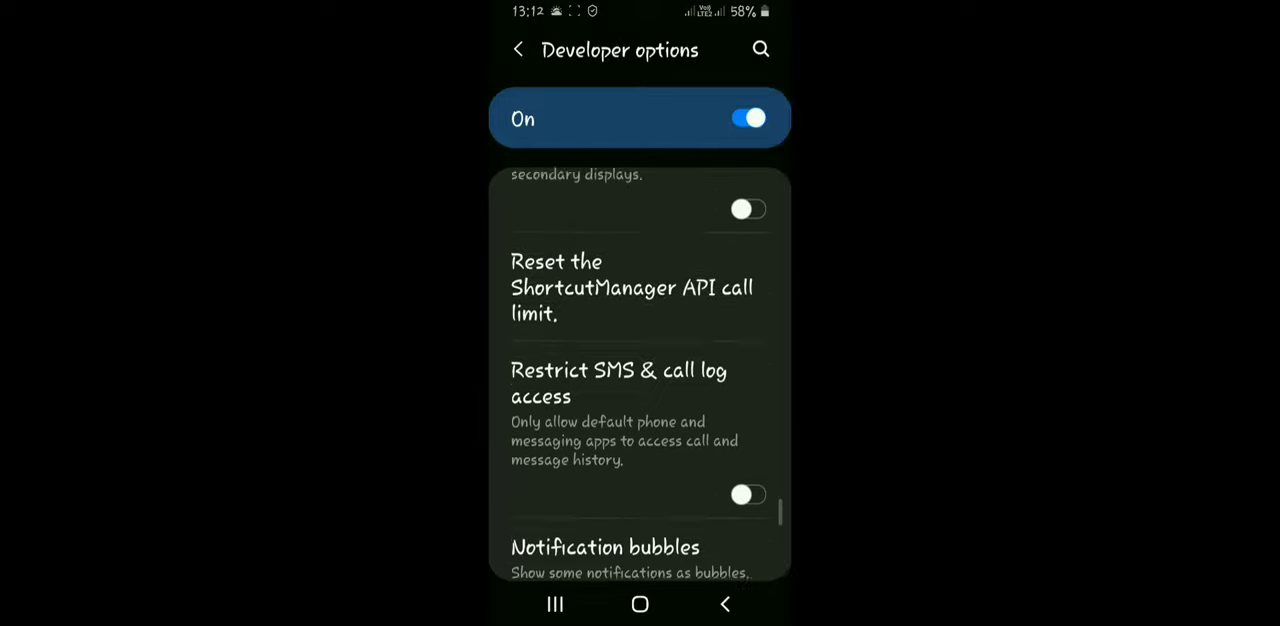
pyautogui.scroll(-3)
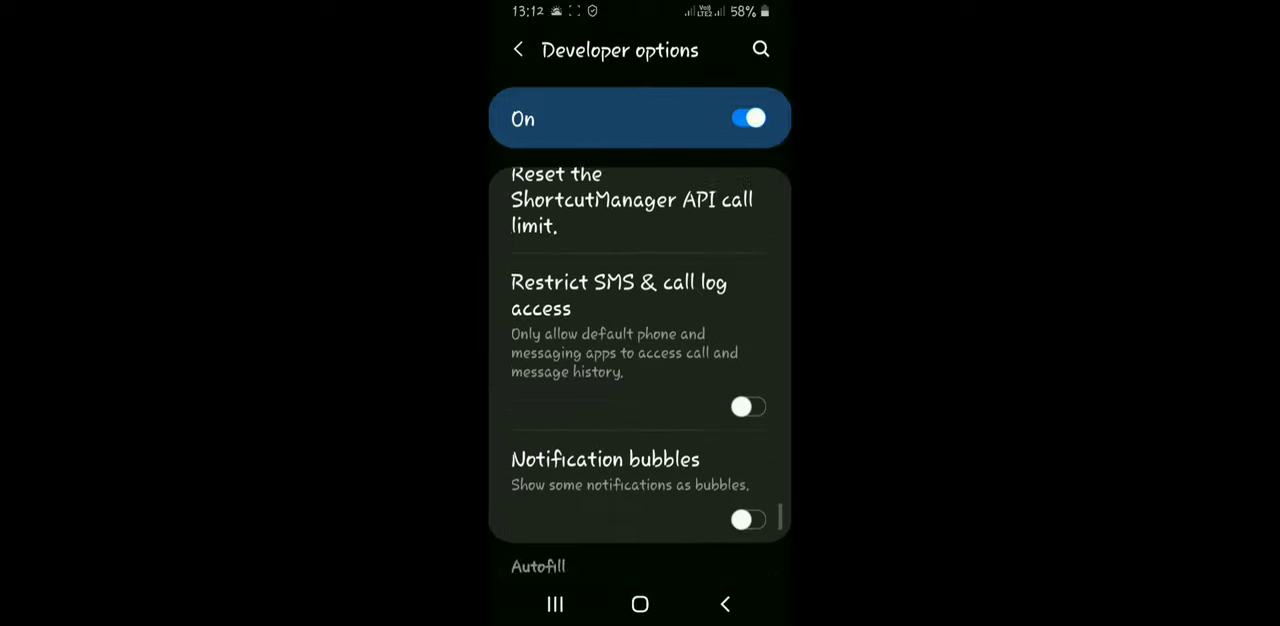
pyautogui.scroll(-3)
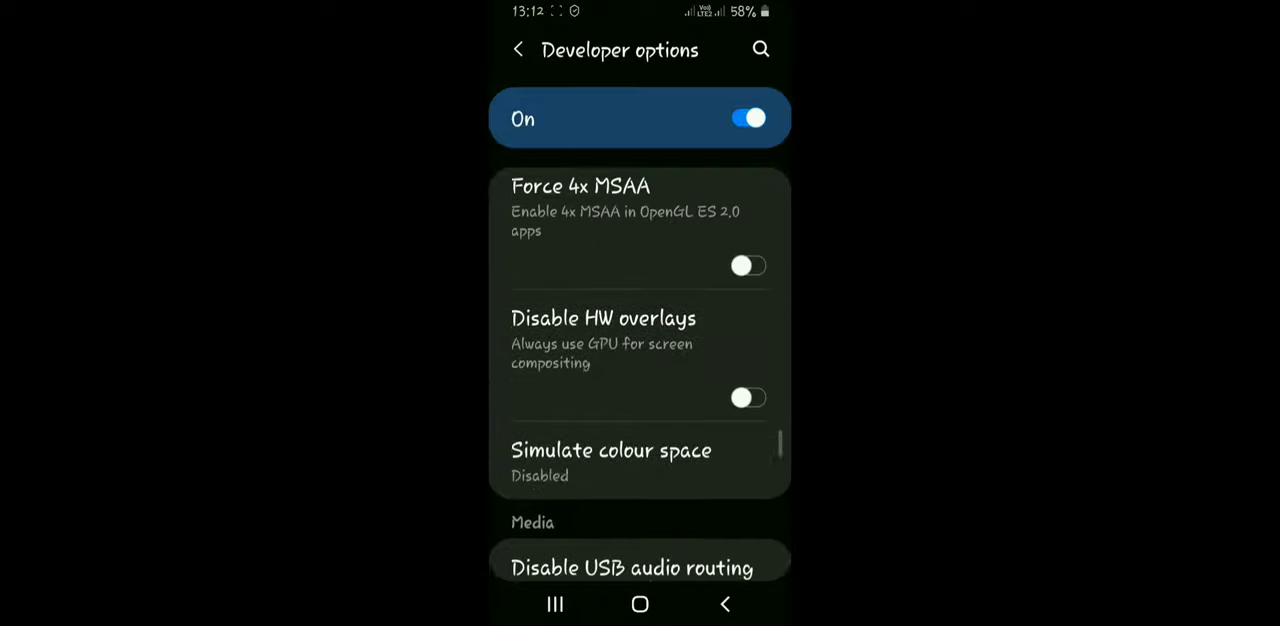
pyautogui.scroll(-3)
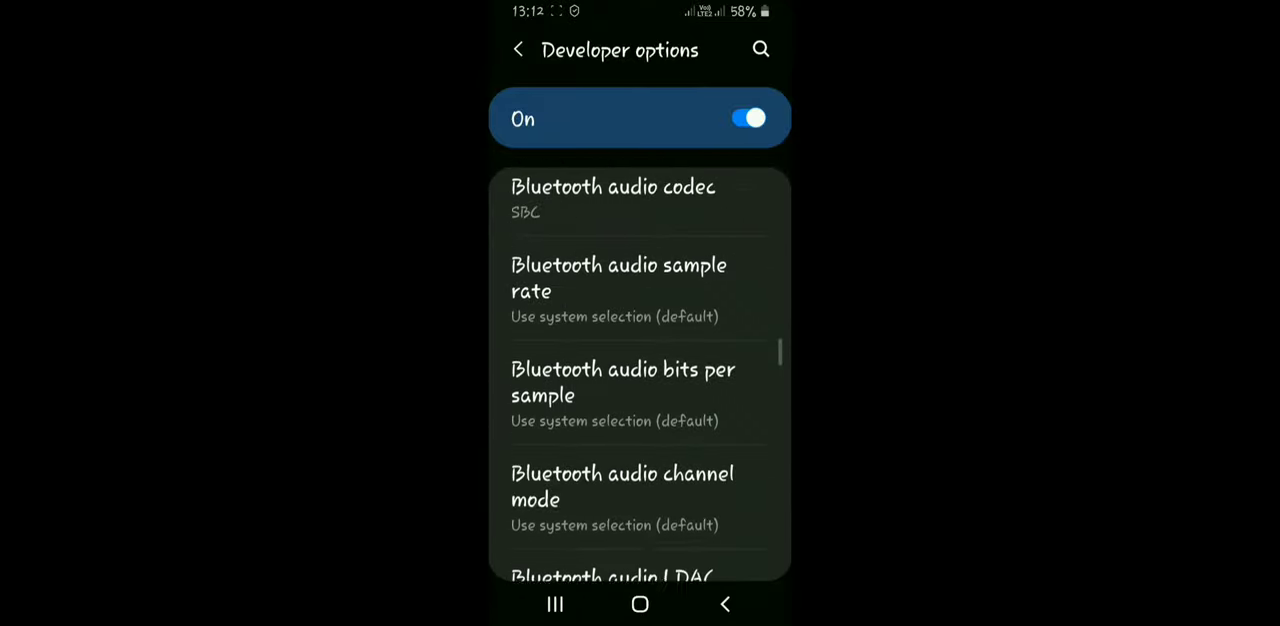
pyautogui.scroll(-3)
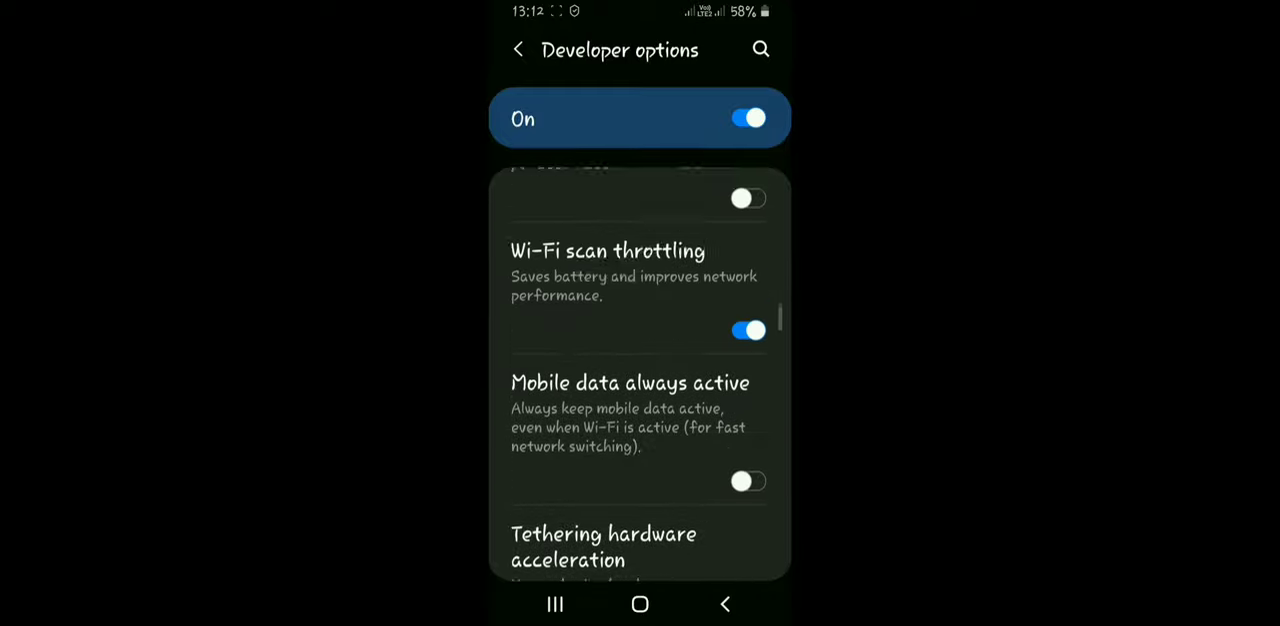
pyautogui.scroll(-3)
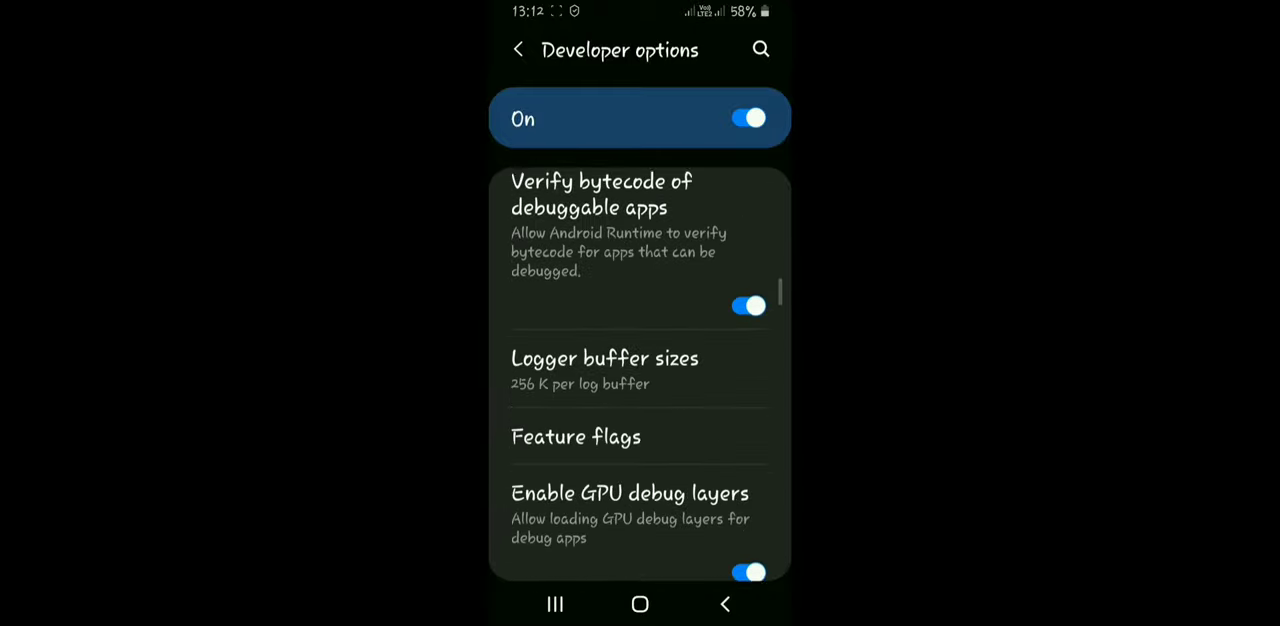
pyautogui.scroll(-3)
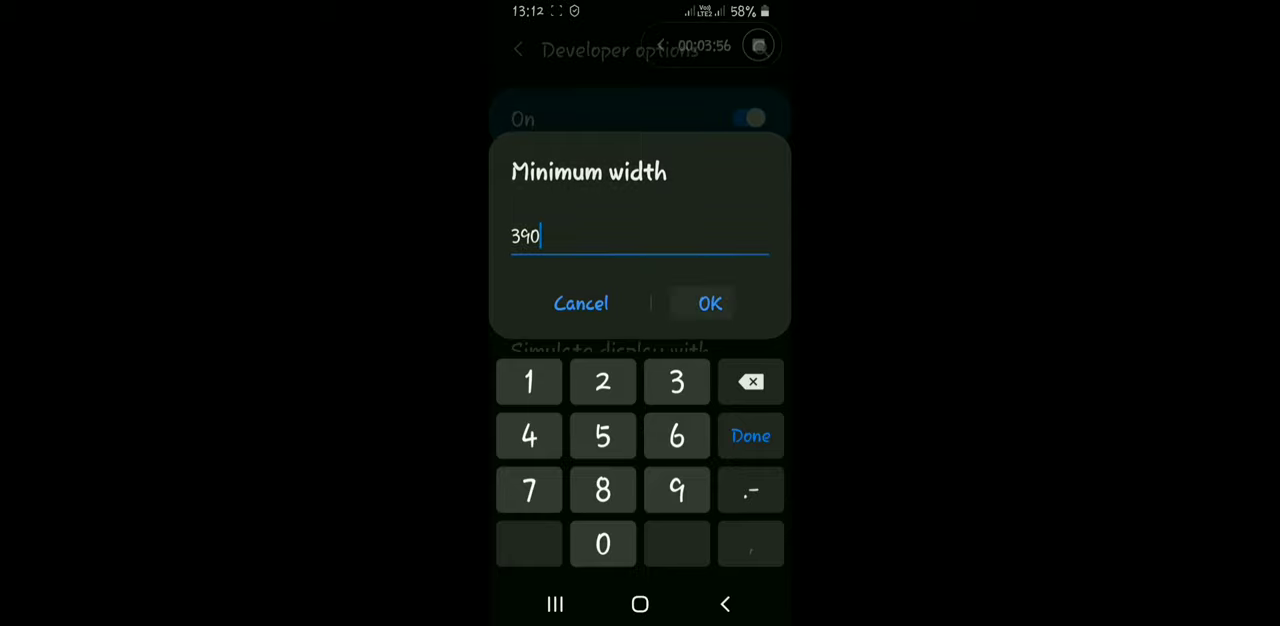
# Confirm Minimum width at 390 dp and scroll down to the Apps section.
pyautogui.click(710, 303)
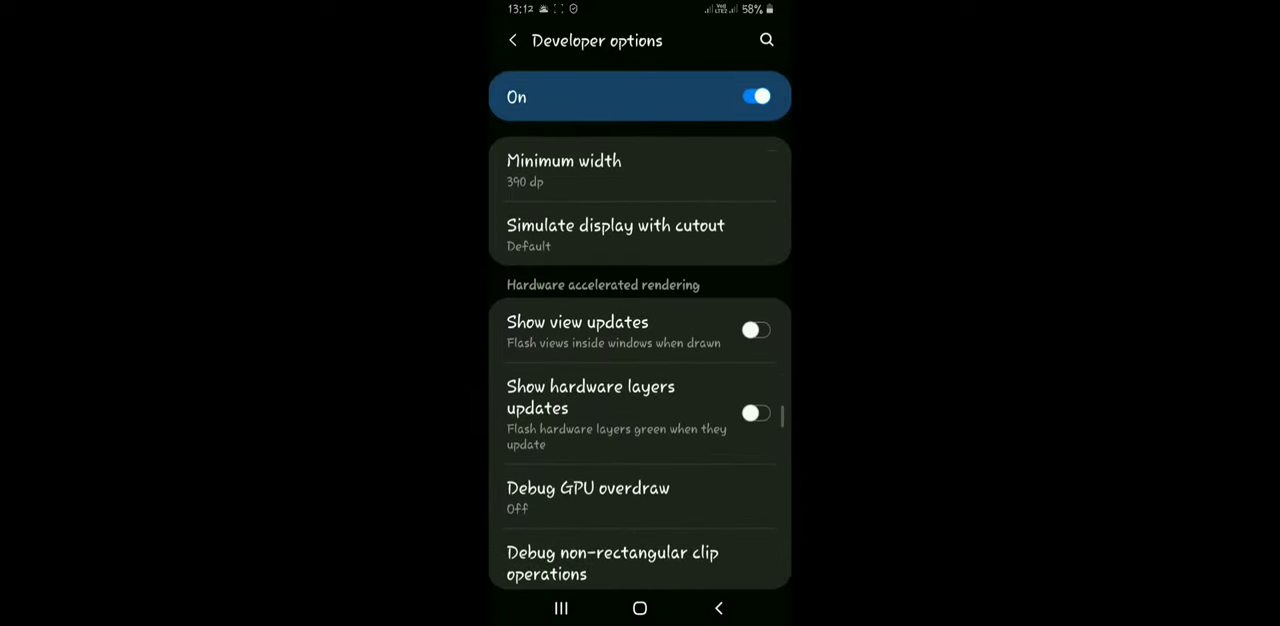
pyautogui.scroll(-3)
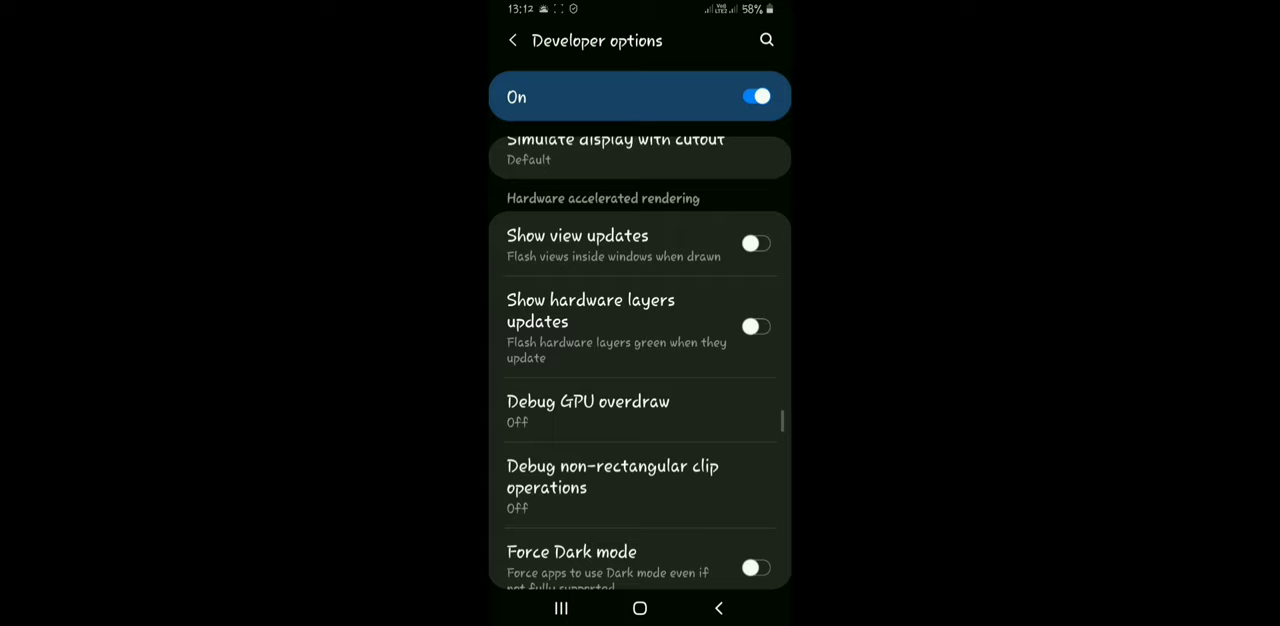
pyautogui.scroll(-3)
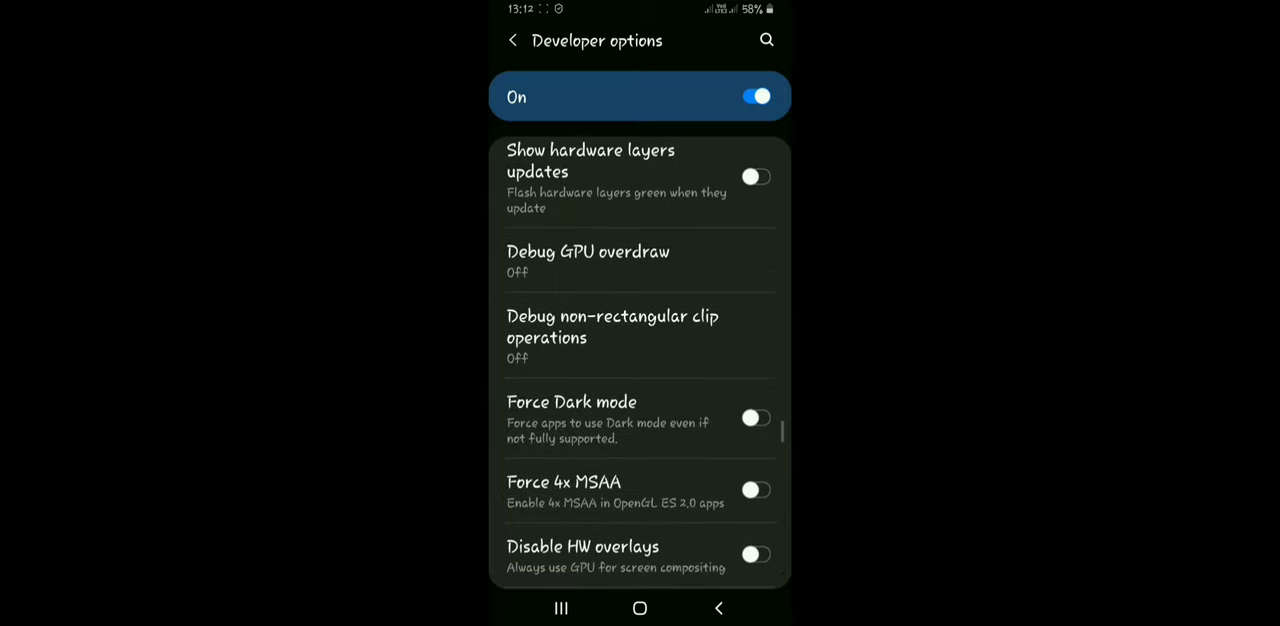
pyautogui.scroll(-3)
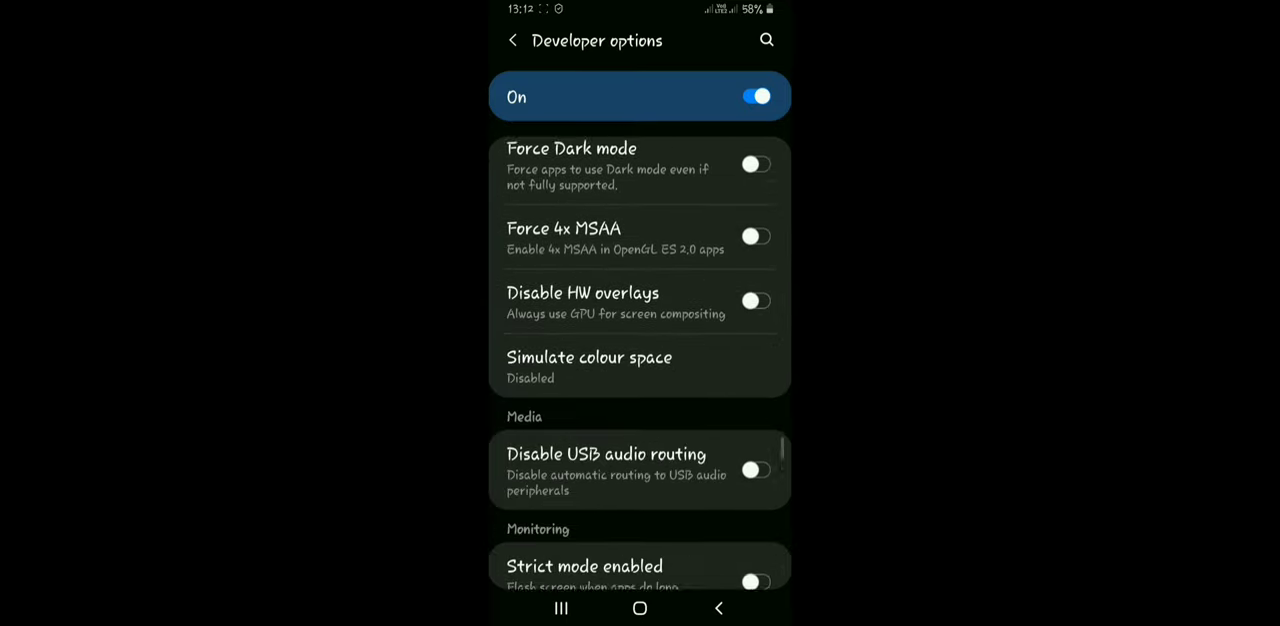
pyautogui.scroll(-3)
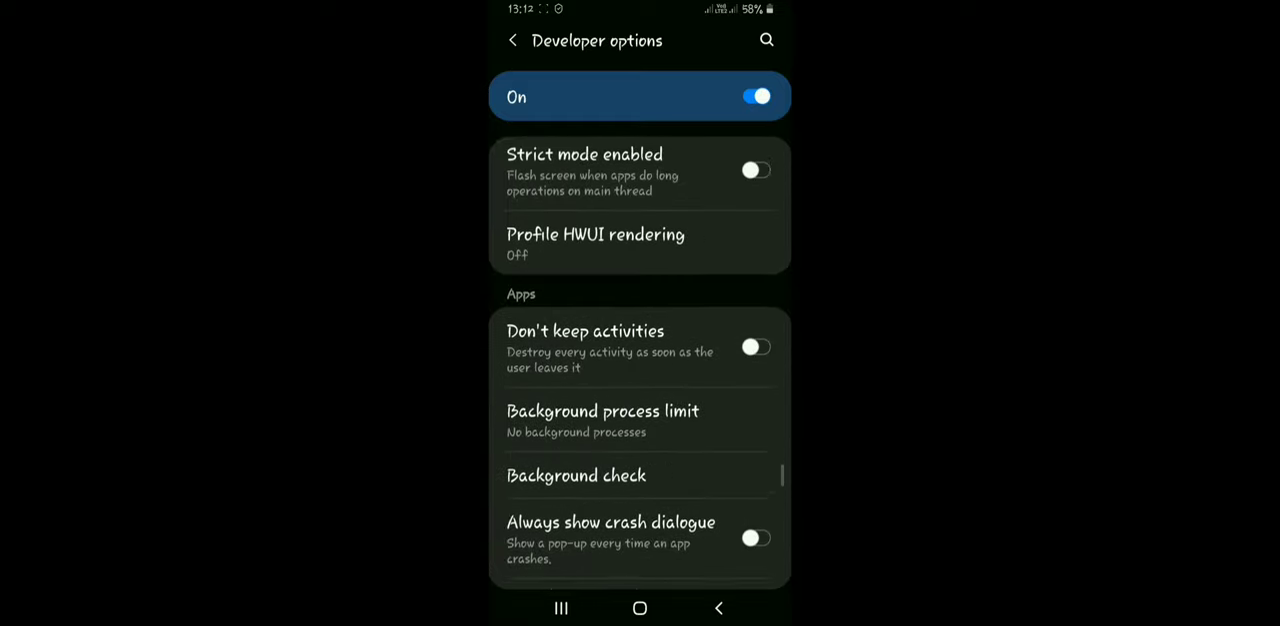
# Set Background process limit to No background processes, briefly re-enabling HW overlays and Force 4x MSAA.
pyautogui.click(602, 420)
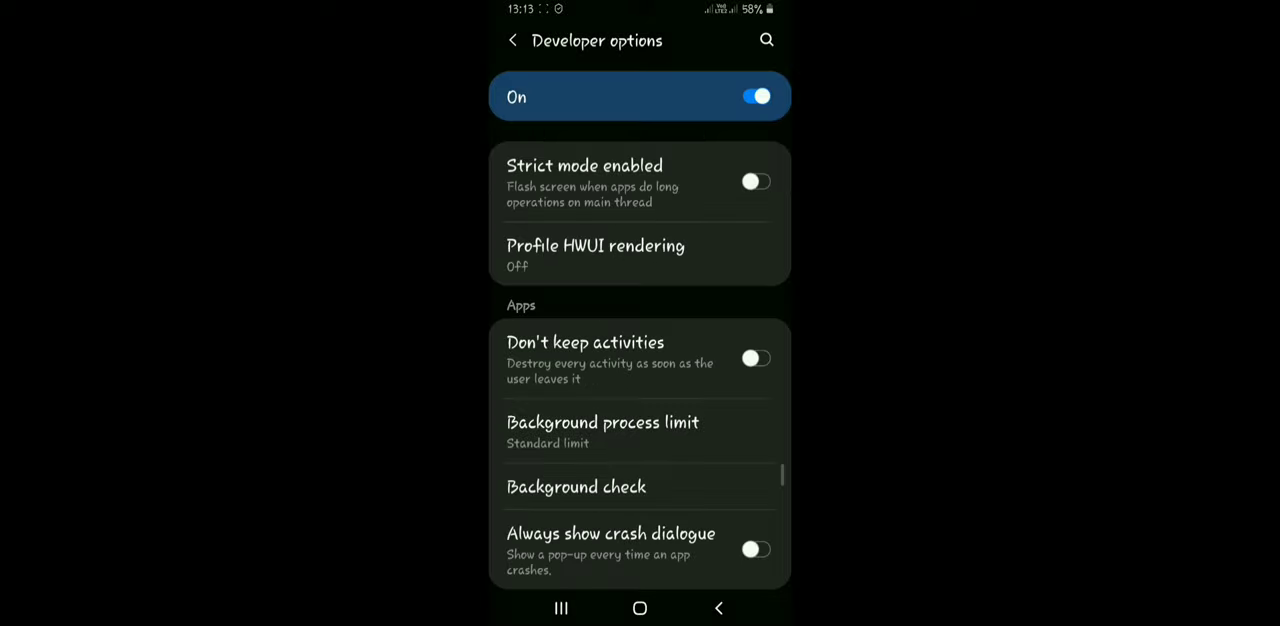
pyautogui.click(603, 432)
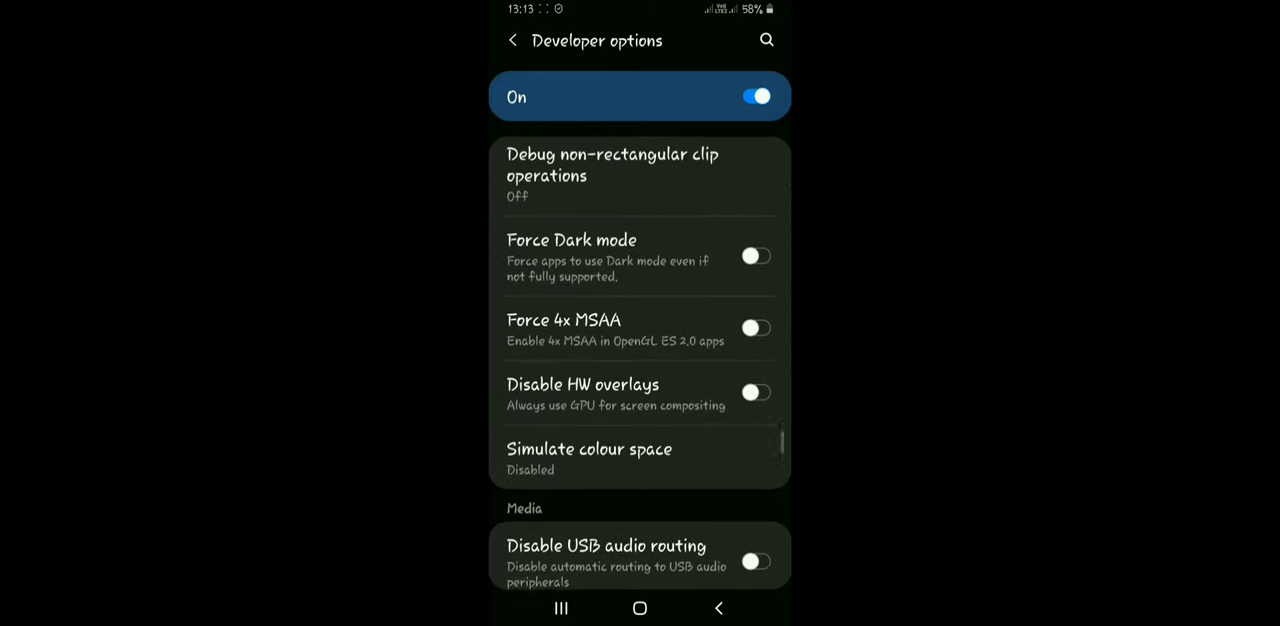
pyautogui.scroll(-3)
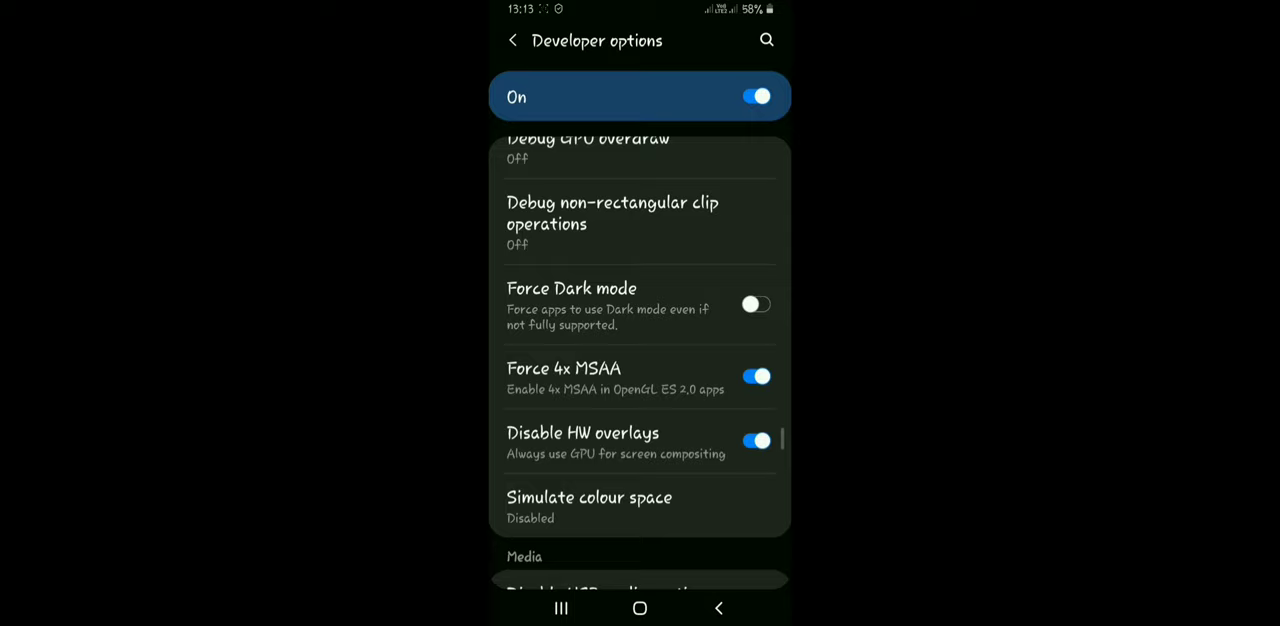
pyautogui.click(755, 376)
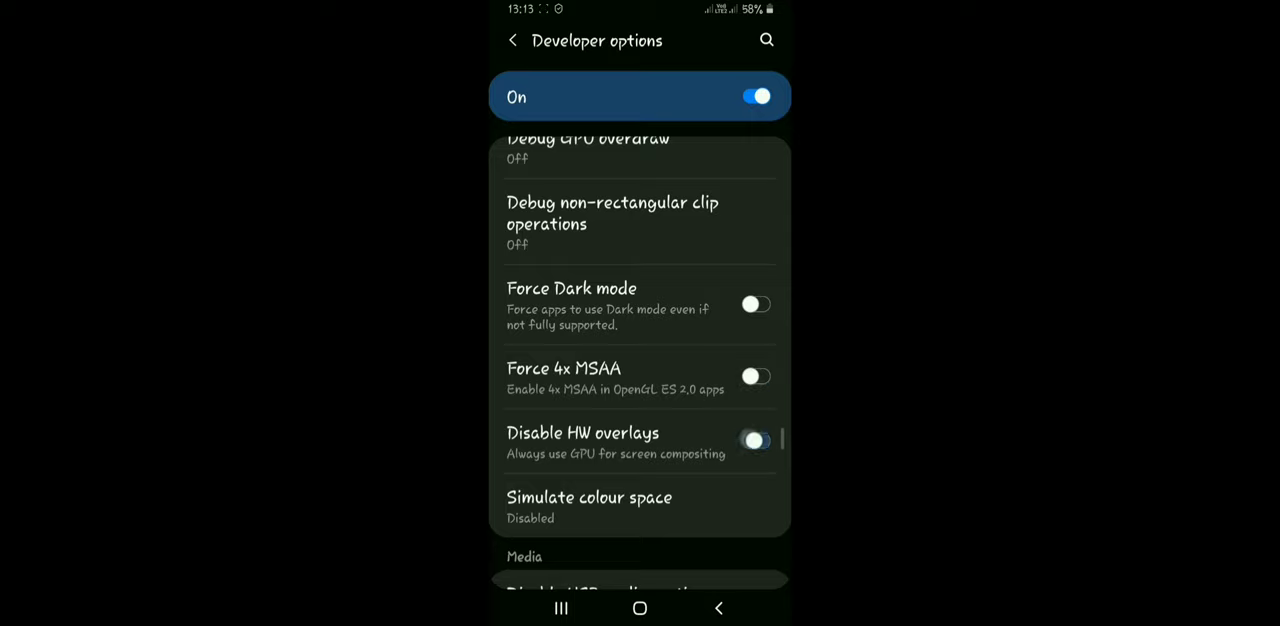
pyautogui.click(756, 377)
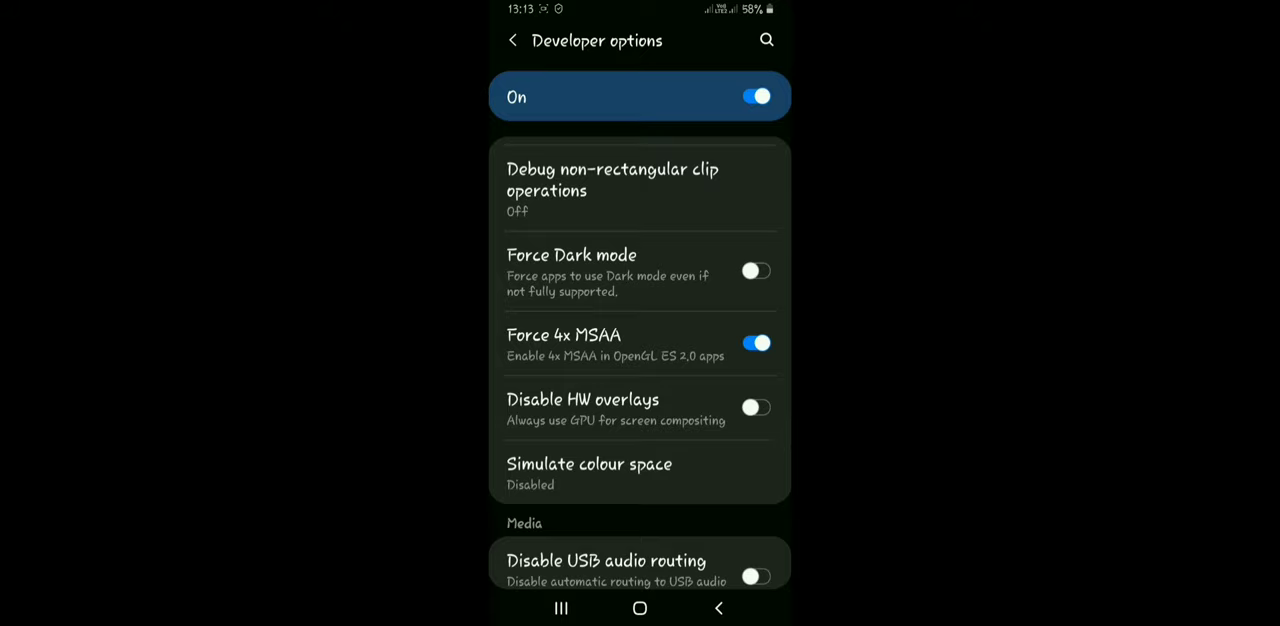
# Leave Force 4x MSAA off and Disable HW overlays on, then scroll through the remaining options.
pyautogui.scroll(-3)
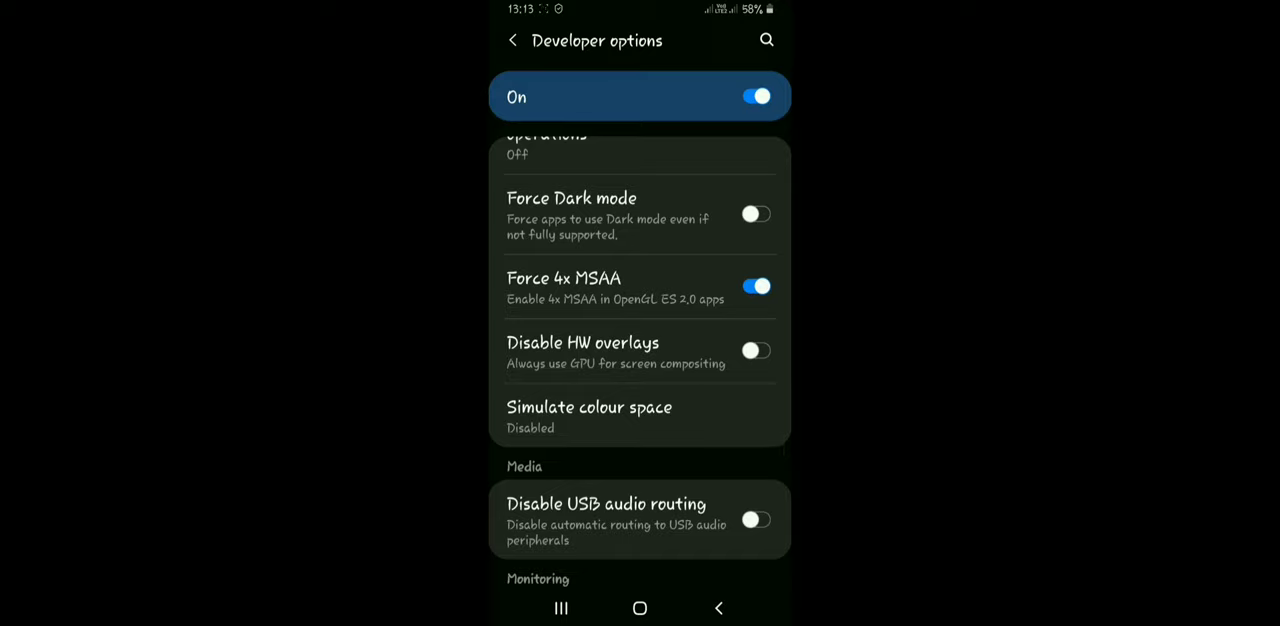
pyautogui.click(755, 286)
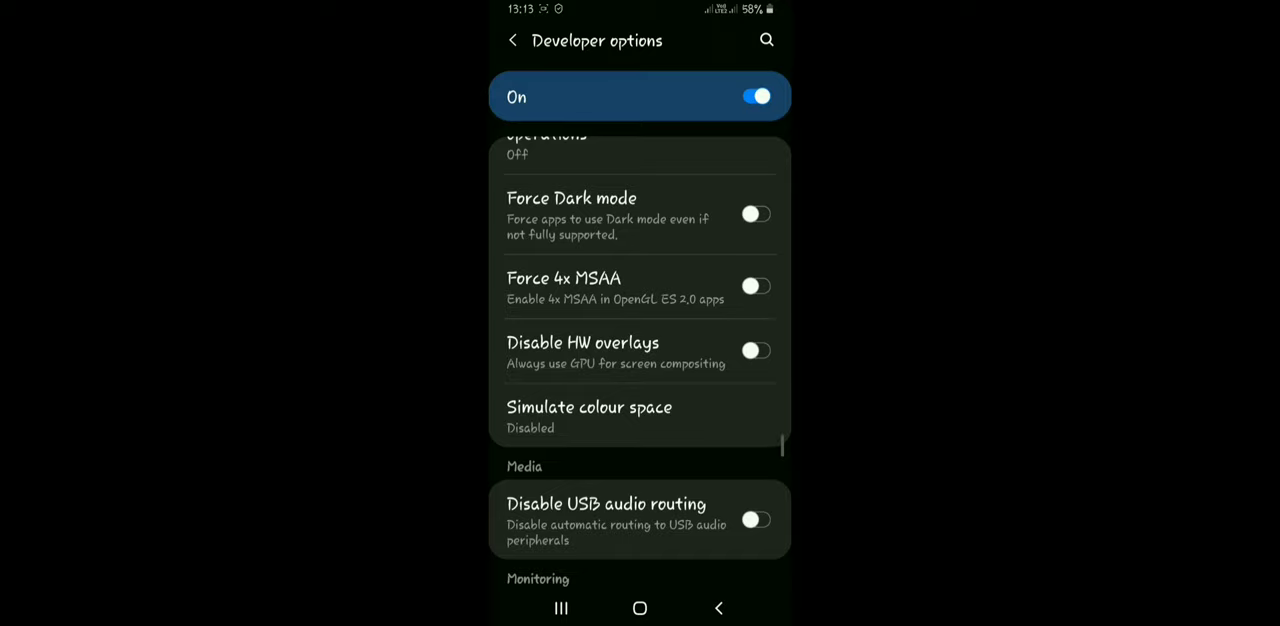
pyautogui.click(755, 350)
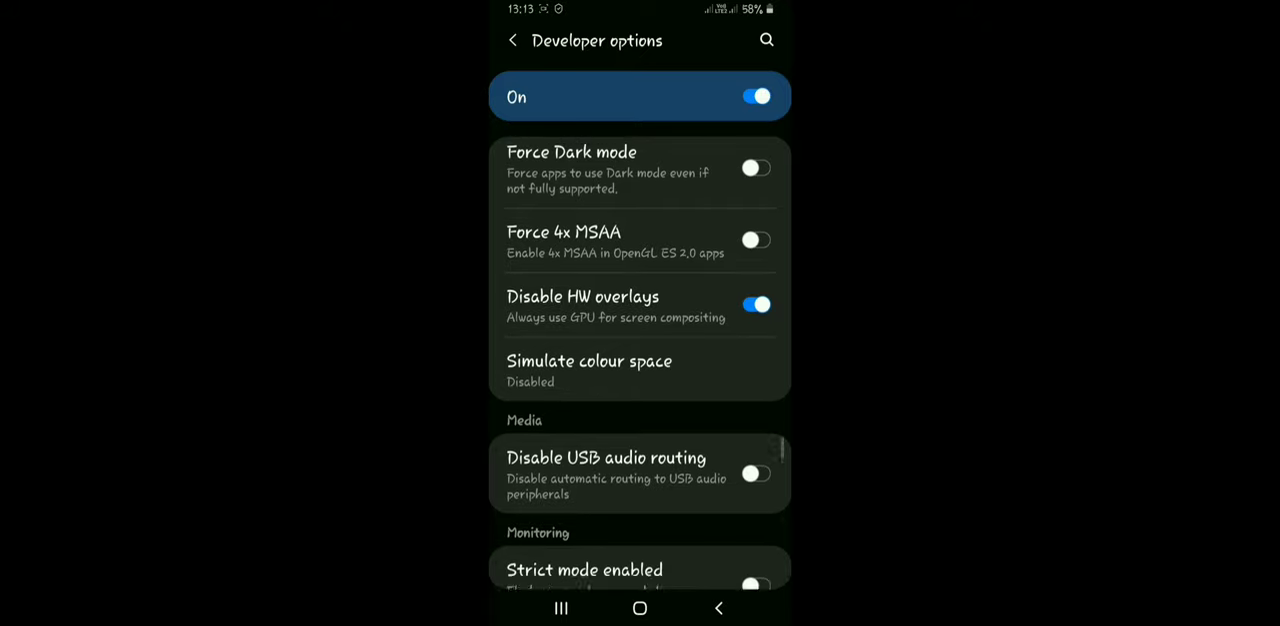
pyautogui.scroll(-3)
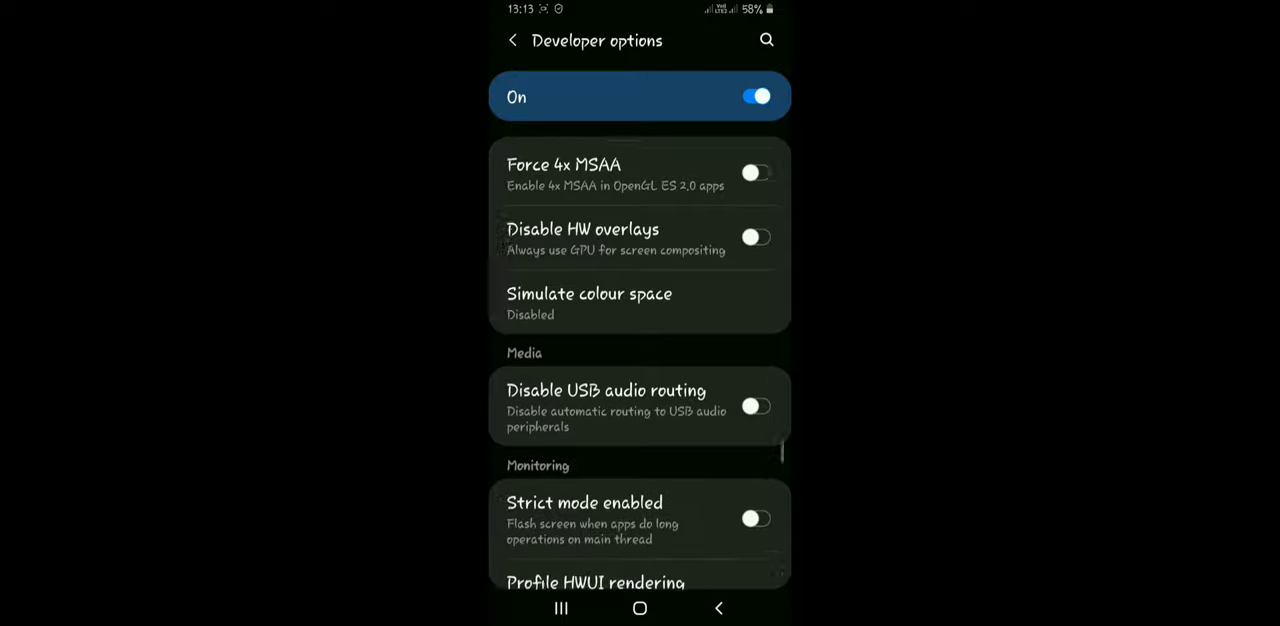
pyautogui.scroll(-3)
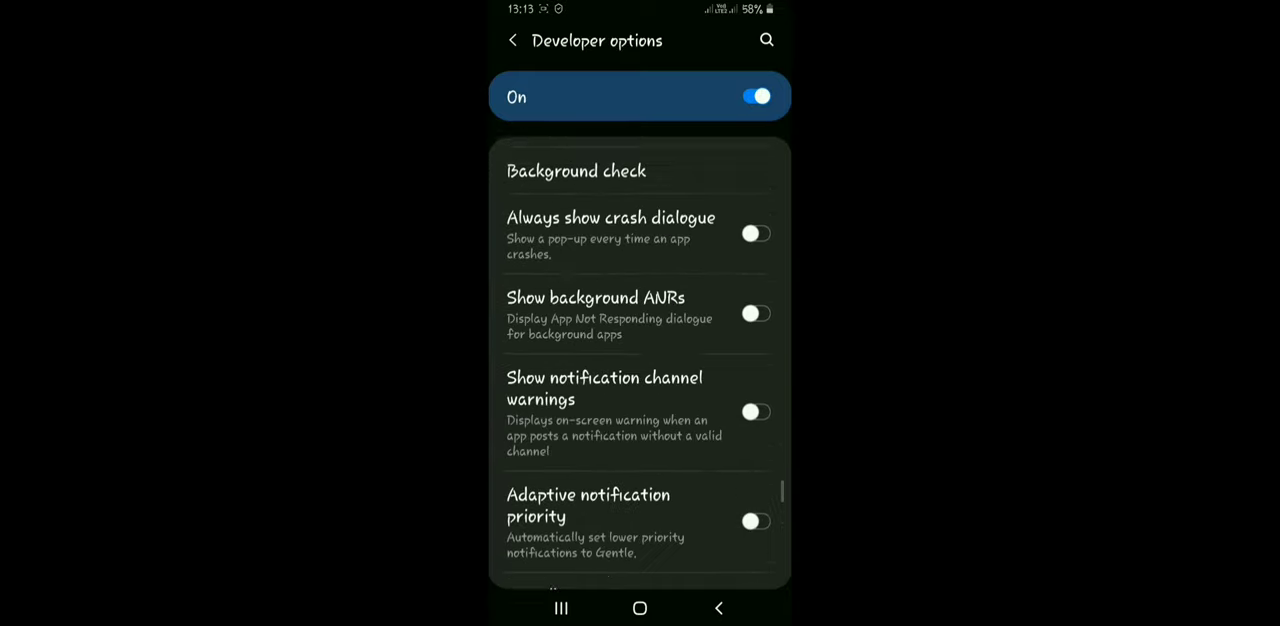
pyautogui.scroll(-3)
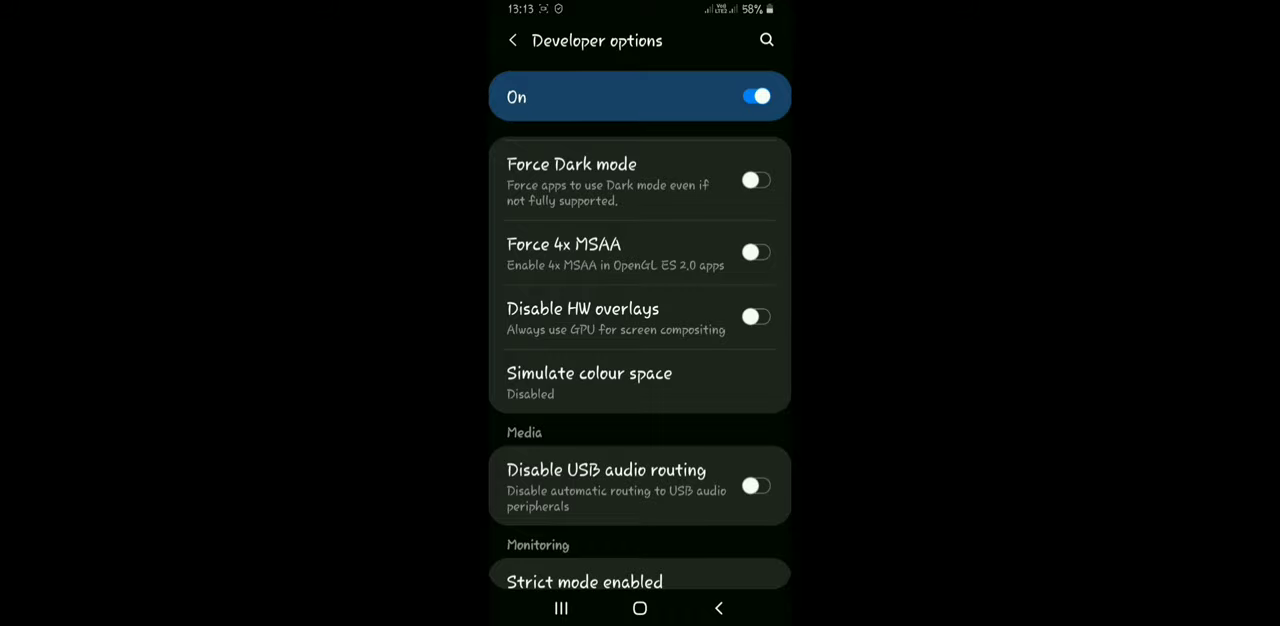
pyautogui.scroll(-3)
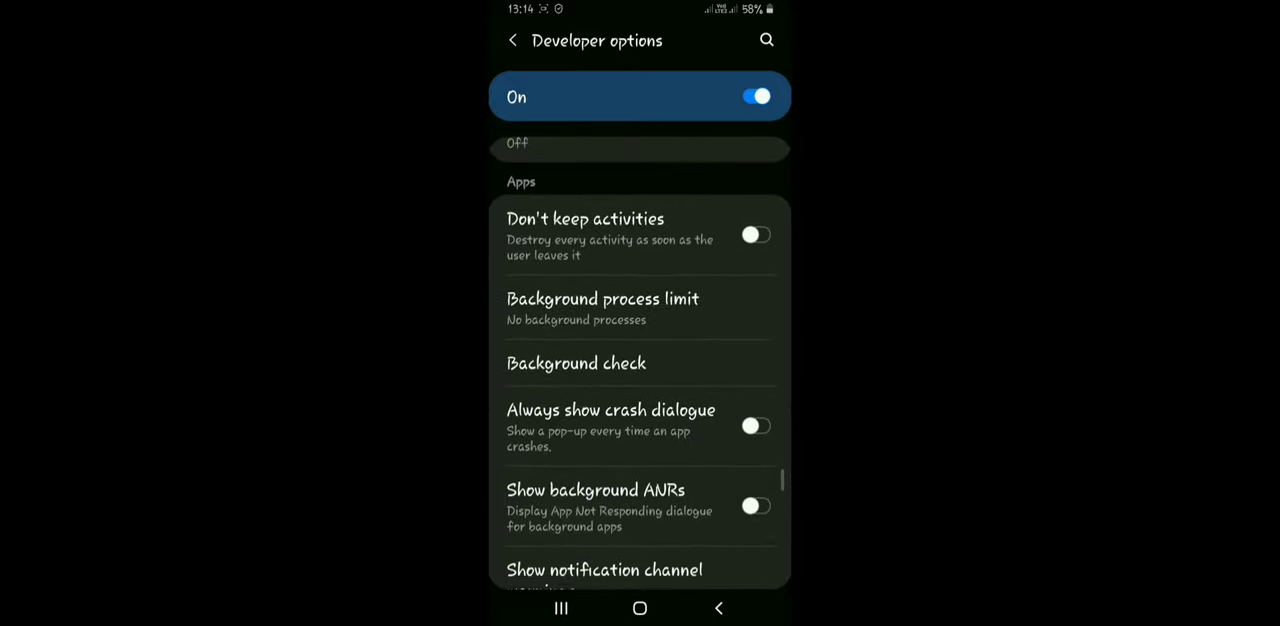
# Exit Settings to the home screen and bring up the app drawer listing Game Launcher.
pyautogui.click(512, 40)
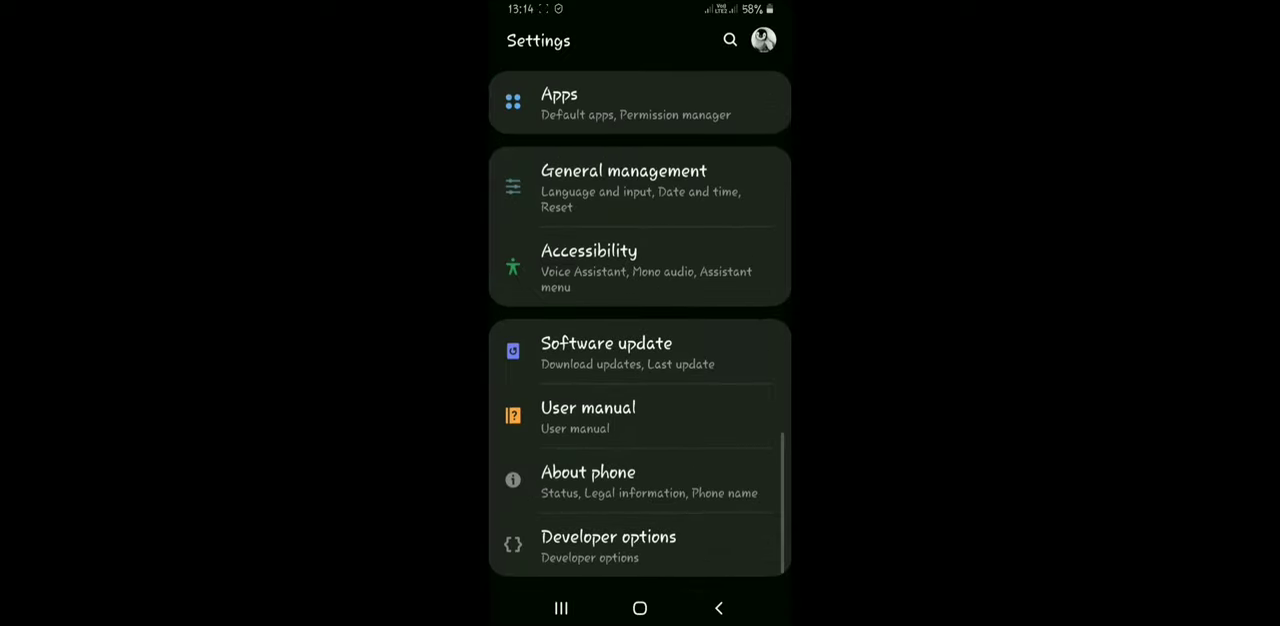
pyautogui.scroll(-3)
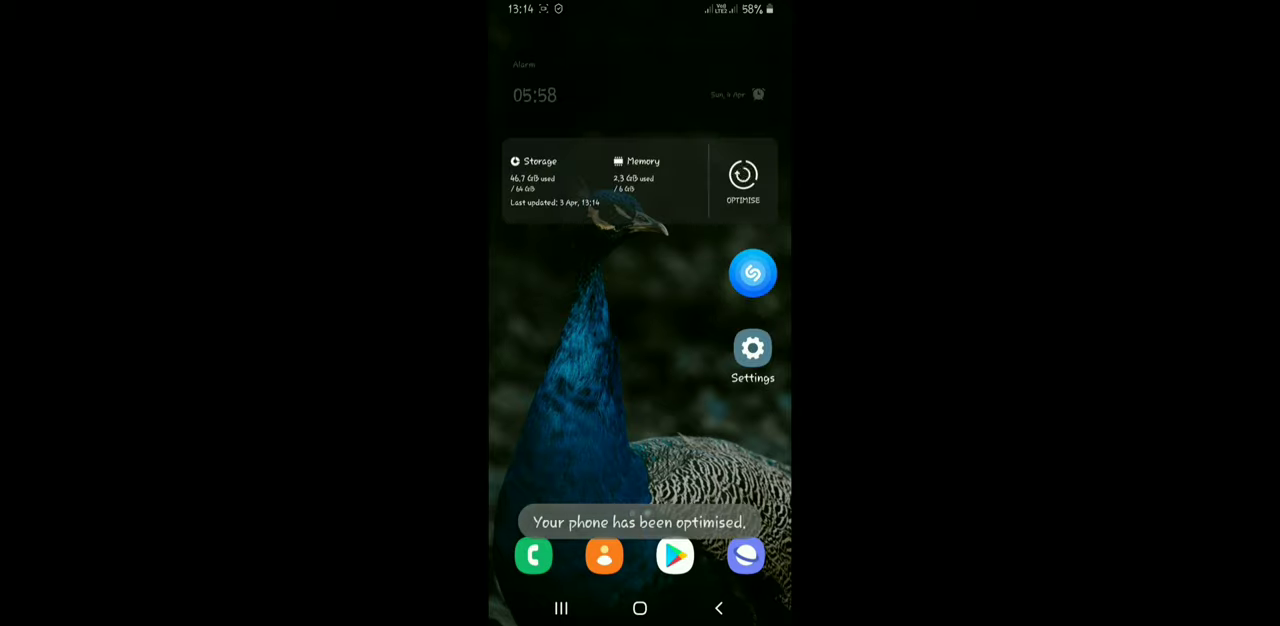
pyautogui.hscroll(-3)
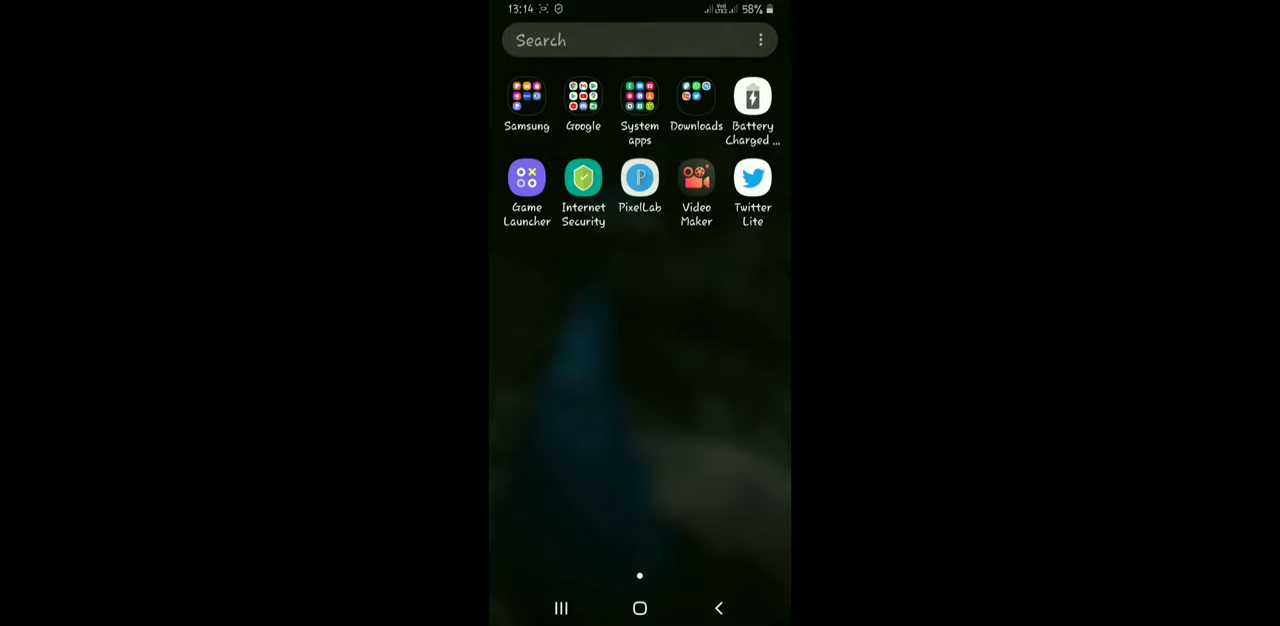
# In Game Launcher's Game Booster settings set Game performance to Focus on performance.
pyautogui.click(526, 178)
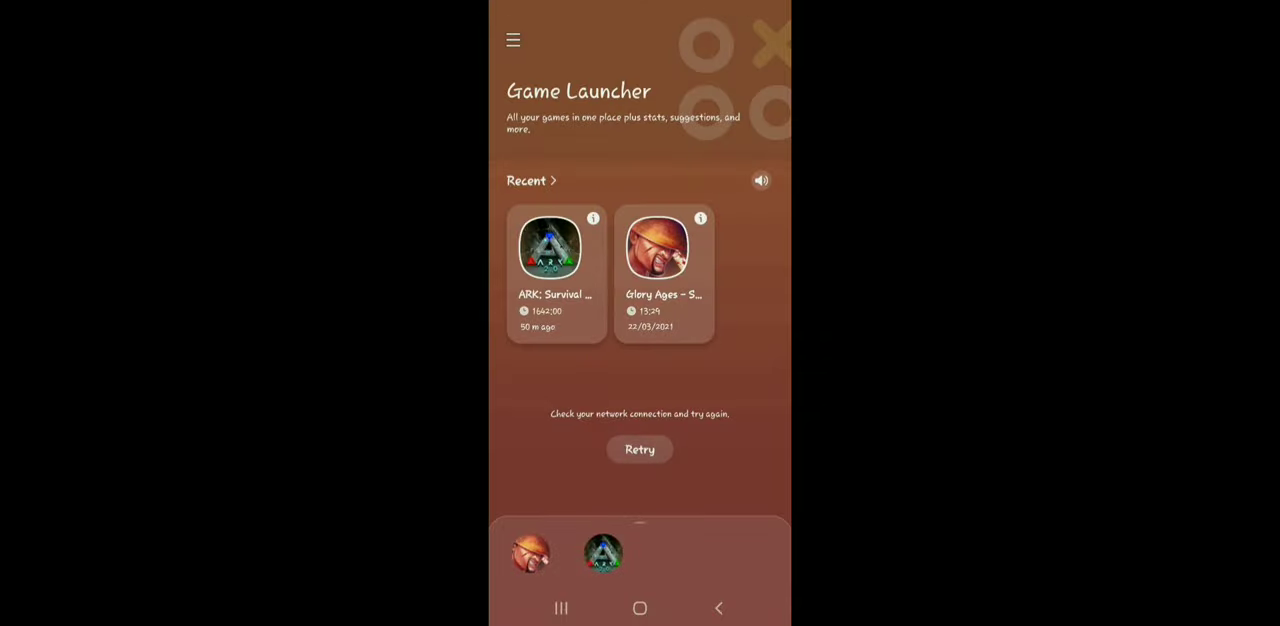
pyautogui.click(513, 40)
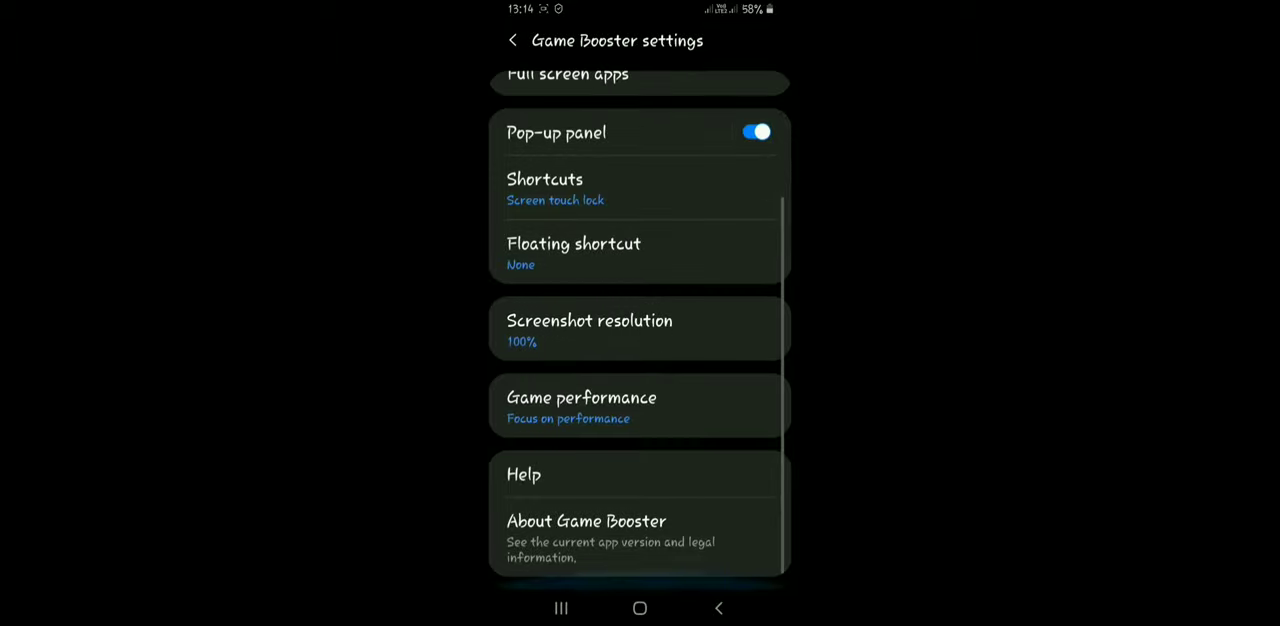
pyautogui.click(581, 407)
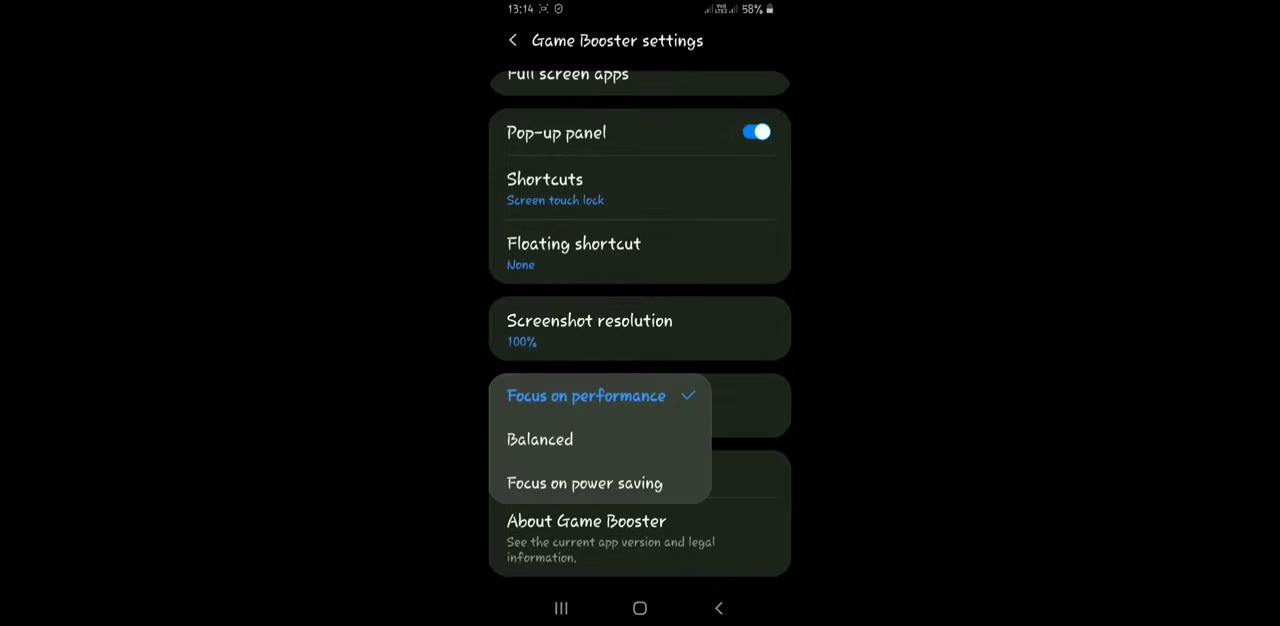
pyautogui.click(585, 395)
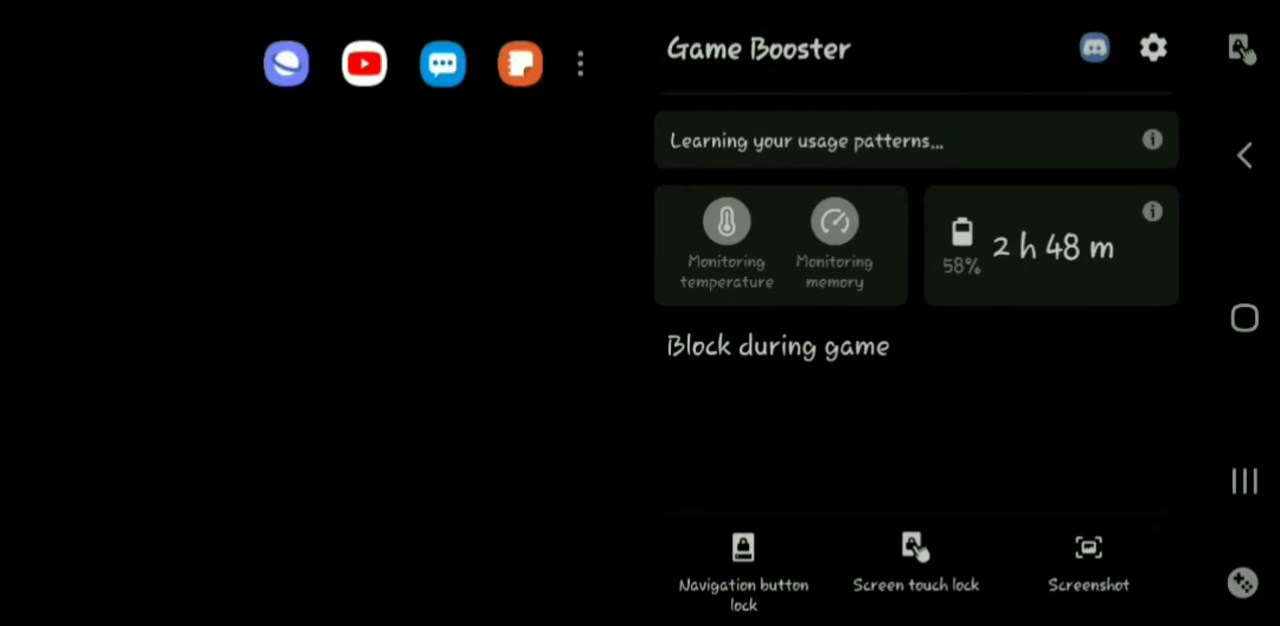
# View the performance monitor, close Game Booster, dismiss the Network Error and reach the home screen.
pyautogui.click(1152, 139)
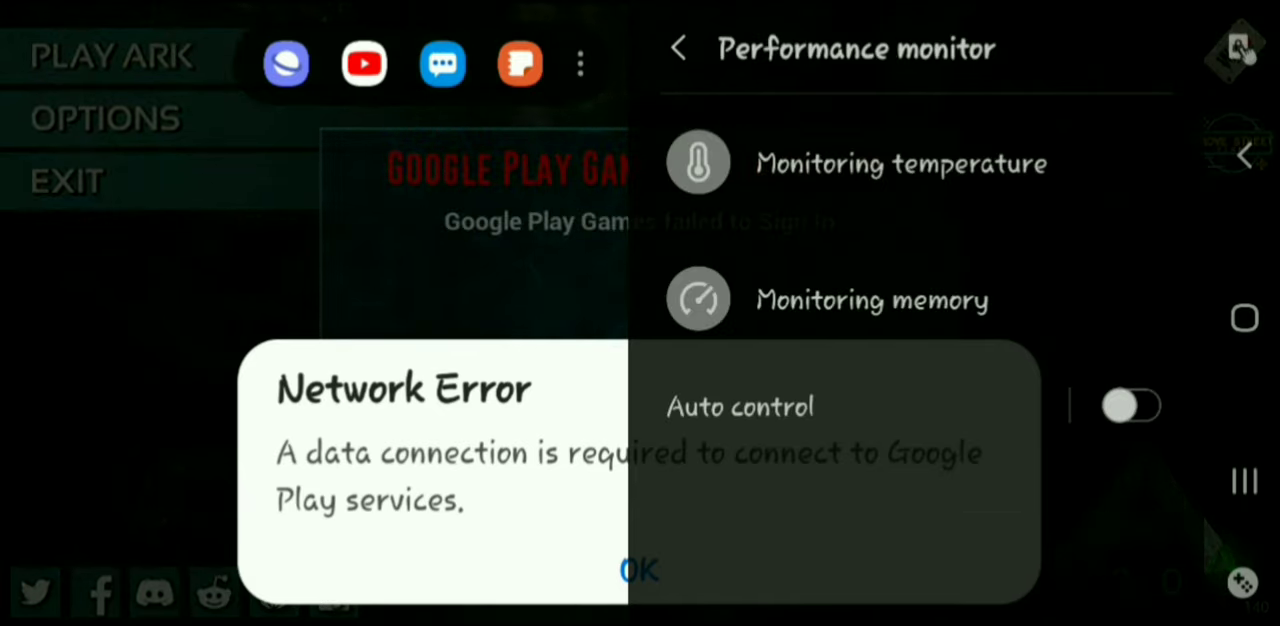
pyautogui.click(1130, 405)
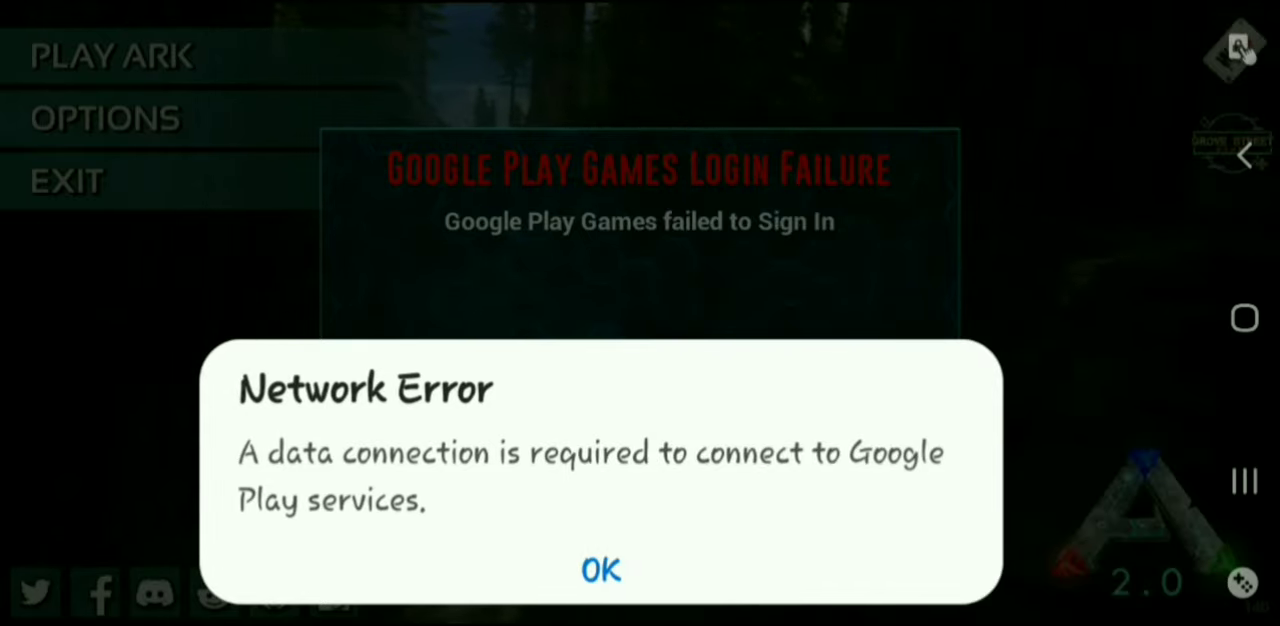
pyautogui.click(600, 570)
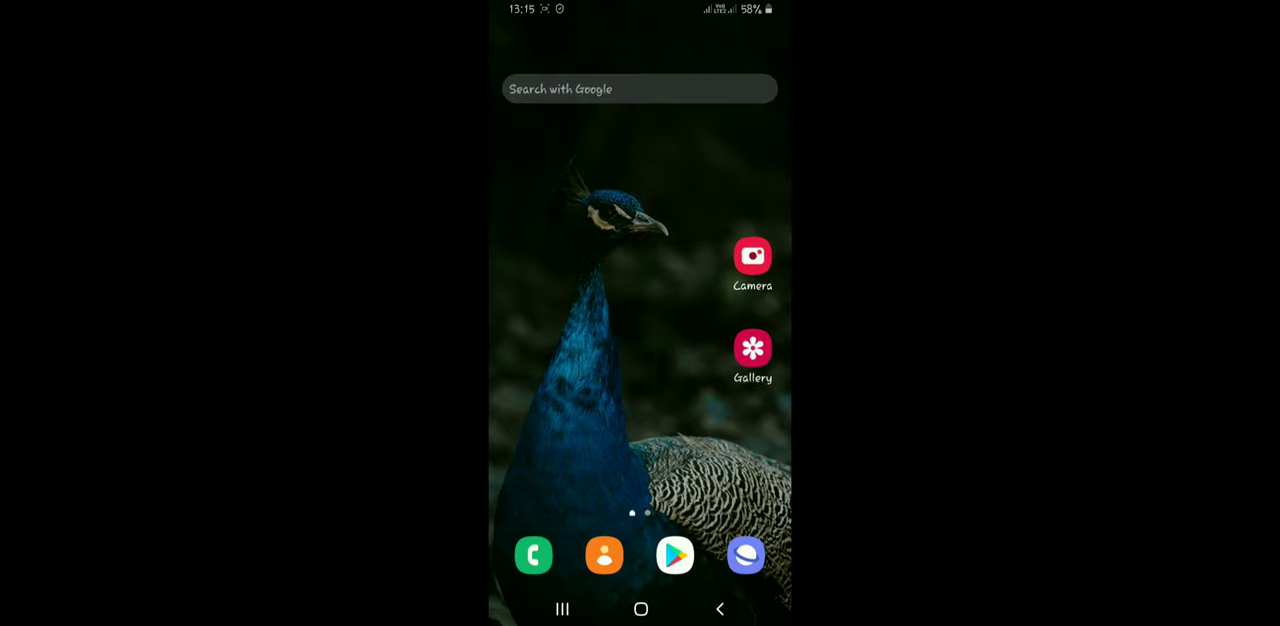
pyautogui.scroll(-3)
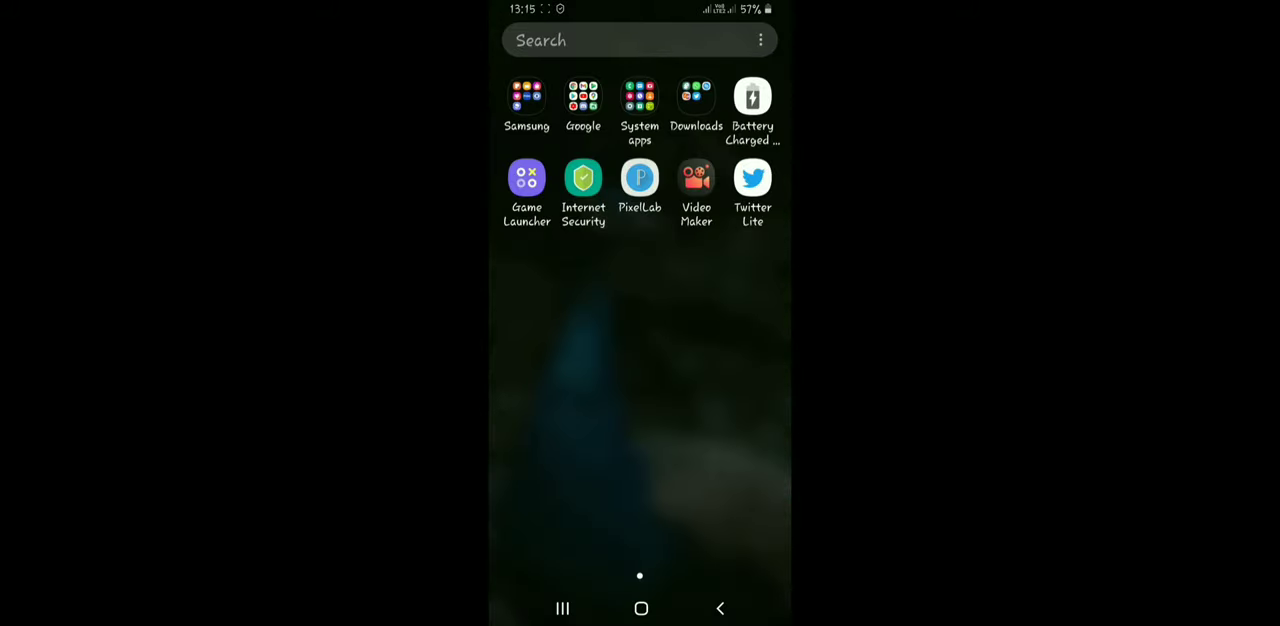
pyautogui.click(526, 178)
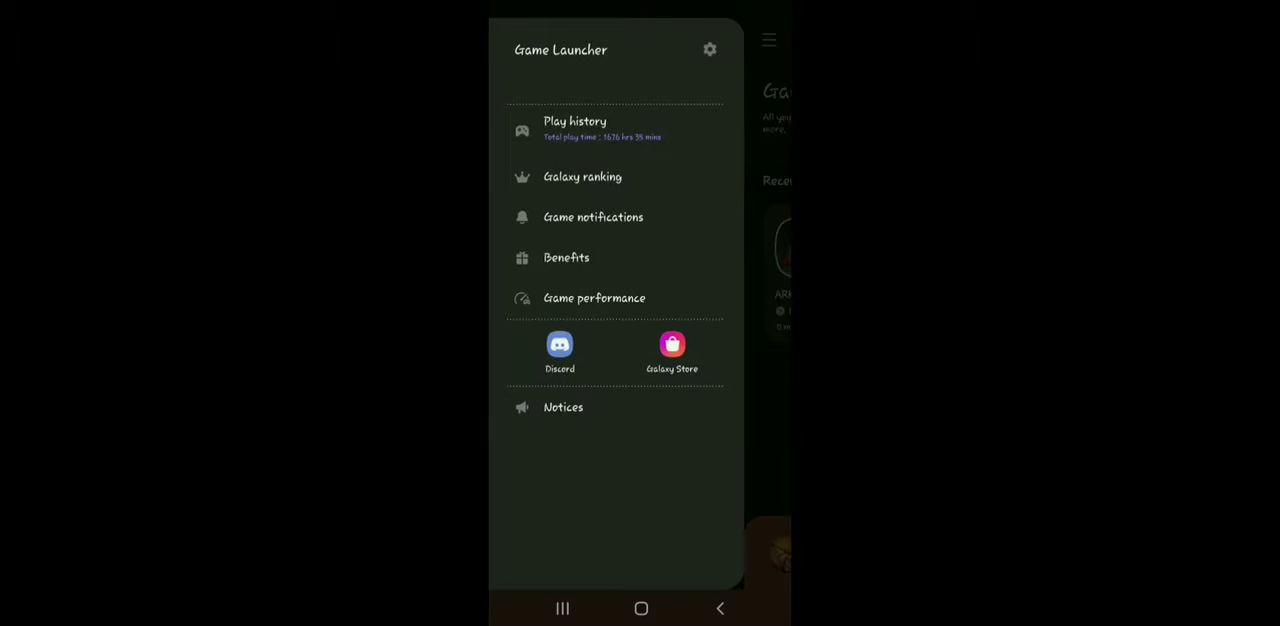
pyautogui.click(710, 49)
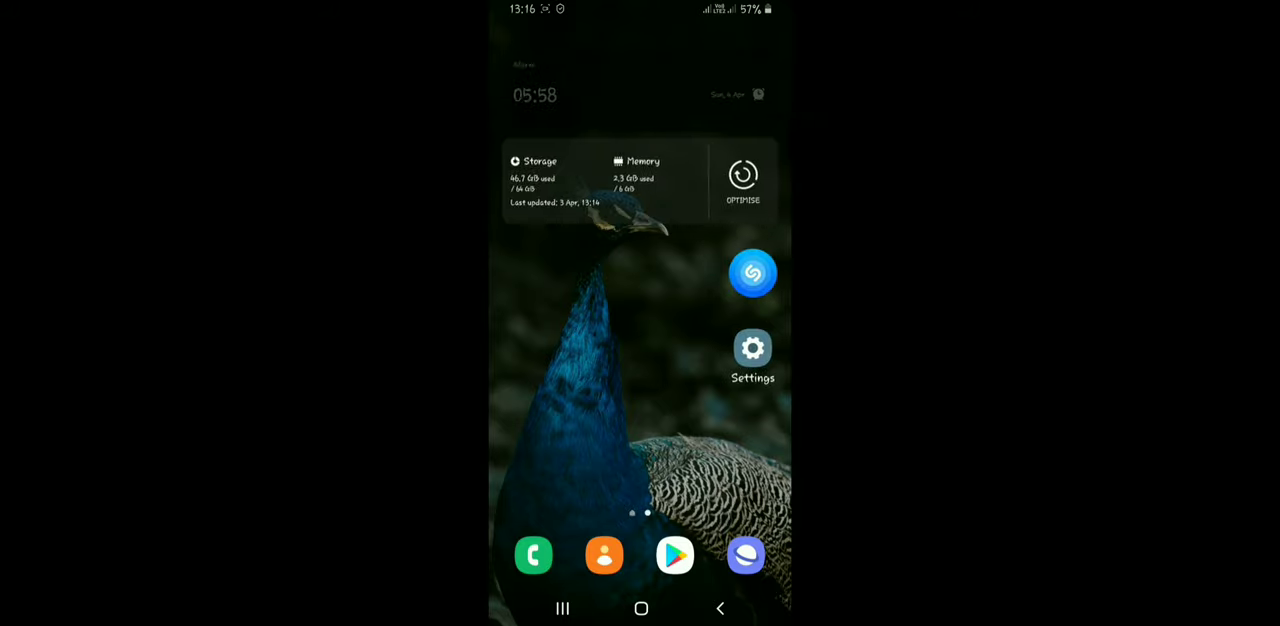
# Launch ARK, choose Play ARK and Accept to continue the saved single player game.
pyautogui.click(562, 608)
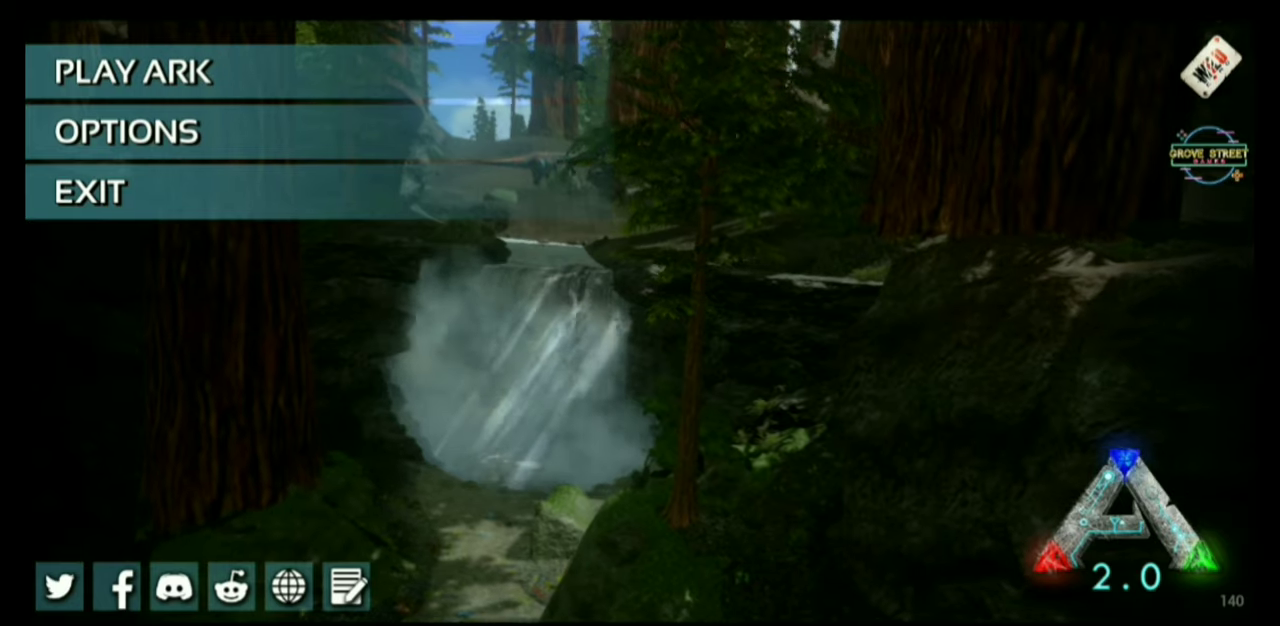
pyautogui.click(130, 71)
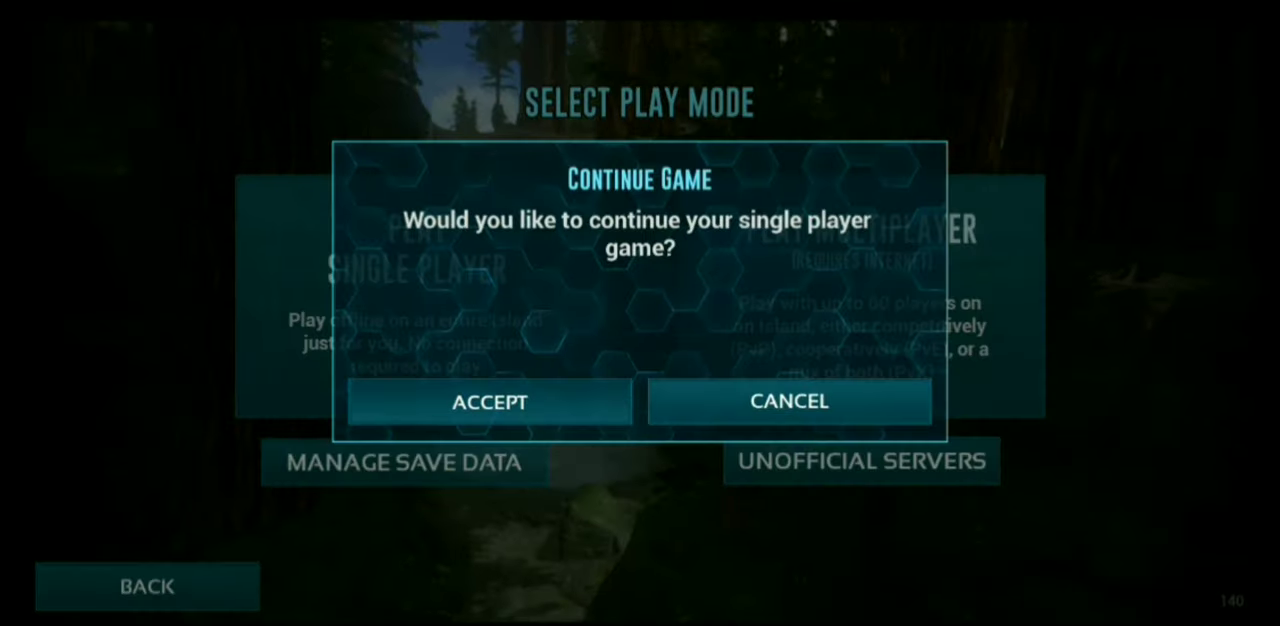
pyautogui.click(489, 401)
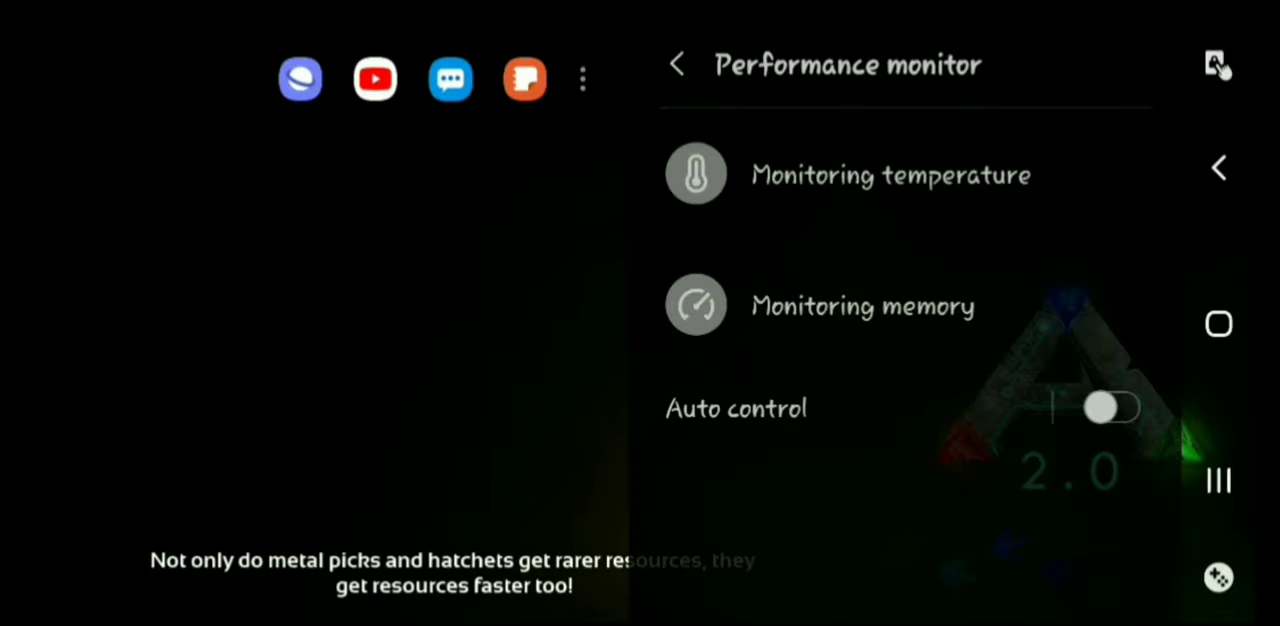
pyautogui.click(677, 63)
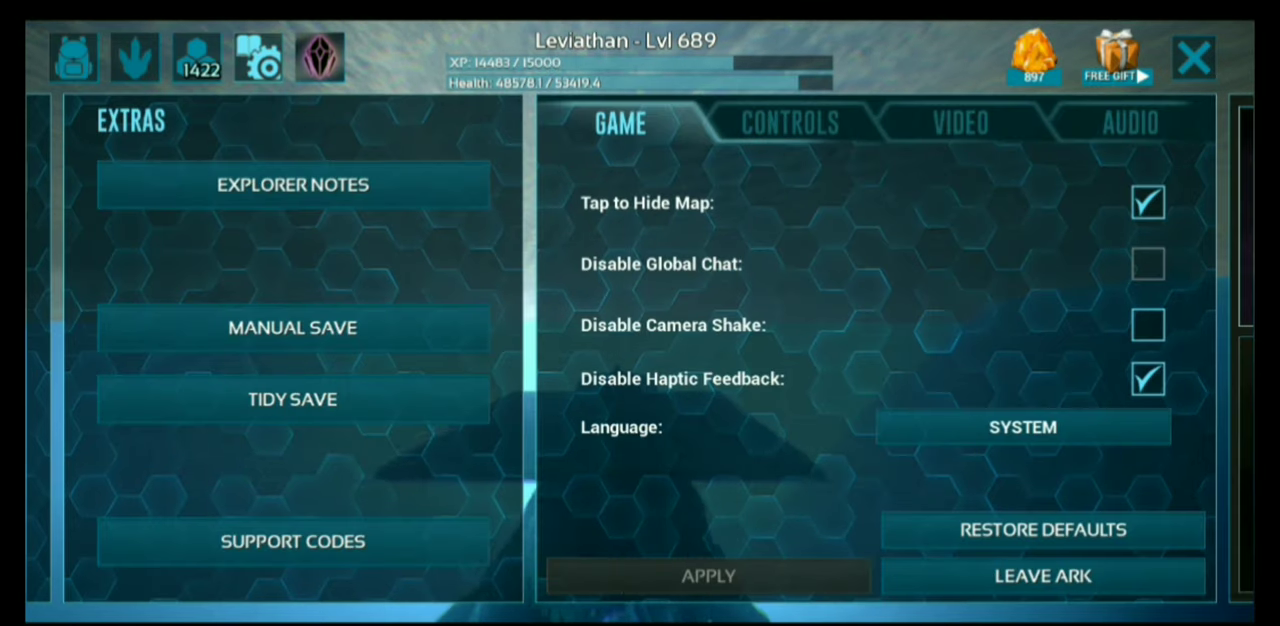
# Review the Video settings with graphics quality on High, then return to gameplay.
pyautogui.click(958, 122)
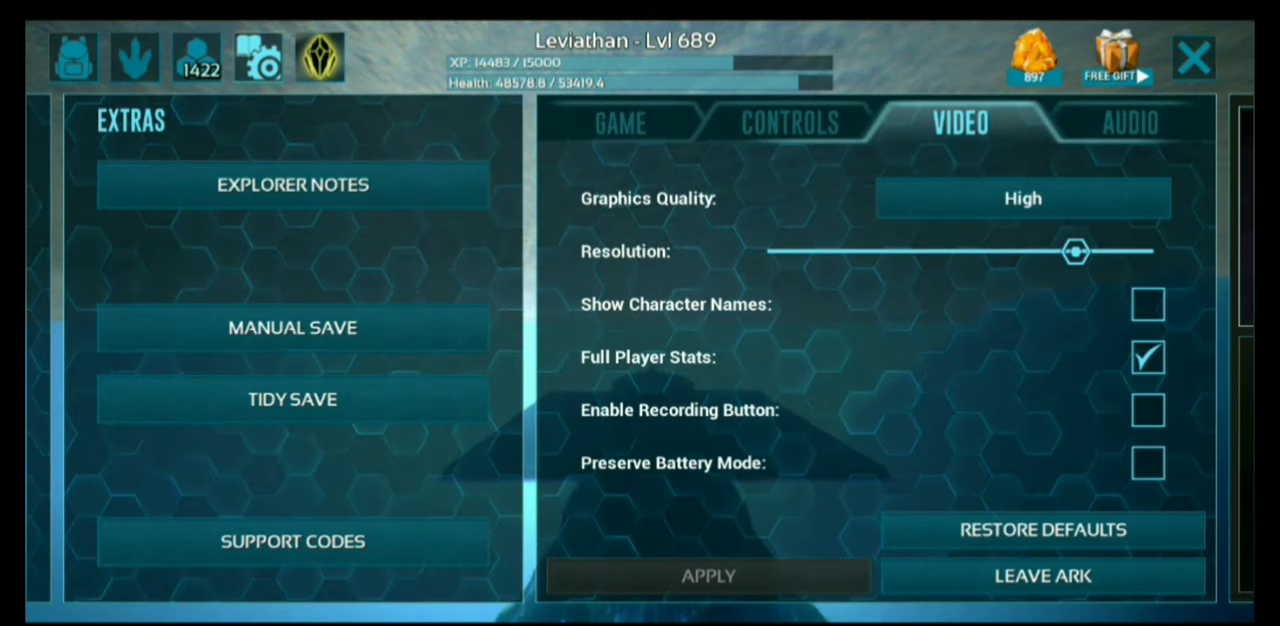
pyautogui.click(1041, 575)
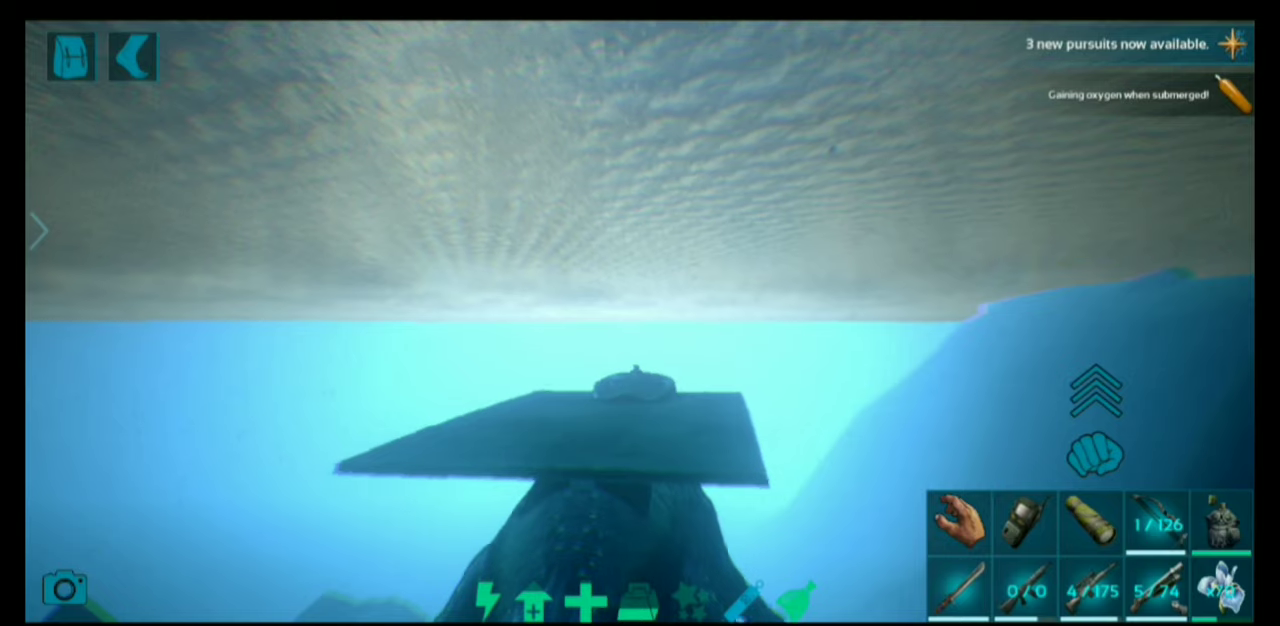